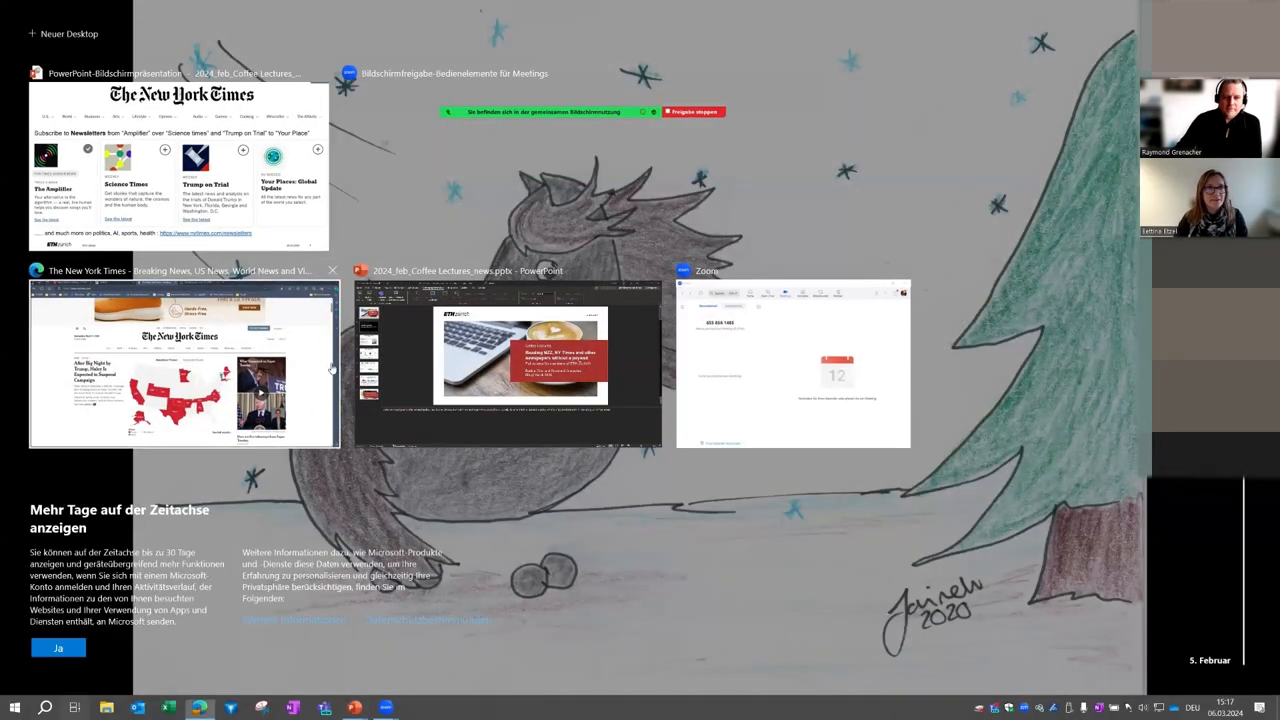
Step: Switch to the New York Times window and enter "climate change" in its site search field
click(184, 364)
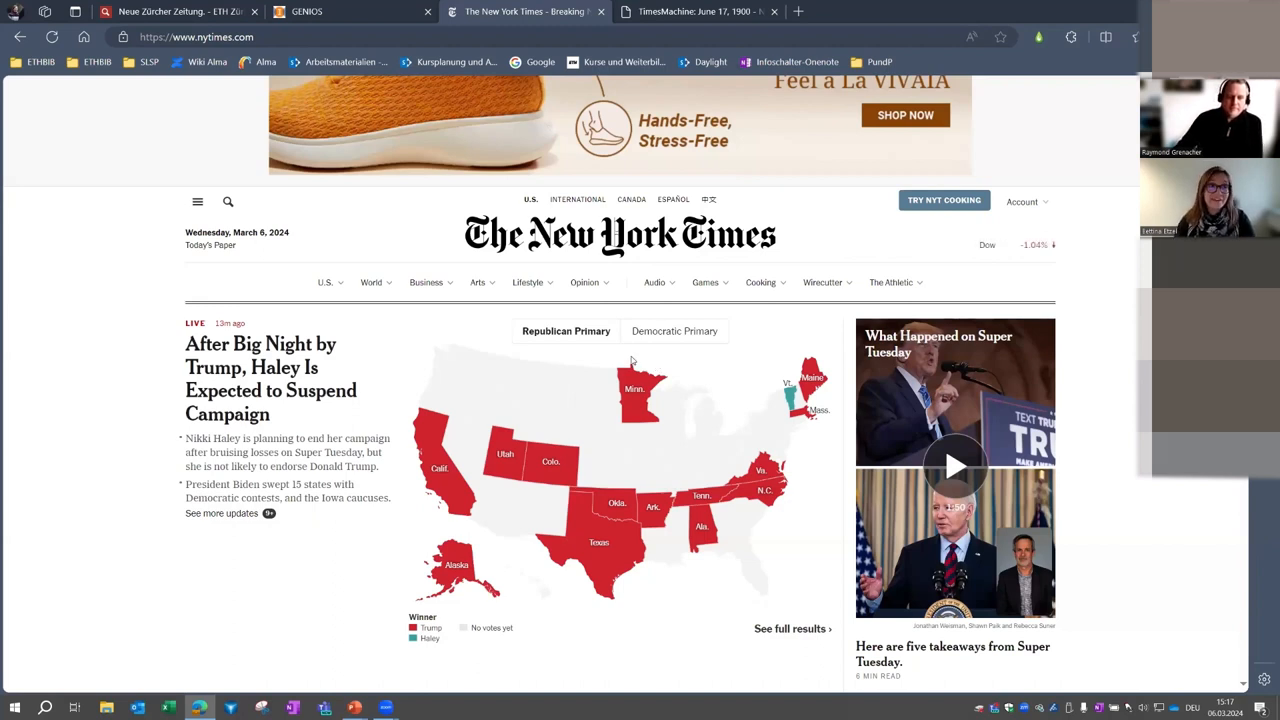
click(476, 282)
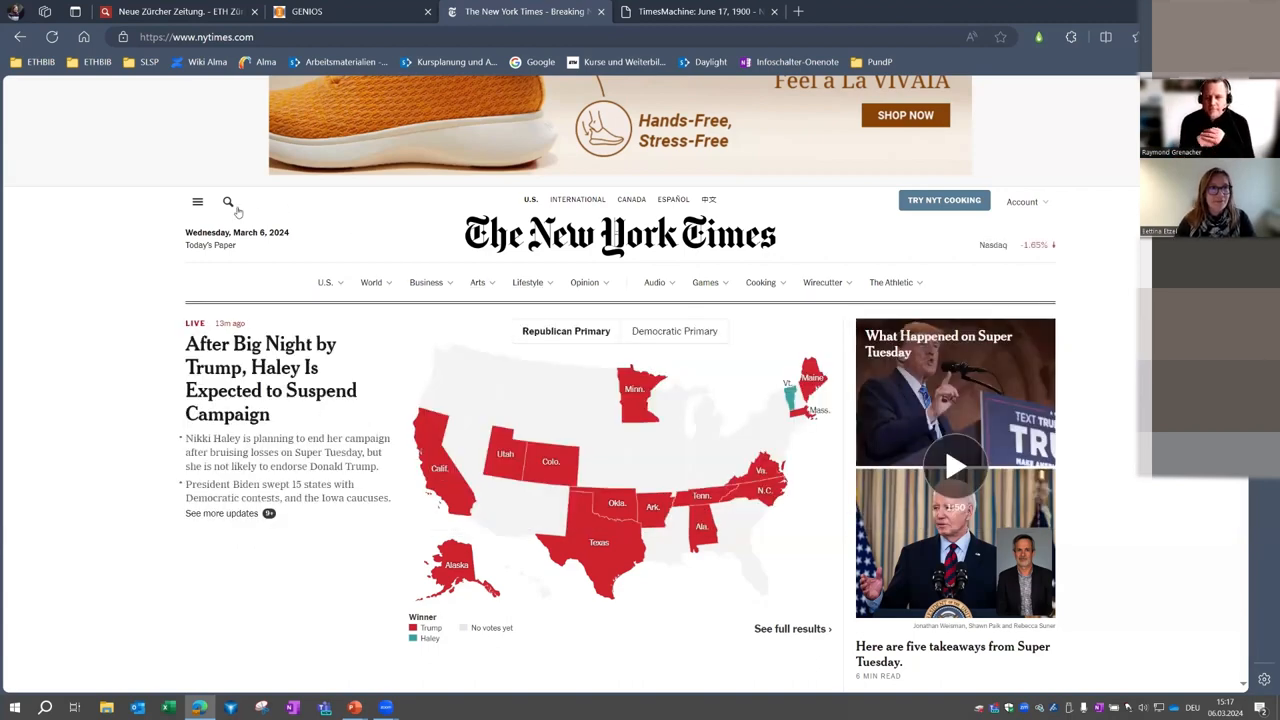
click(228, 200)
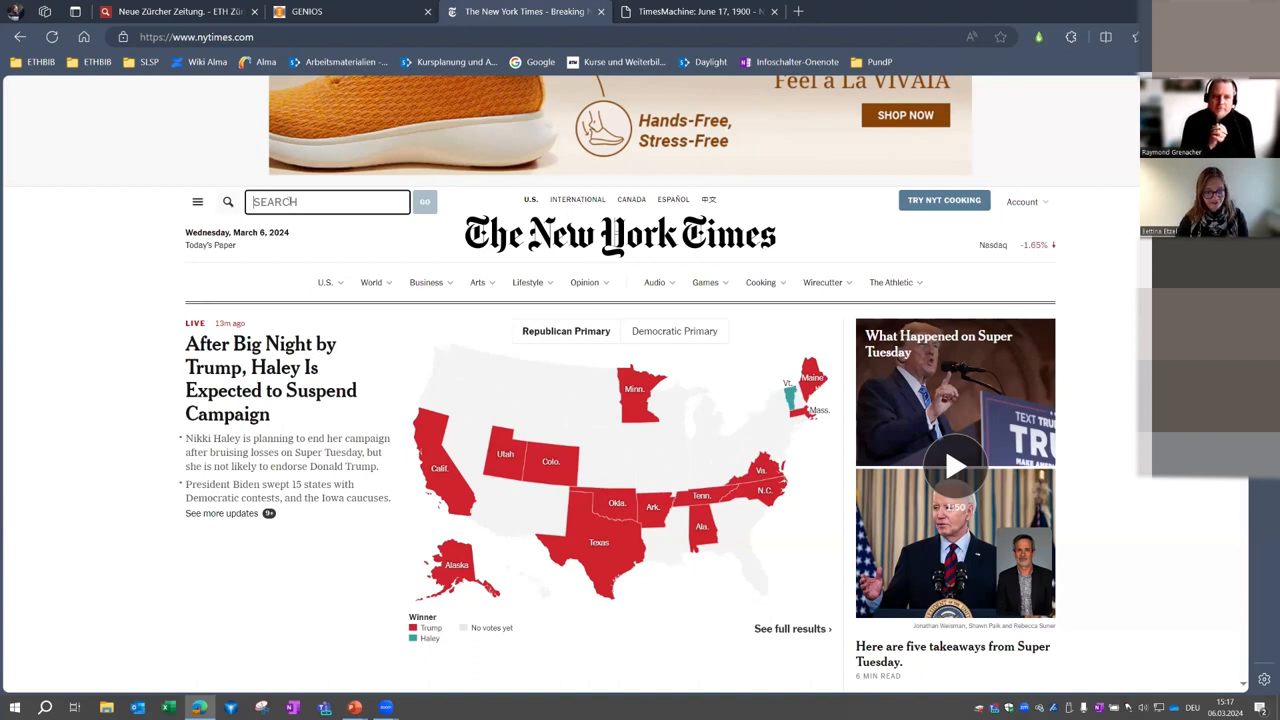
text(climate)
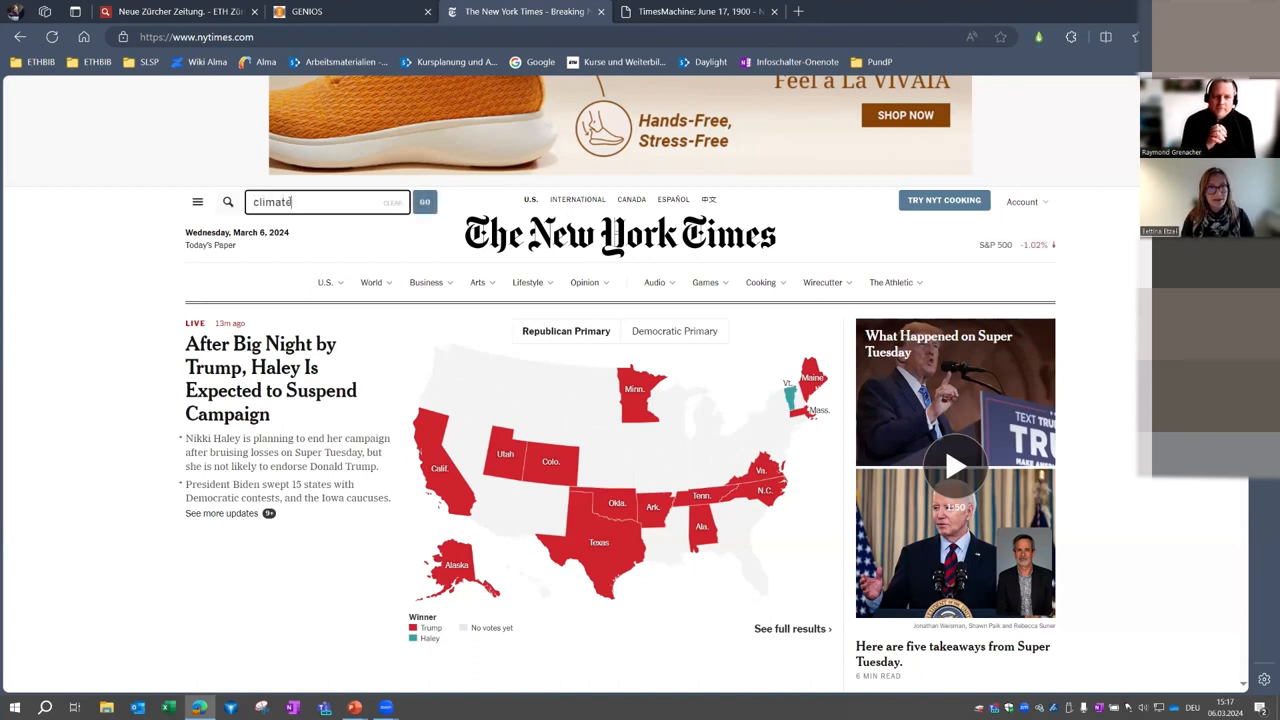
text(chang)
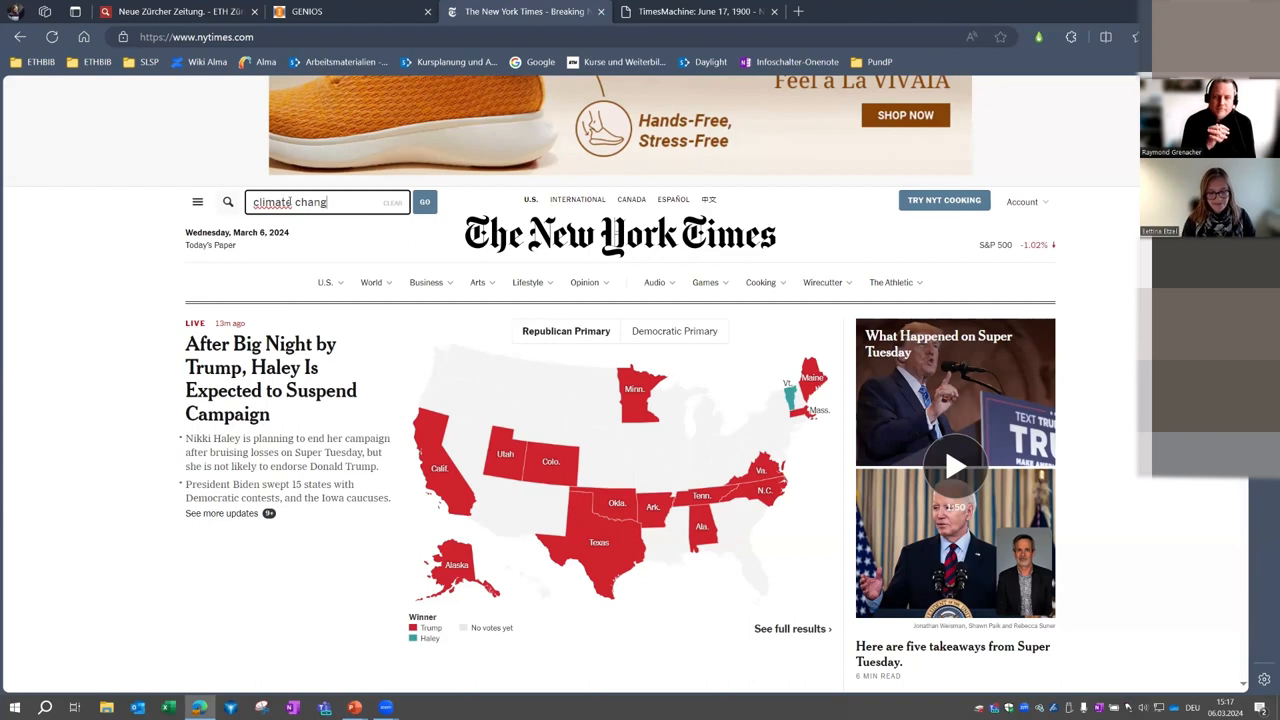
text(e)
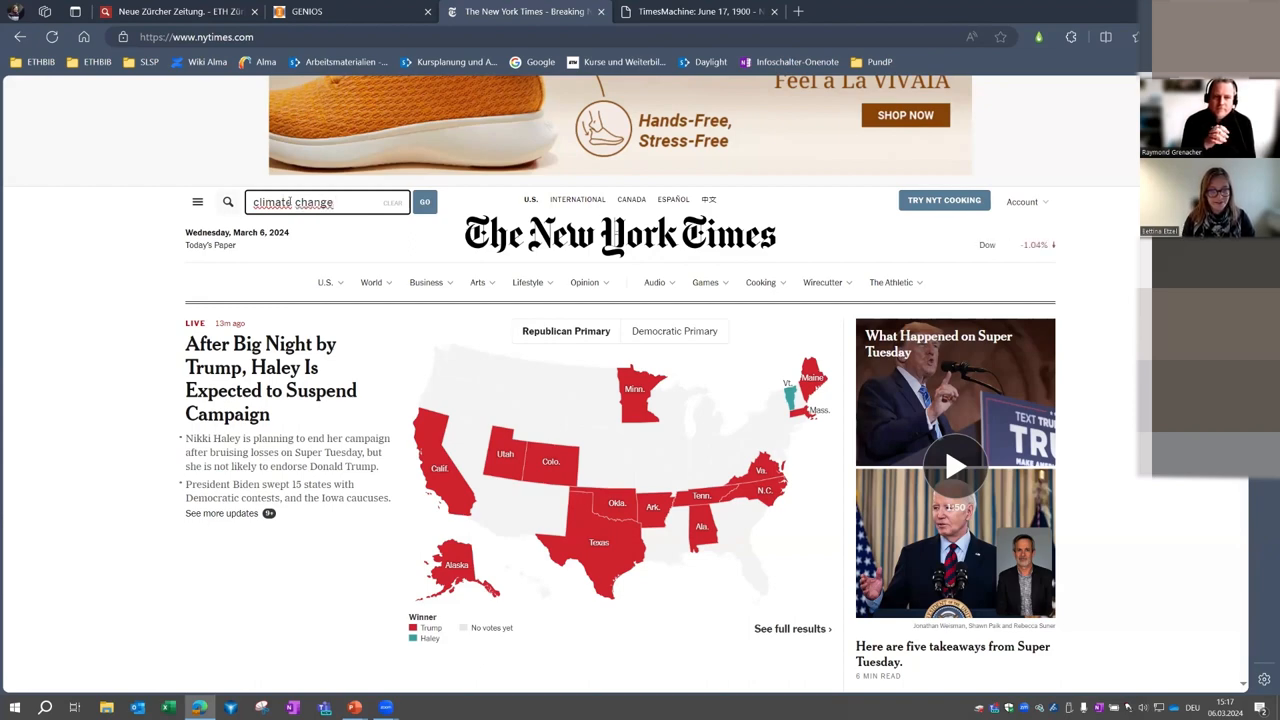
Step: Run the climate change search and sort the results oldest first
click(424, 202)
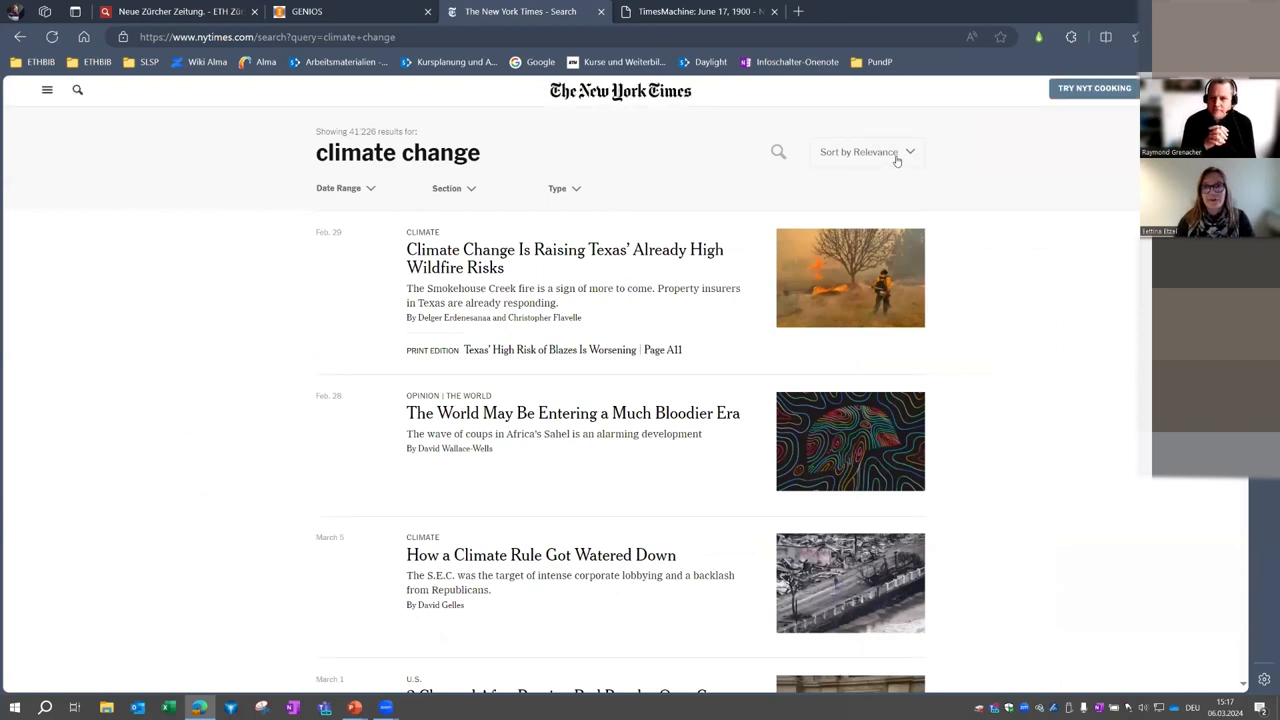
click(866, 152)
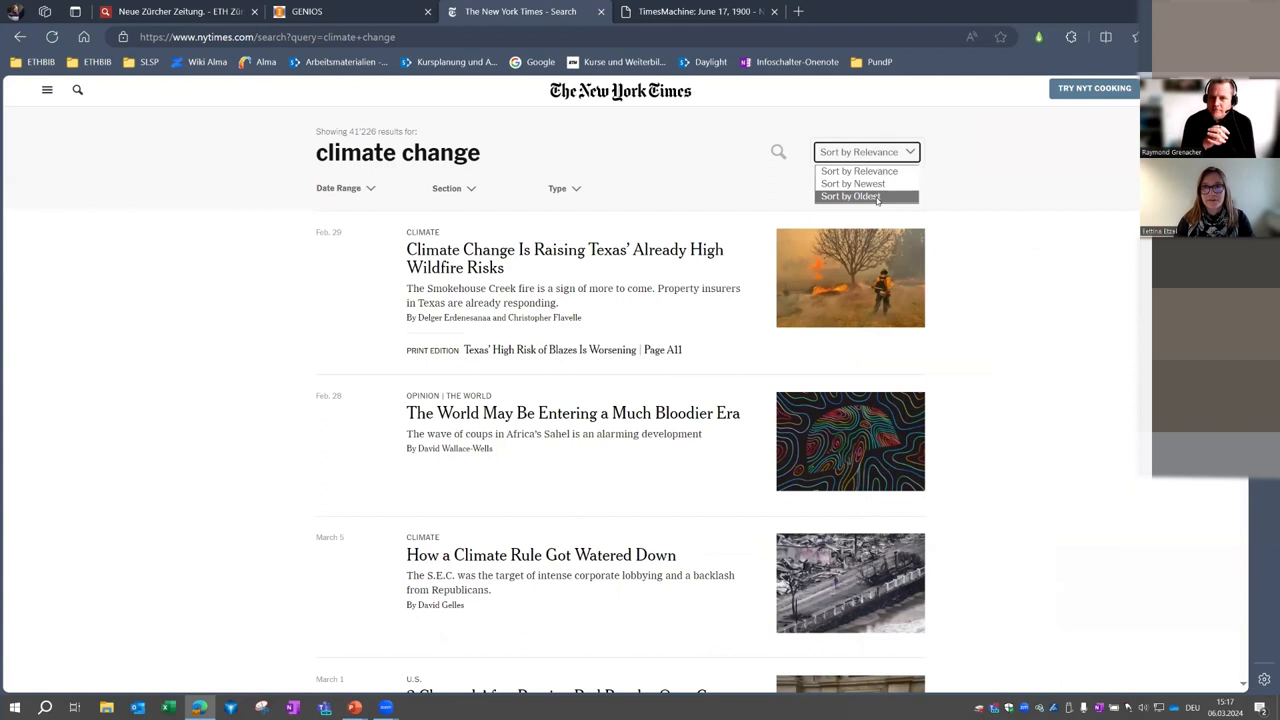
click(852, 196)
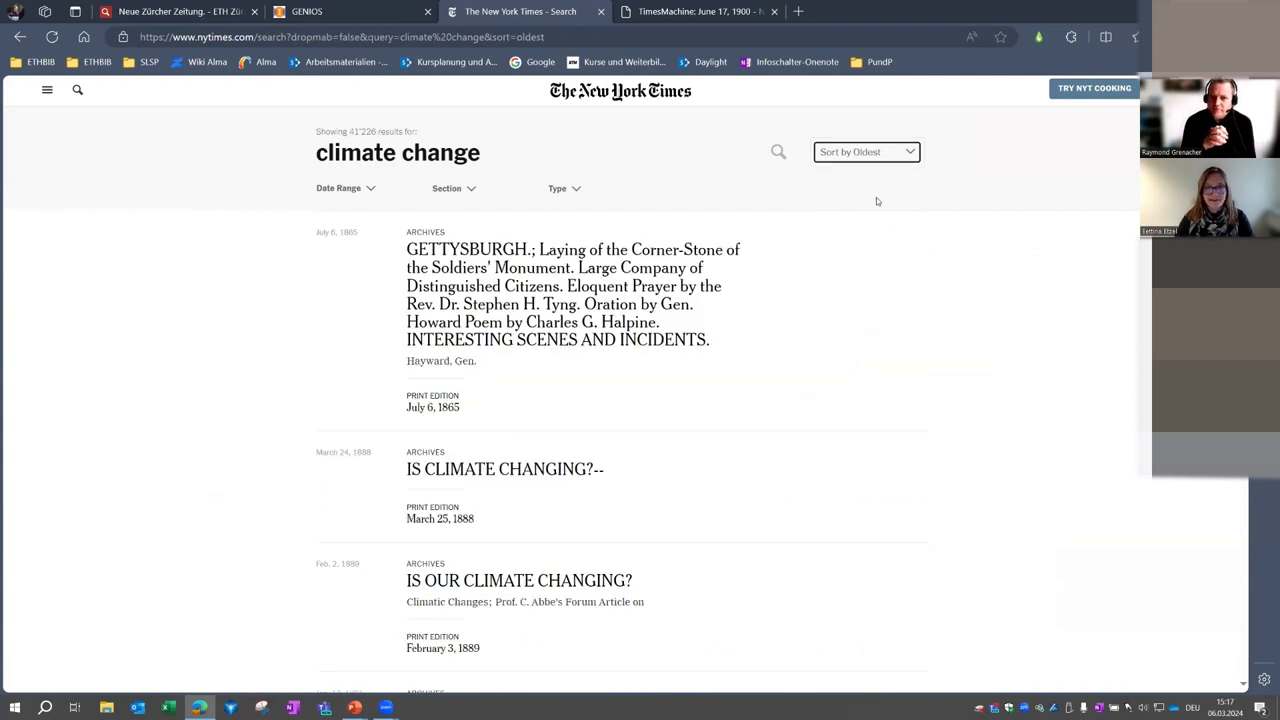
mouse_move(772, 178)
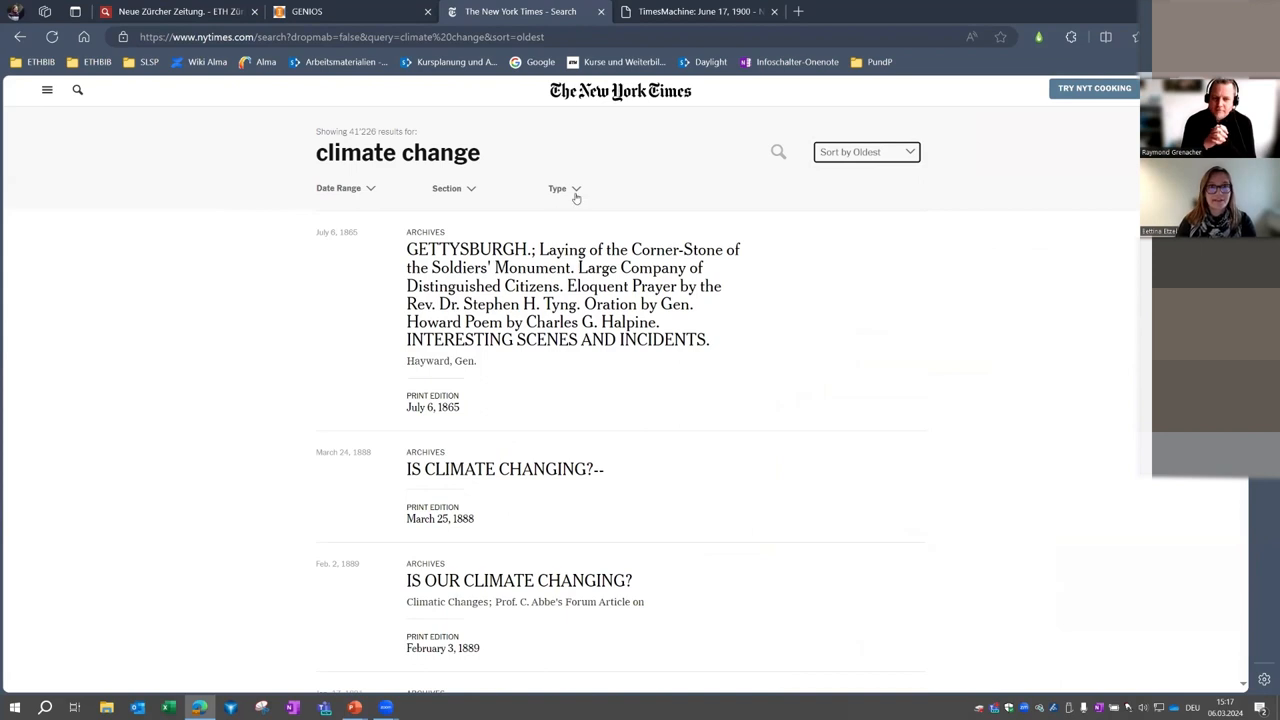
Step: Review the Type, Section and Date Range filter choices on the results
click(564, 188)
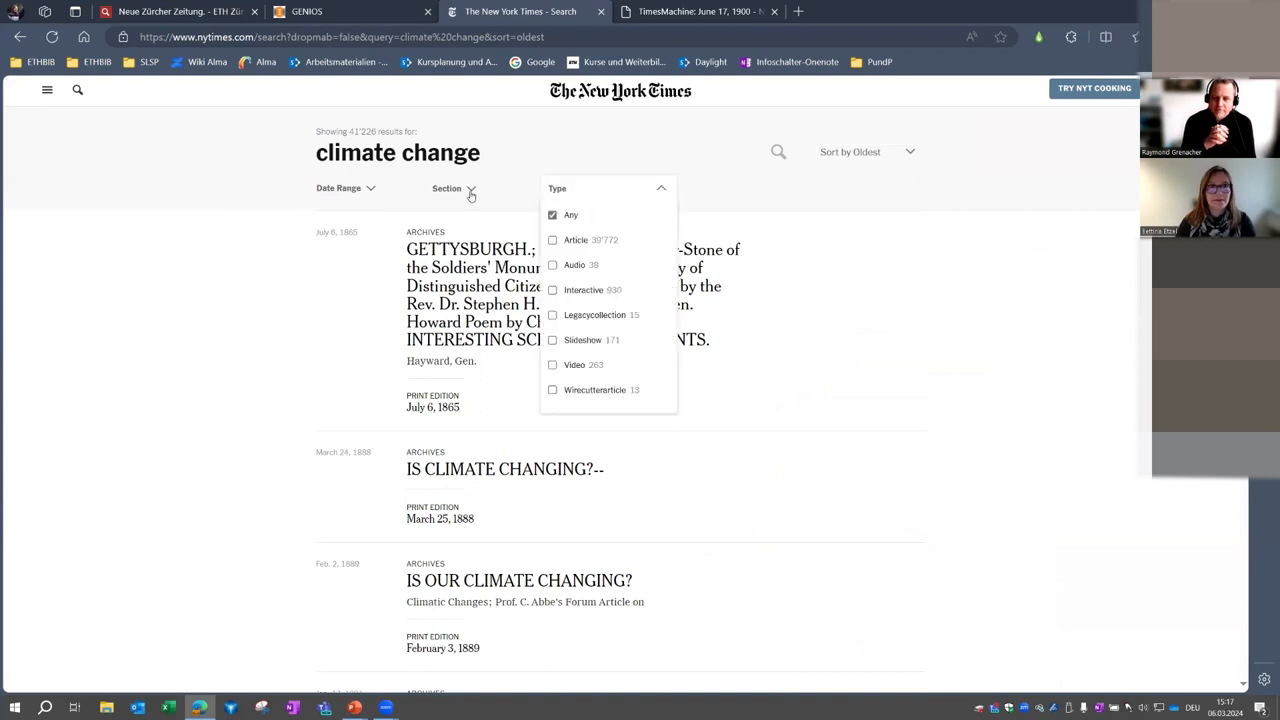
click(448, 188)
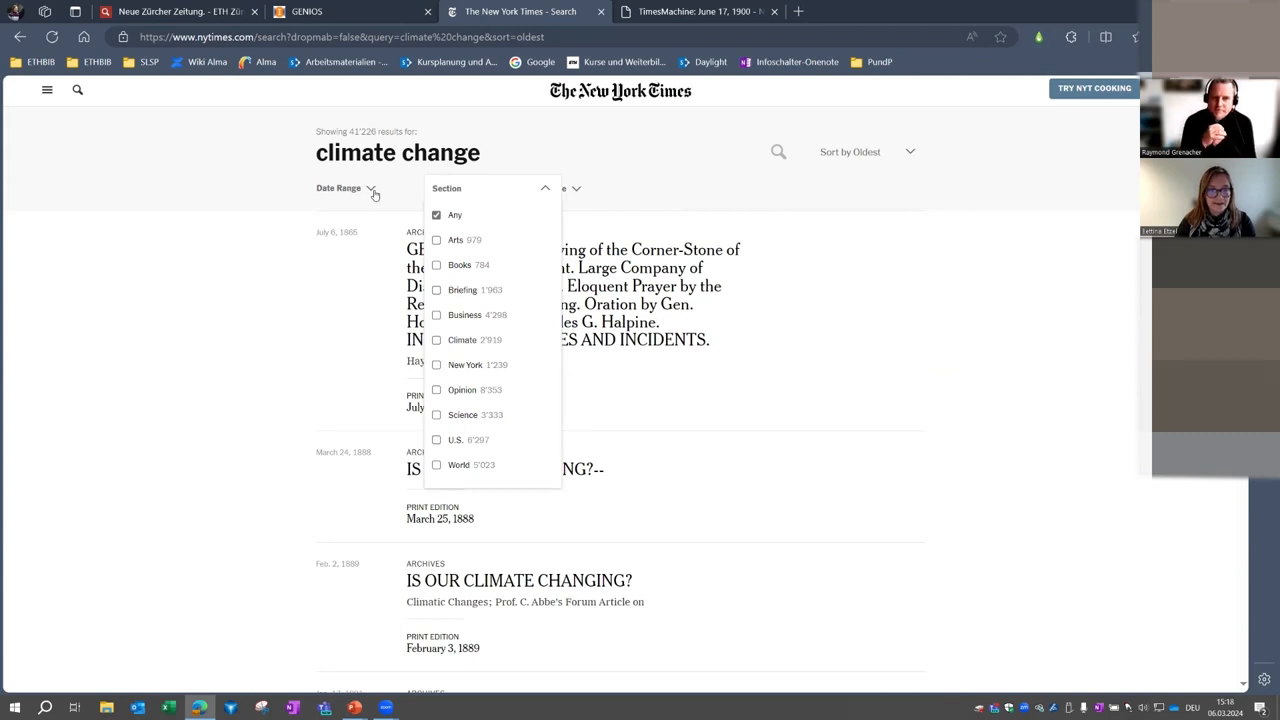
click(338, 188)
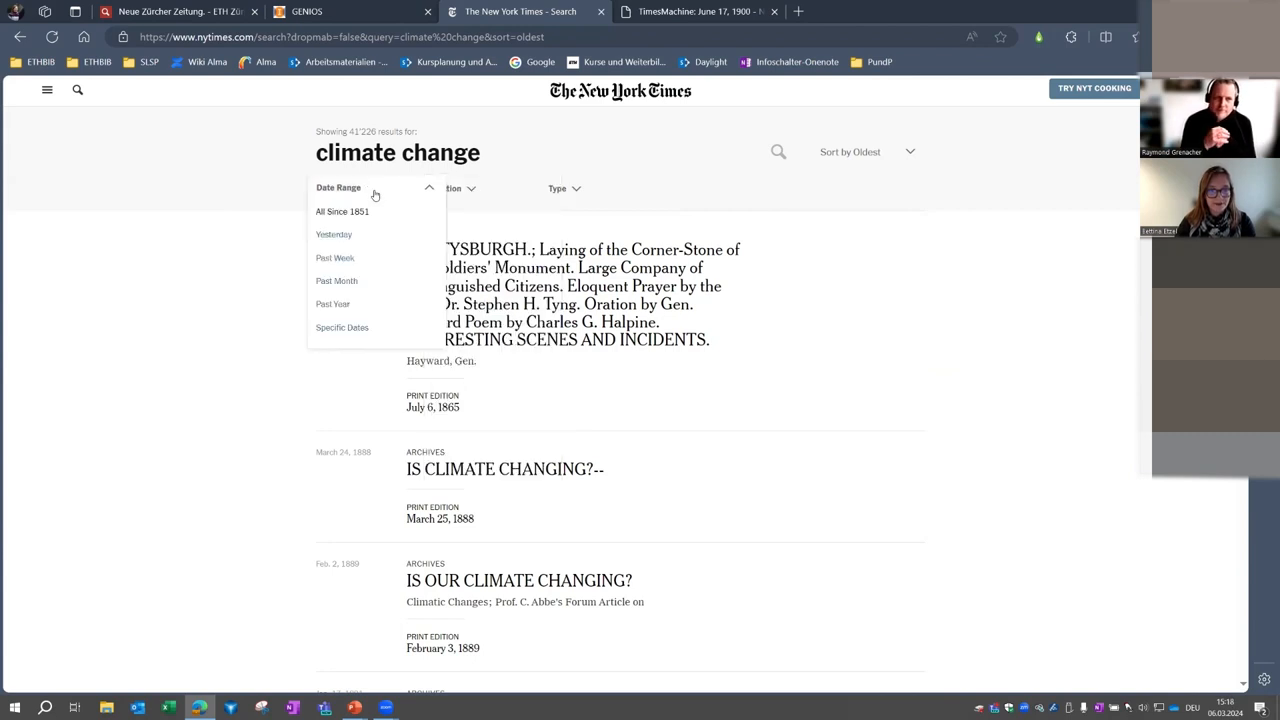
mouse_move(380, 212)
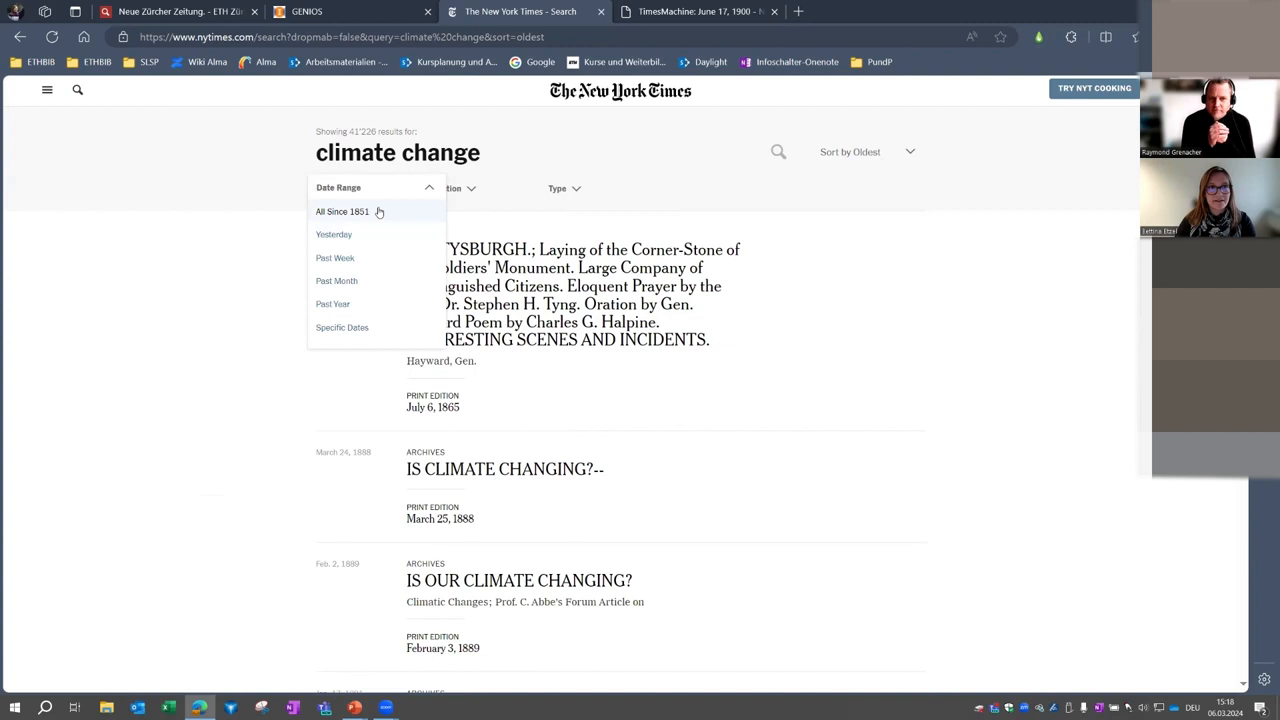
mouse_move(360, 224)
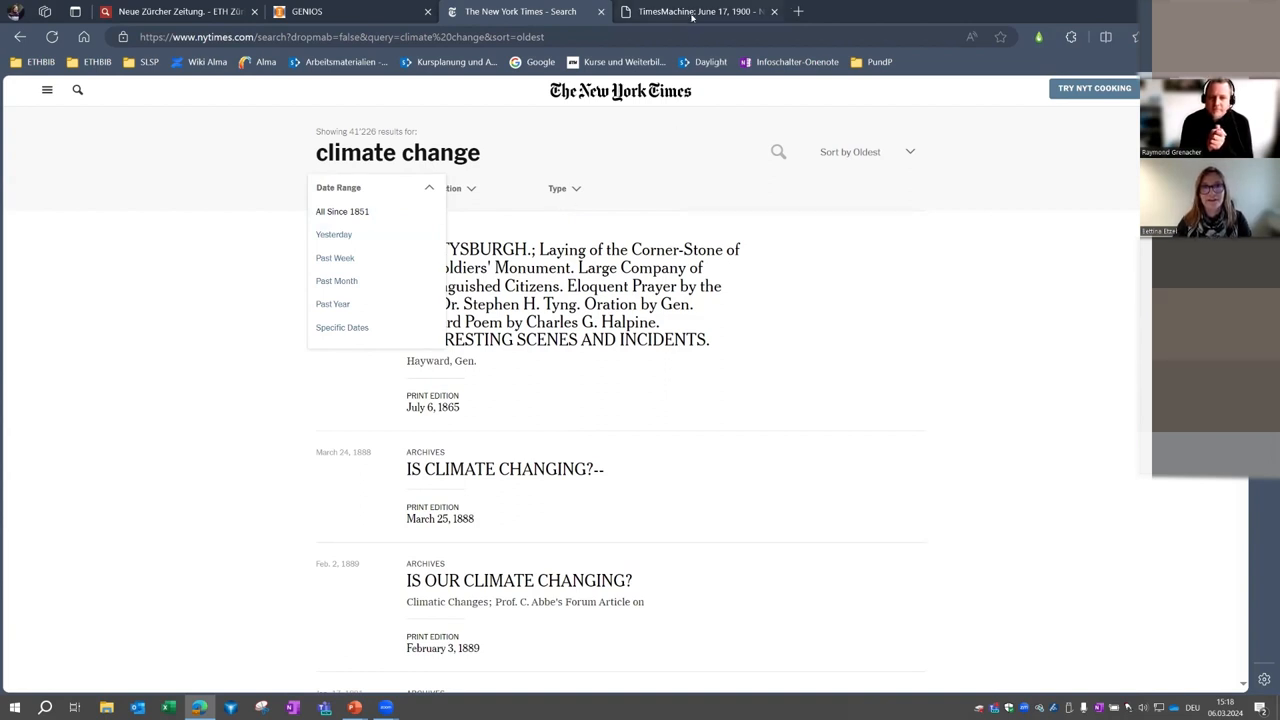
Step: Switch to the TimesMachine tab showing the June 17, 1900 page
click(696, 12)
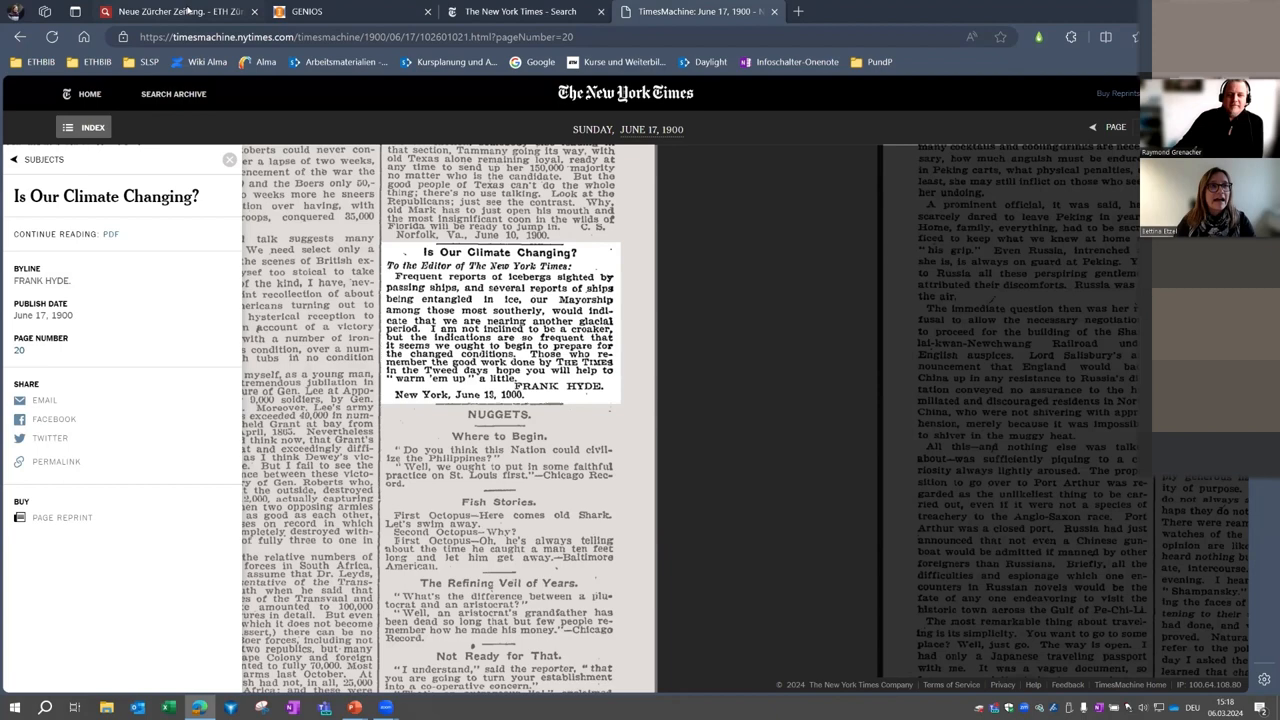
Step: Switch to the swisscovery Neue Zürcher Zeitung catalogue record tab
click(180, 12)
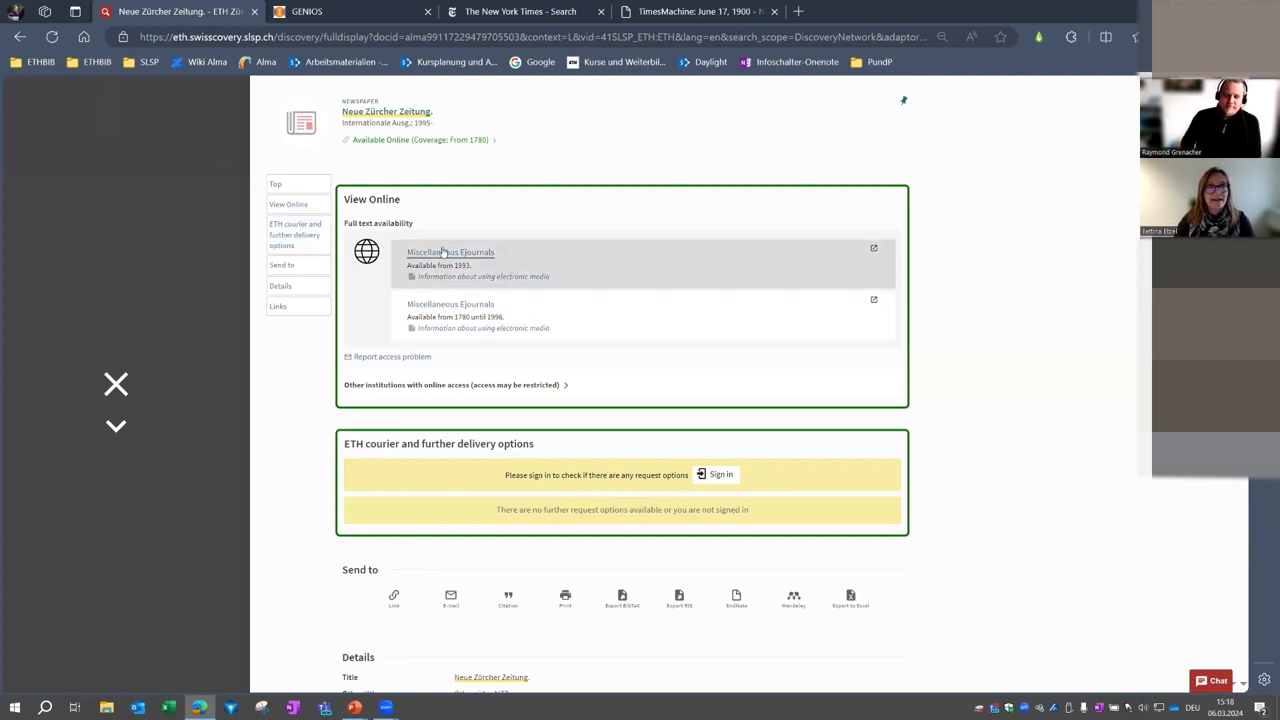
mouse_move(452, 252)
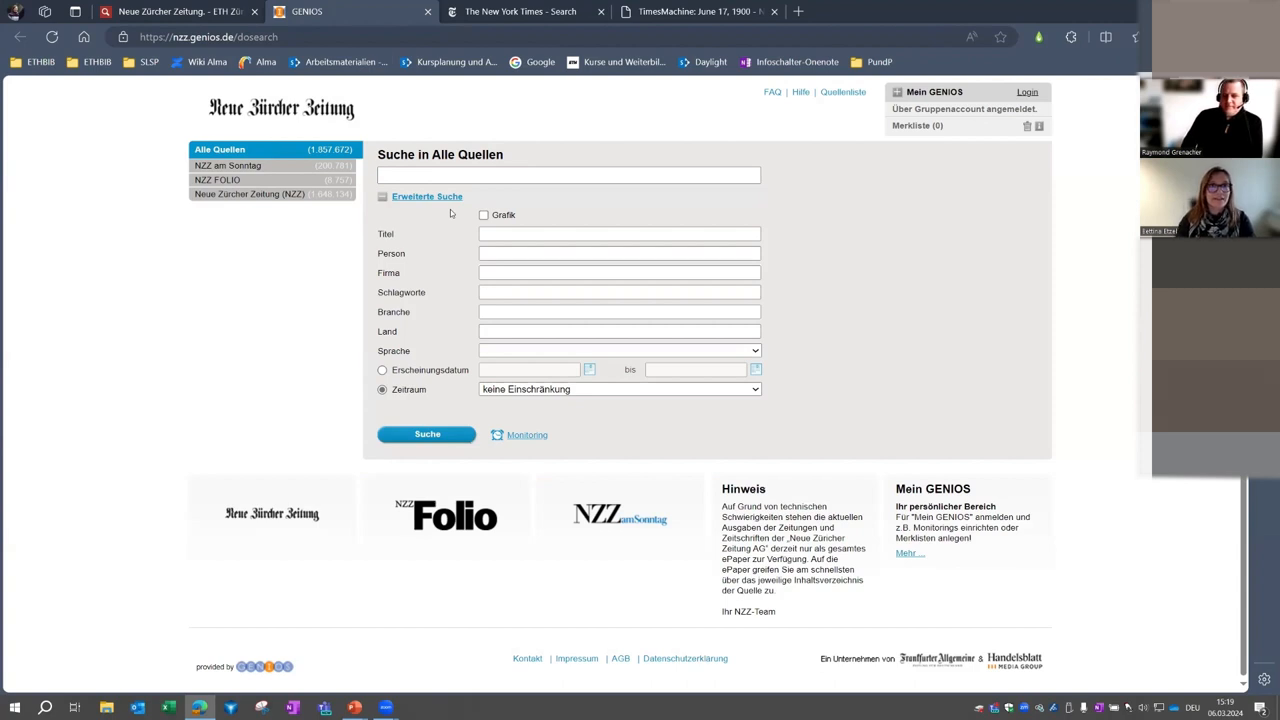
Step: Reuse the recent search term haley, run it across all sources and scroll to the 253 results
click(568, 176)
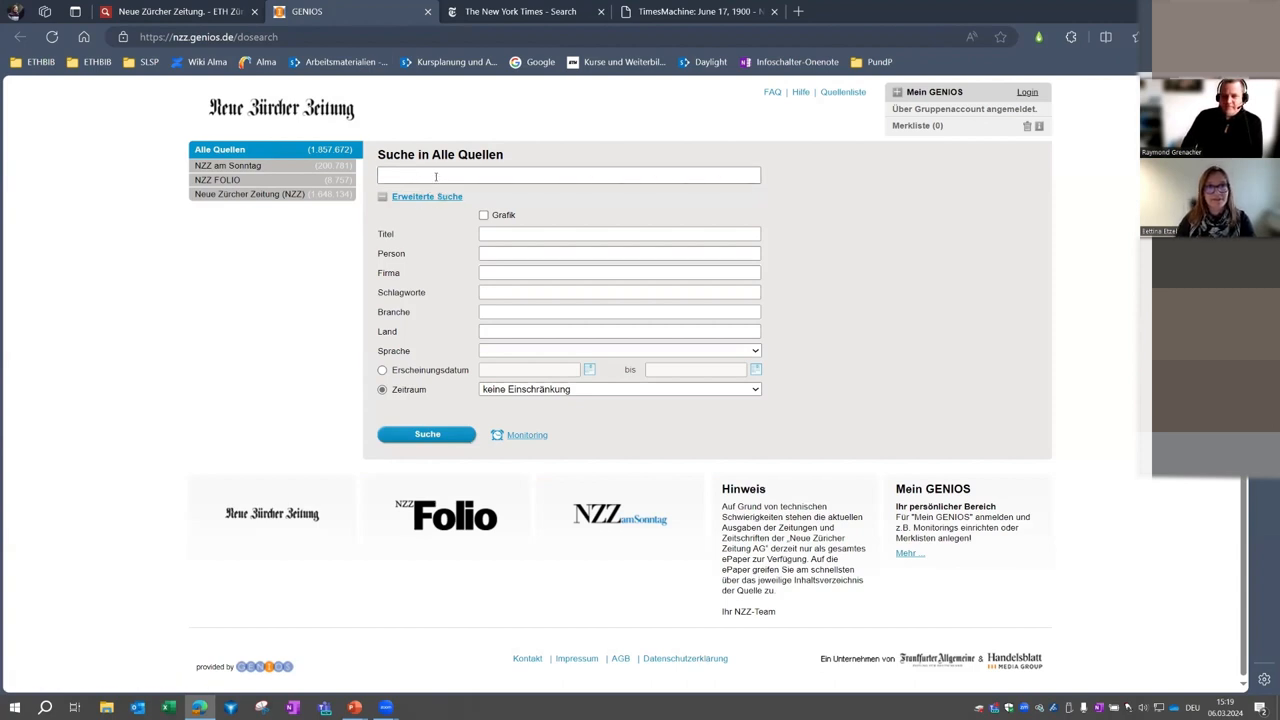
click(568, 176)
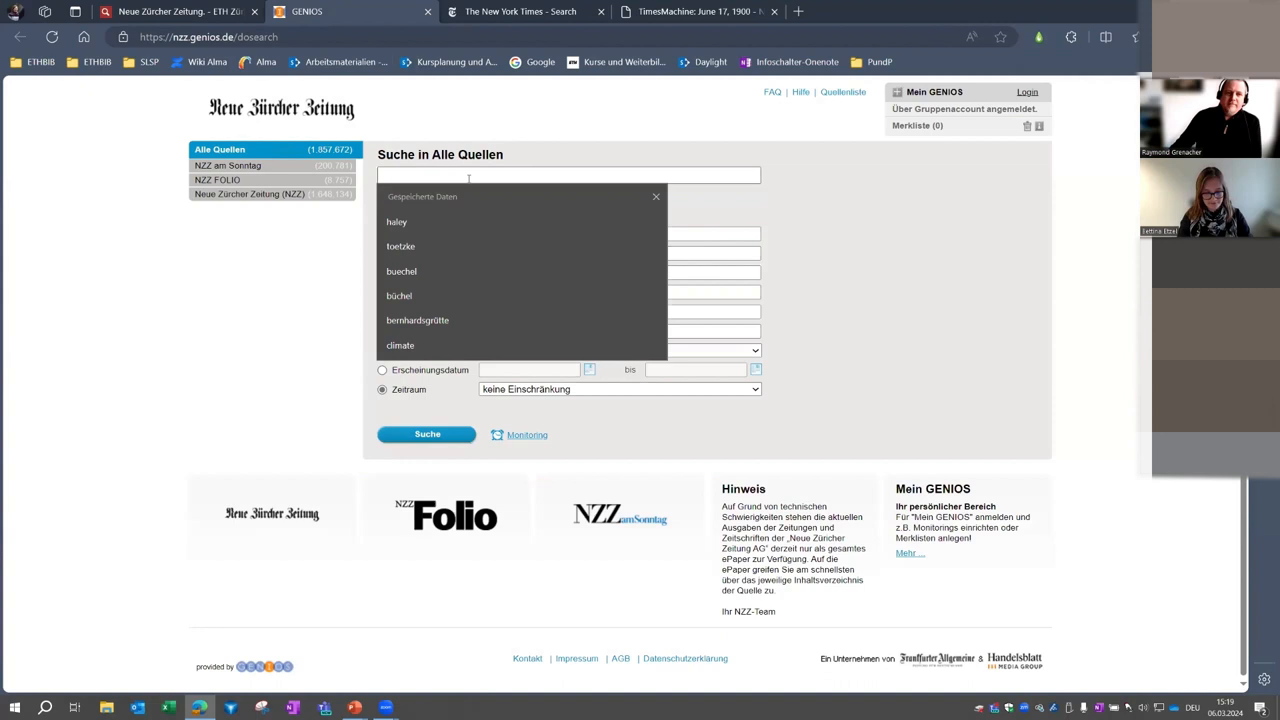
click(396, 220)
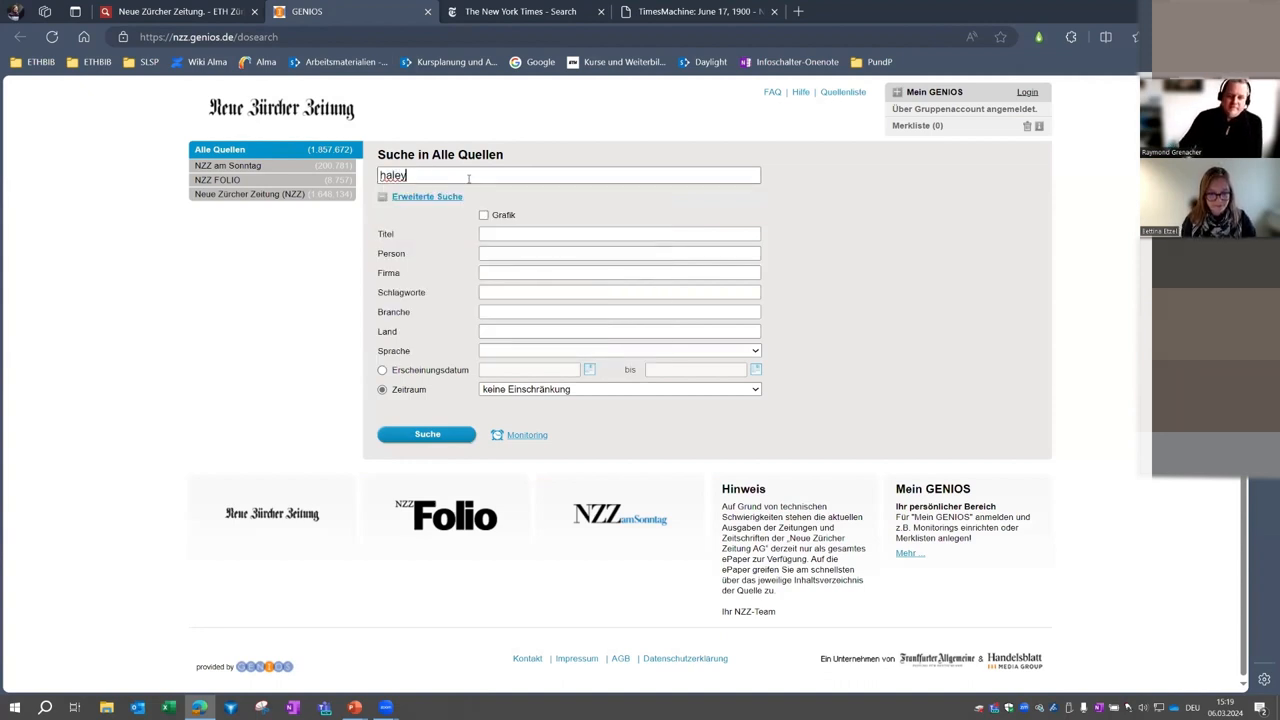
click(426, 434)
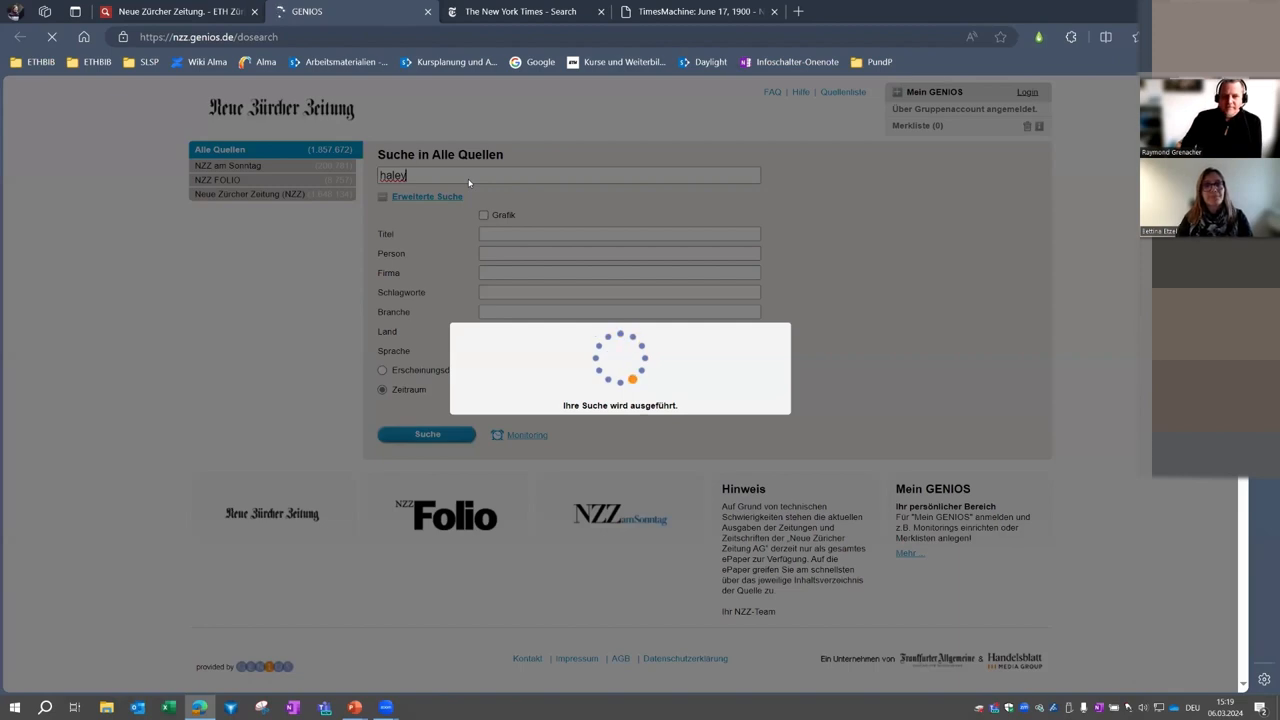
click(426, 432)
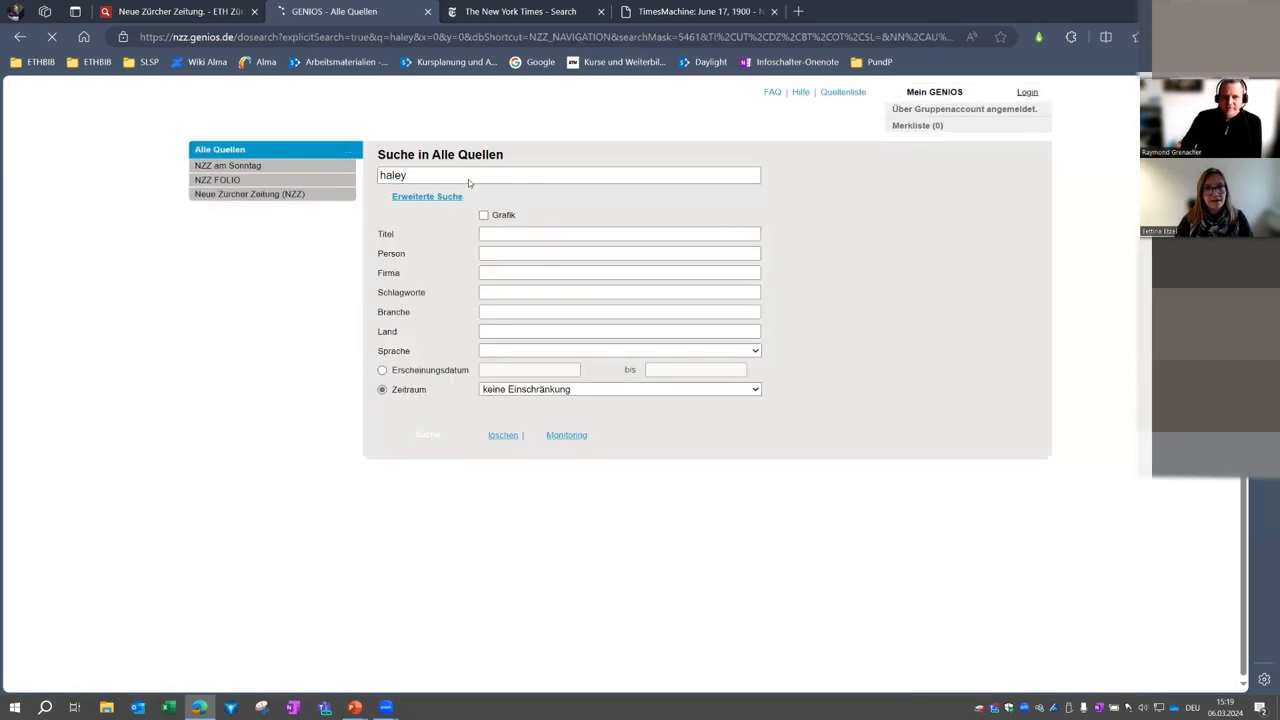
click(426, 434)
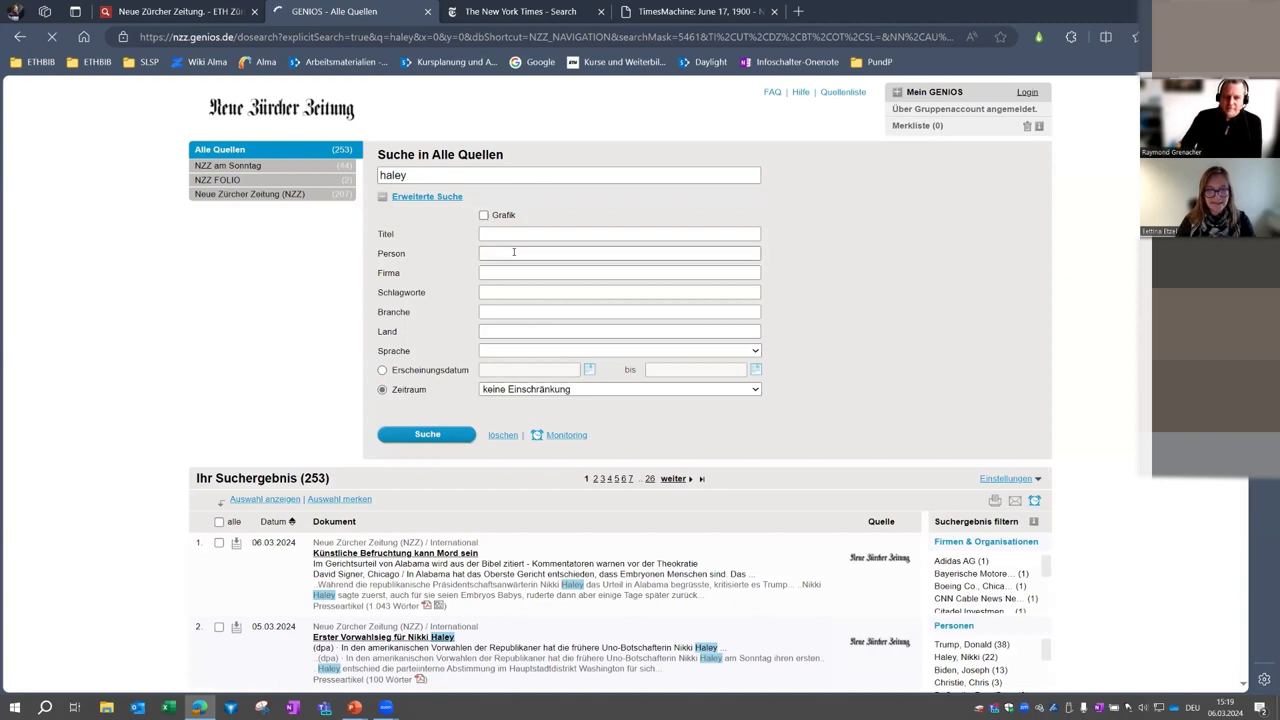
scroll(down, 3)
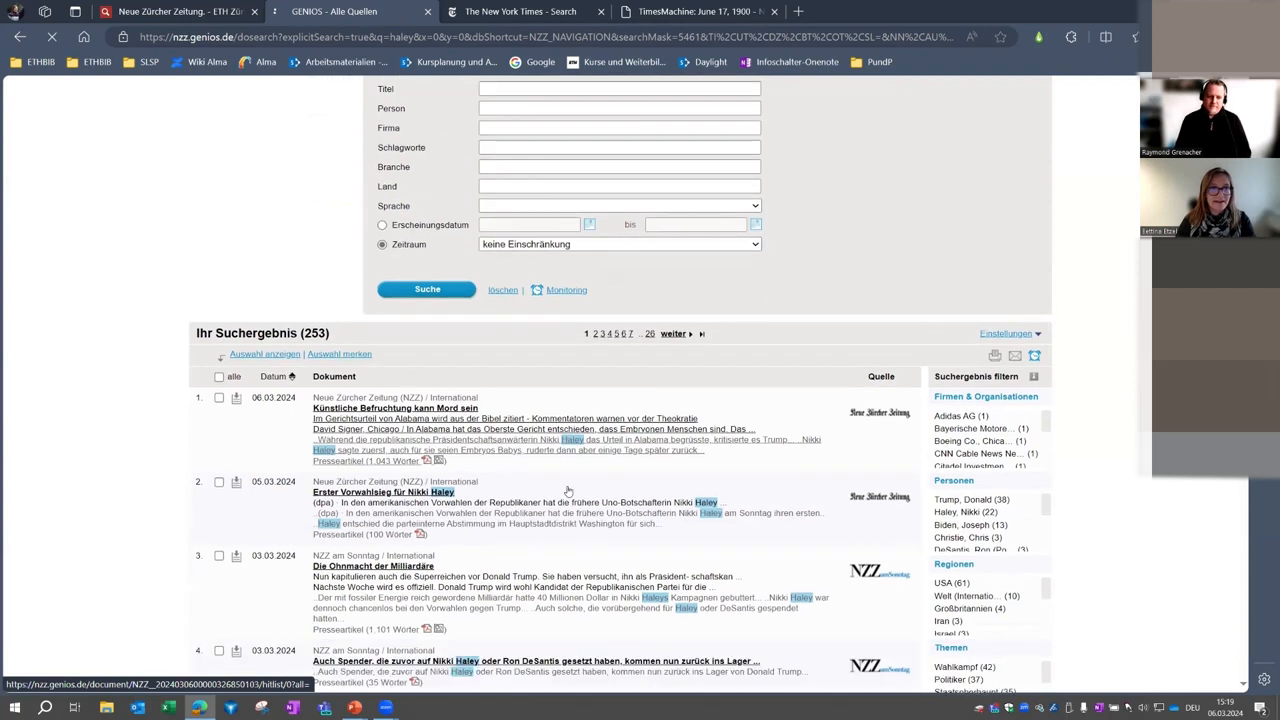
scroll(down, 3)
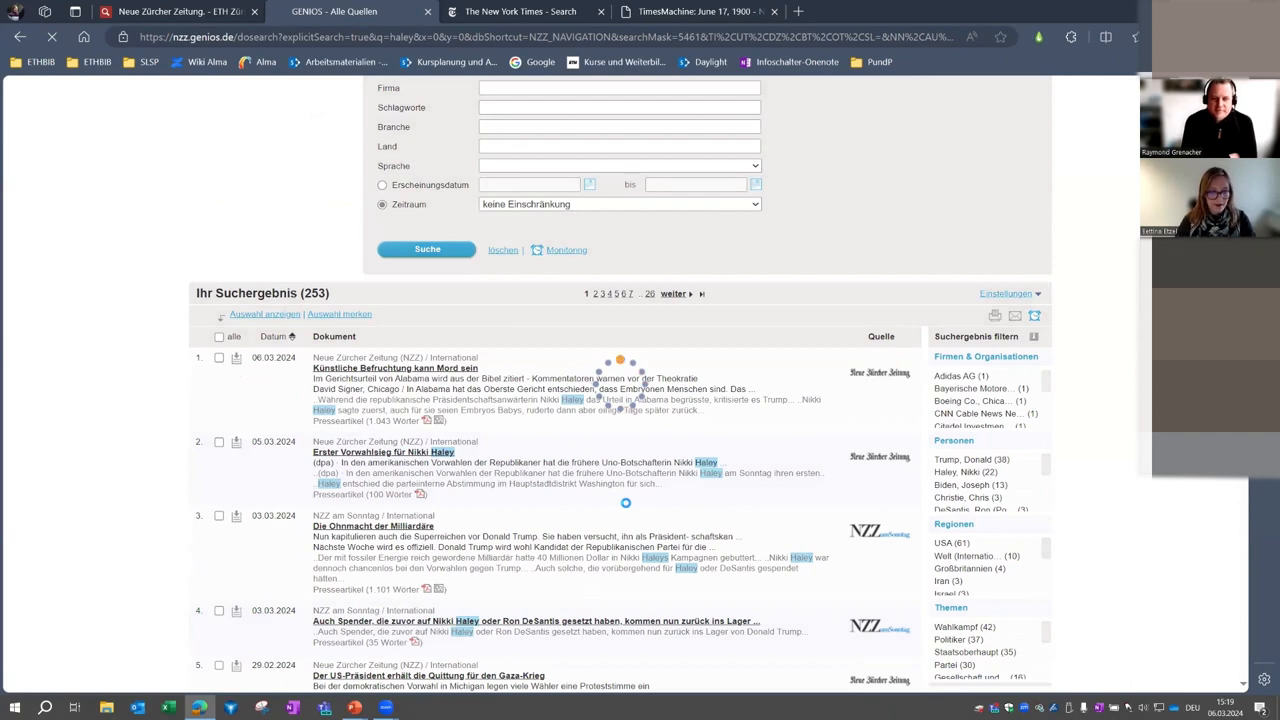
Step: Open the NZZ article "Erster Vorwahlsieg für Nikki Haley" and download its page PDF
click(382, 452)
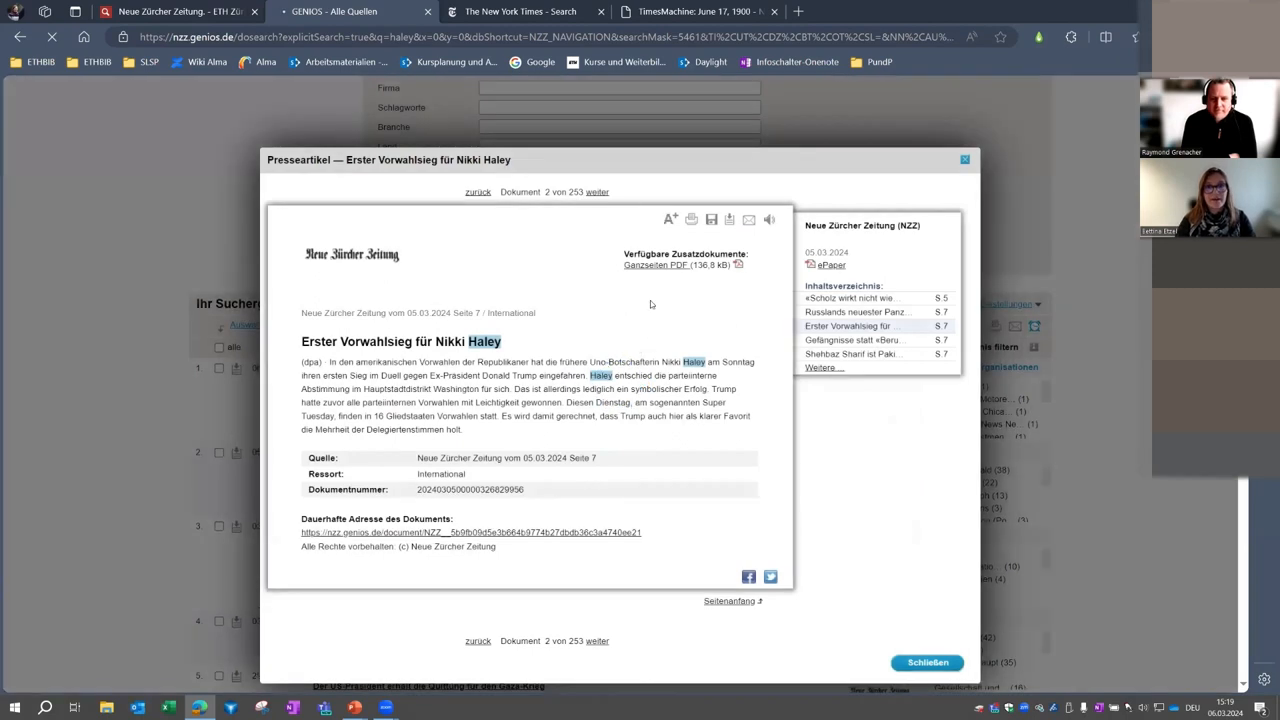
mouse_move(668, 272)
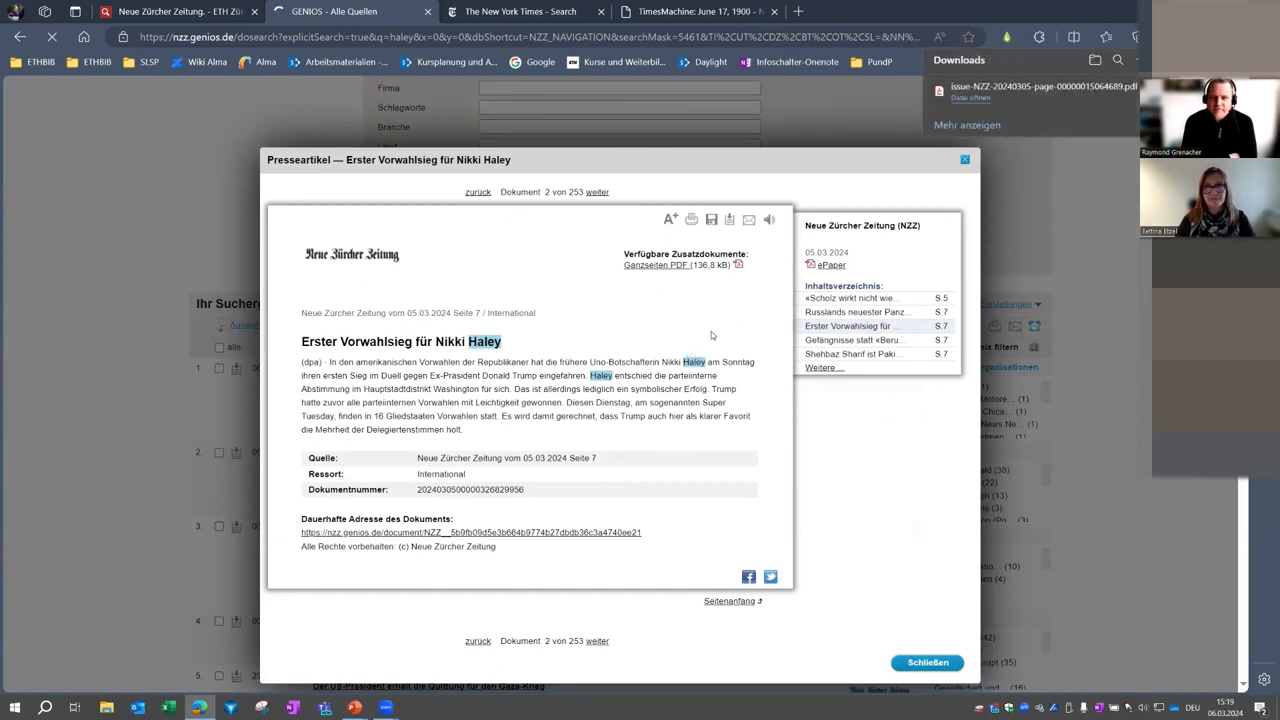
mouse_move(772, 332)
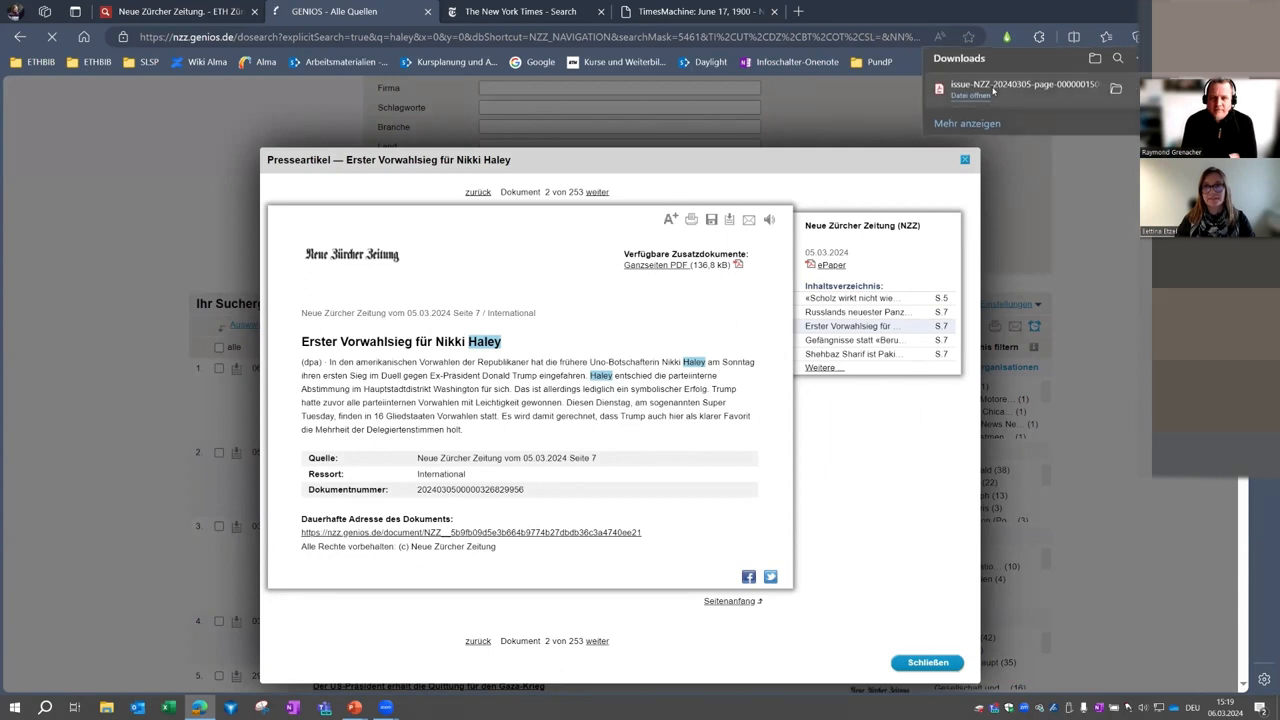
click(968, 96)
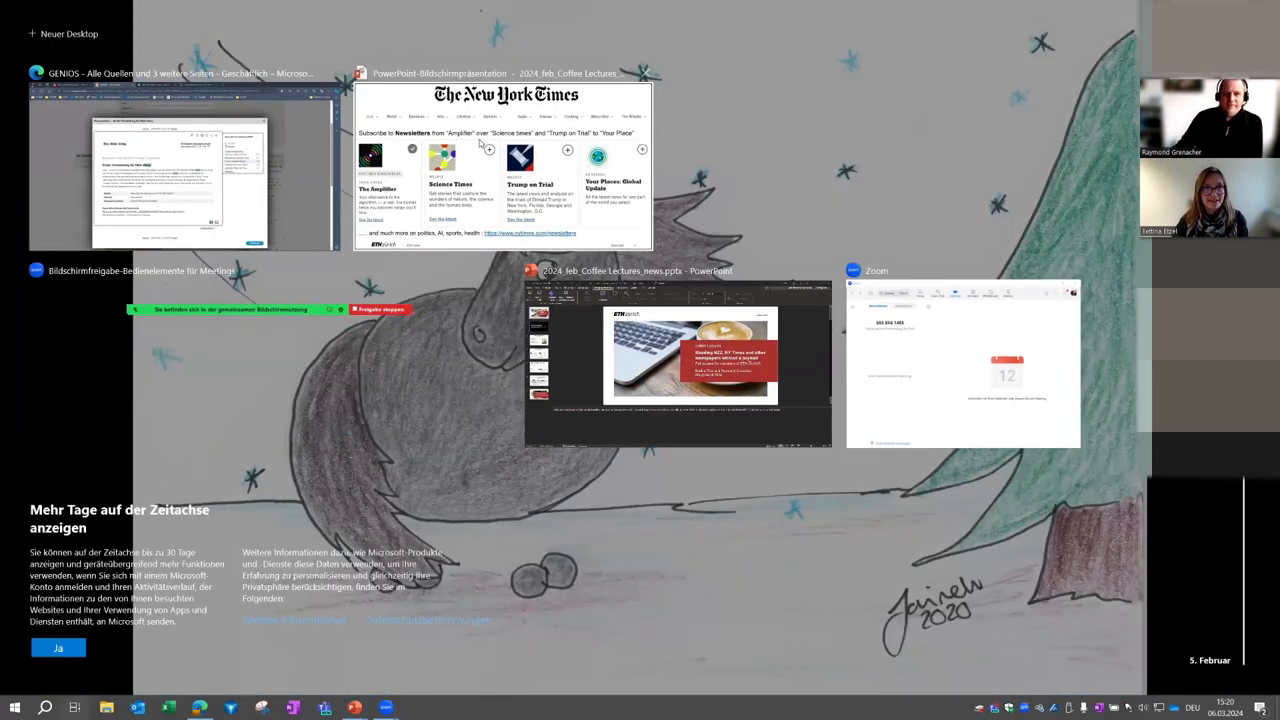
Step: Switch to the PowerPoint slideshow and advance to the New York Times newsletters slide
click(504, 164)
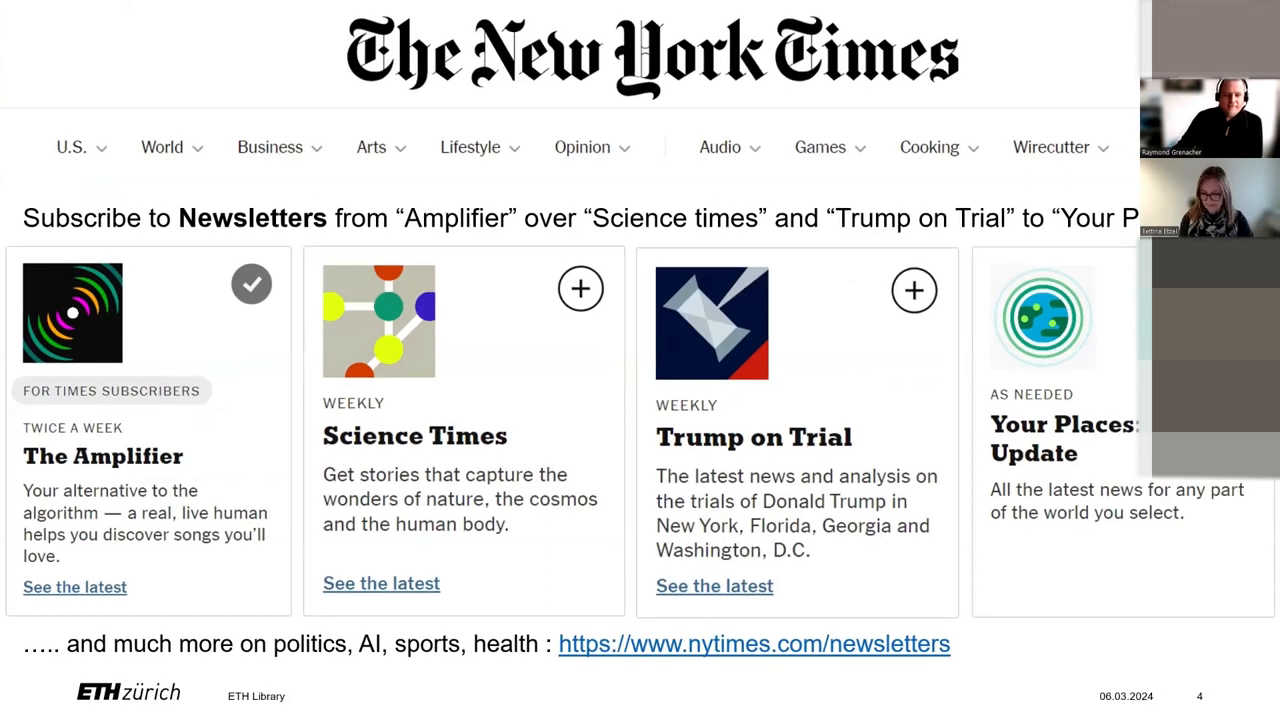
key(right)
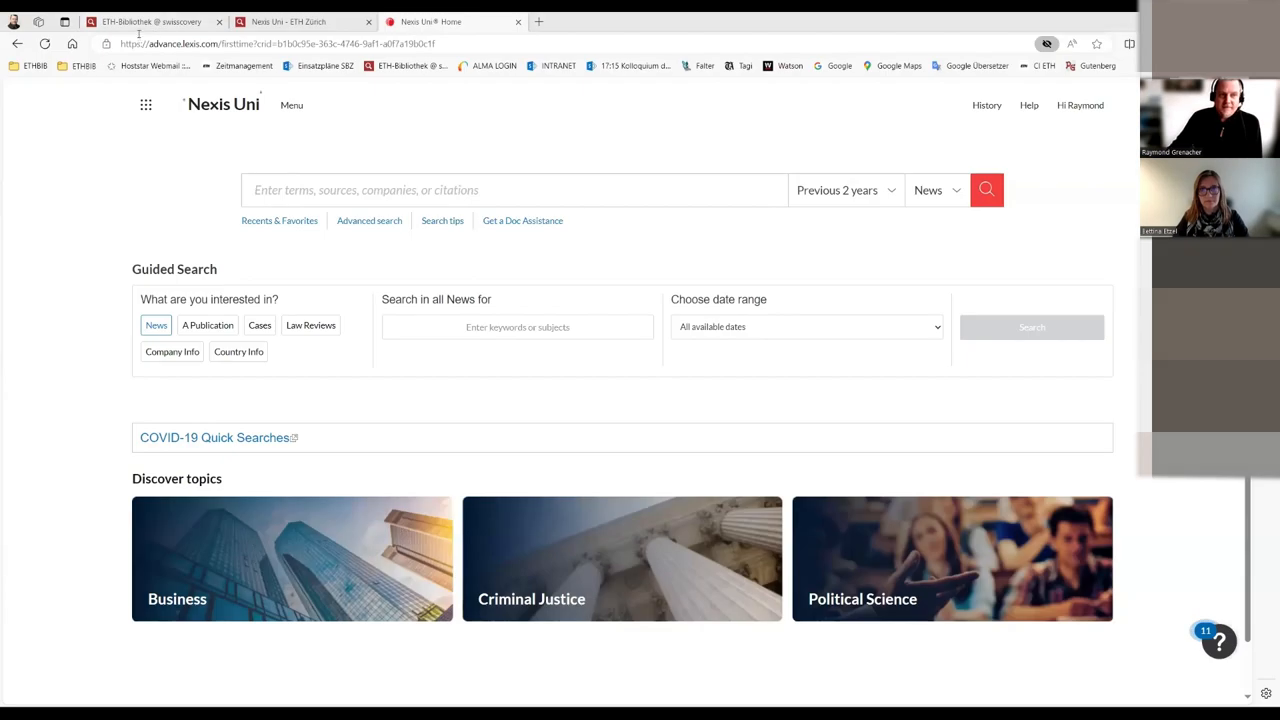
click(150, 20)
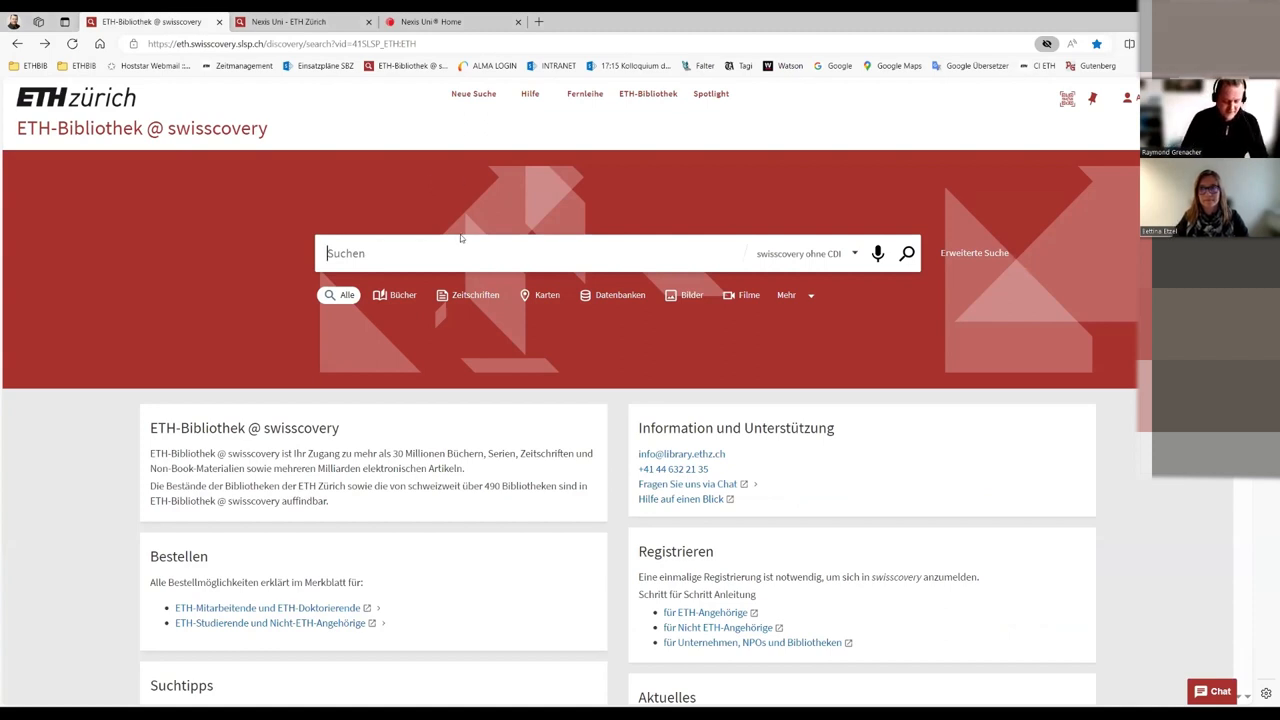
text(nexis uni)
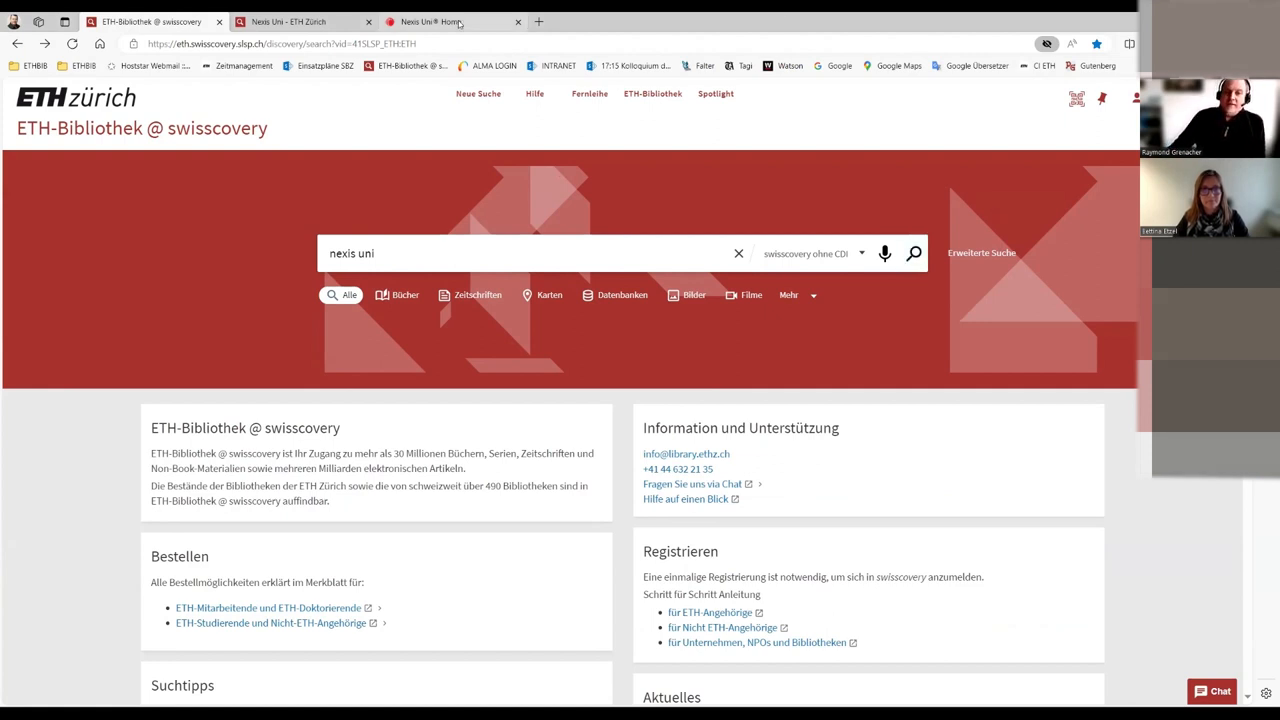
click(430, 20)
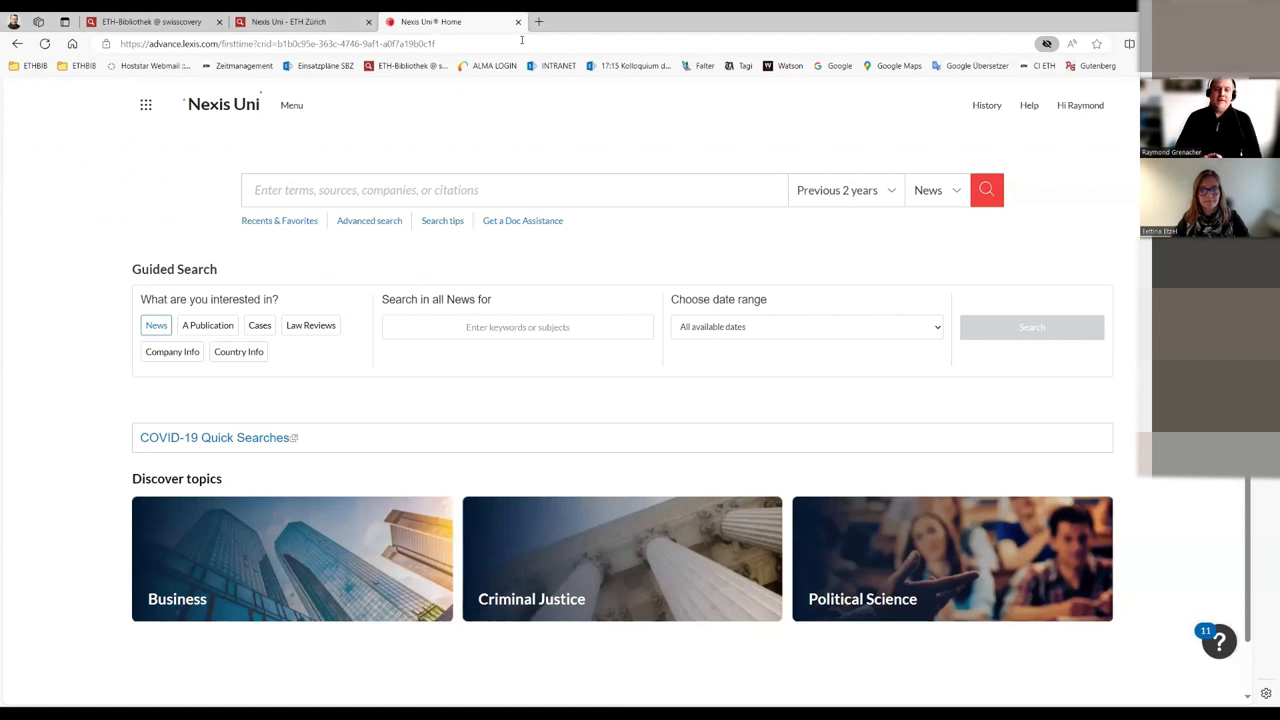
mouse_move(1090, 22)
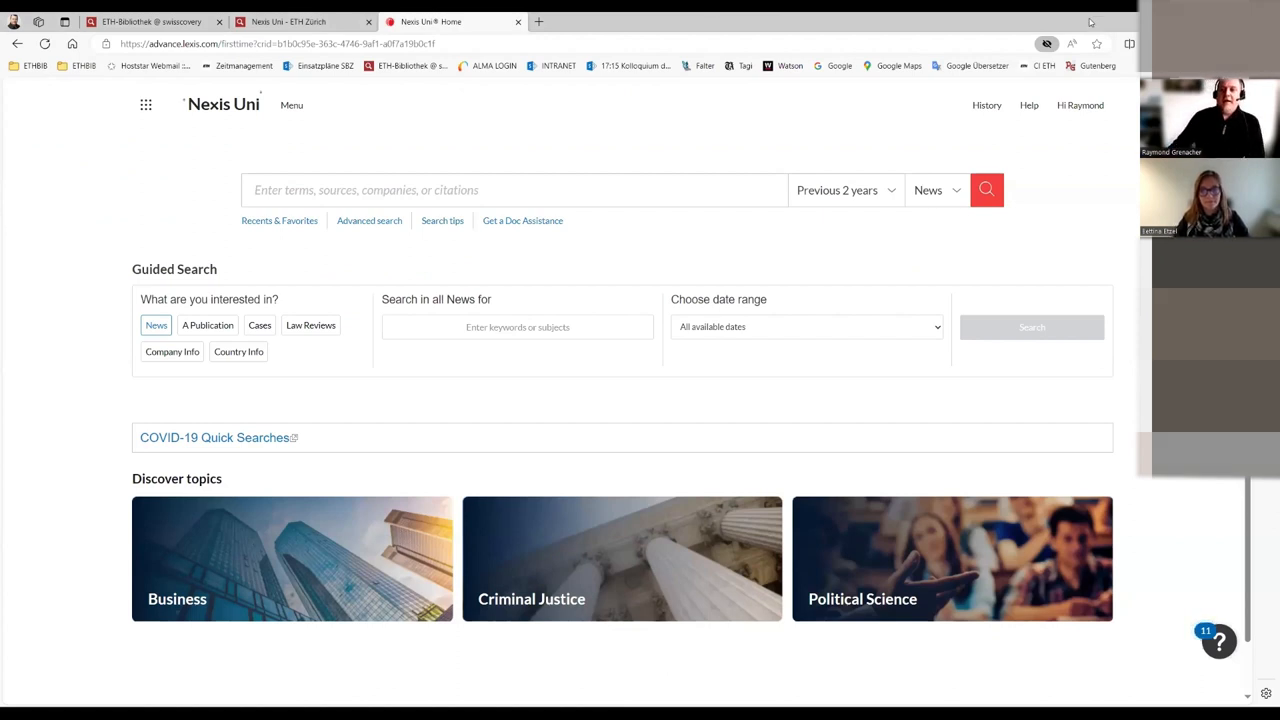
mouse_move(936, 124)
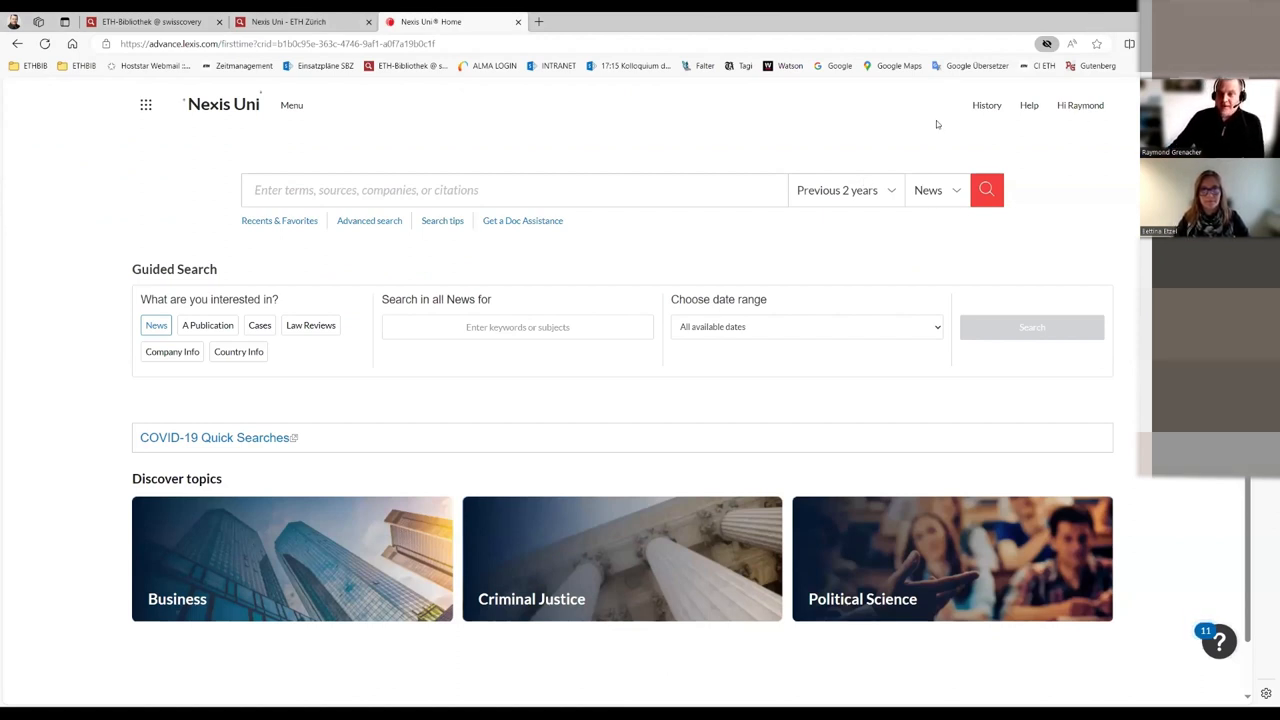
mouse_move(900, 112)
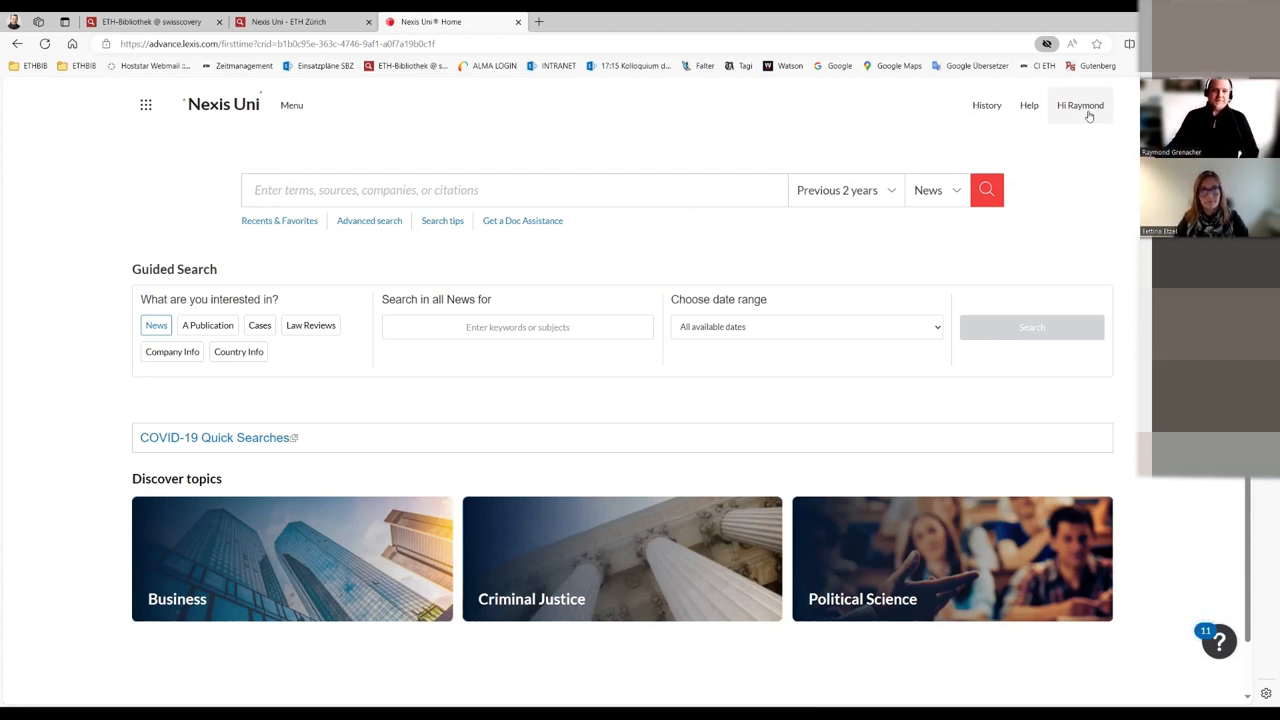
mouse_move(1096, 168)
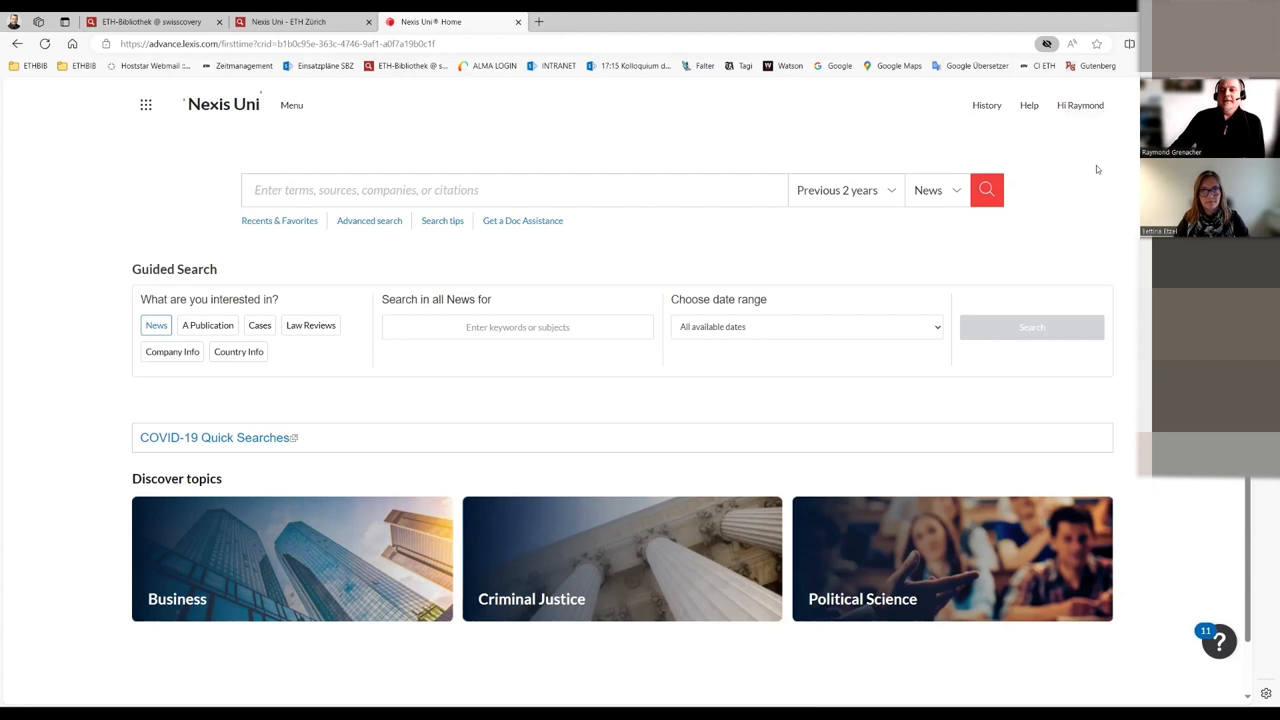
mouse_move(1044, 148)
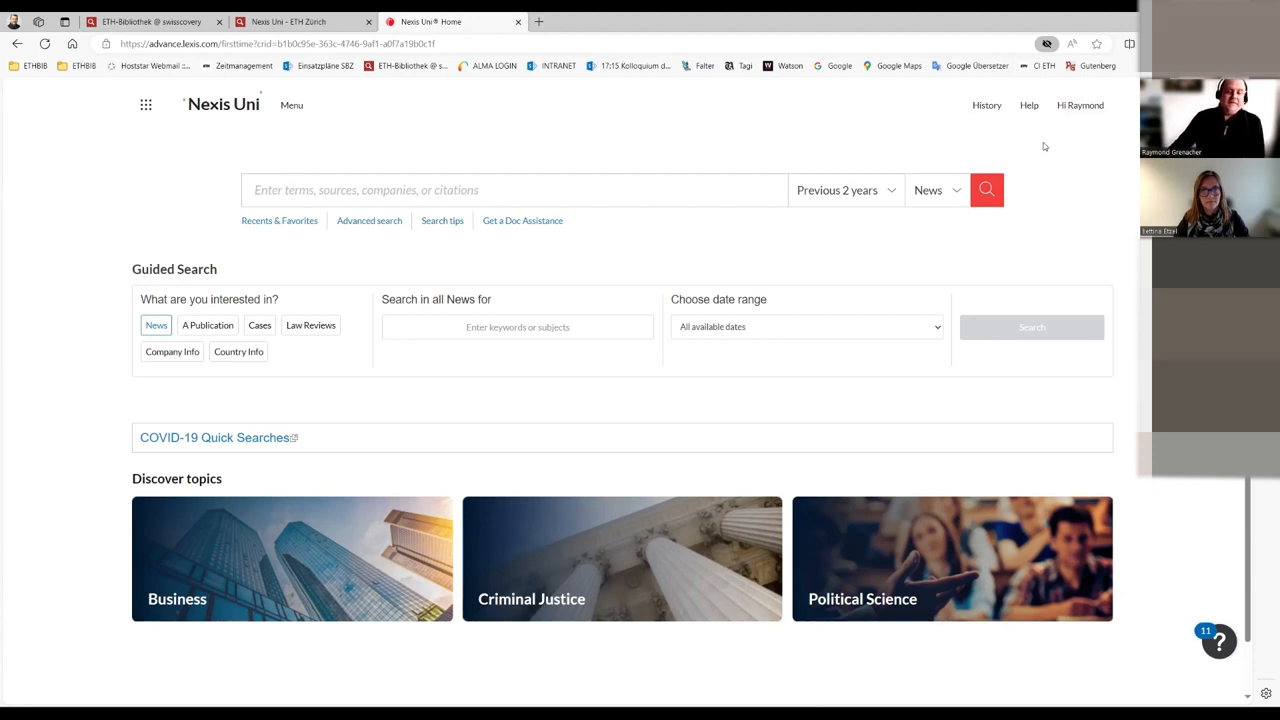
mouse_move(932, 104)
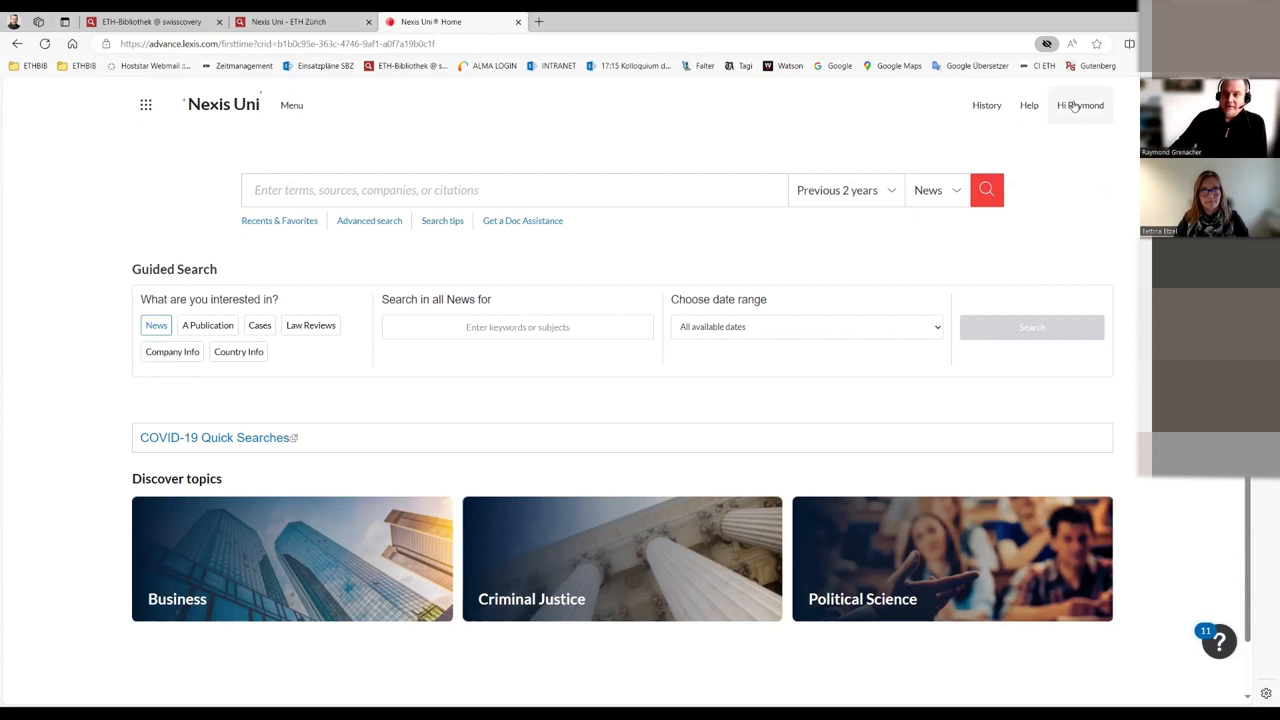
click(1080, 104)
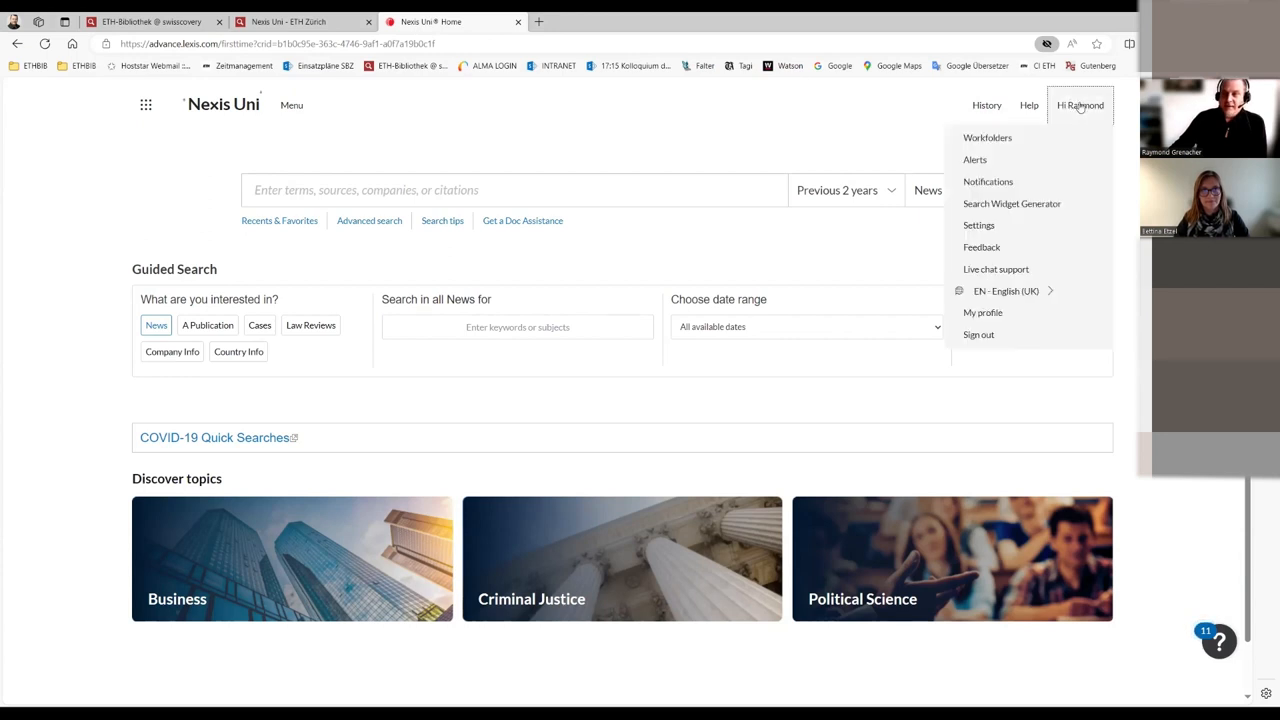
mouse_move(868, 108)
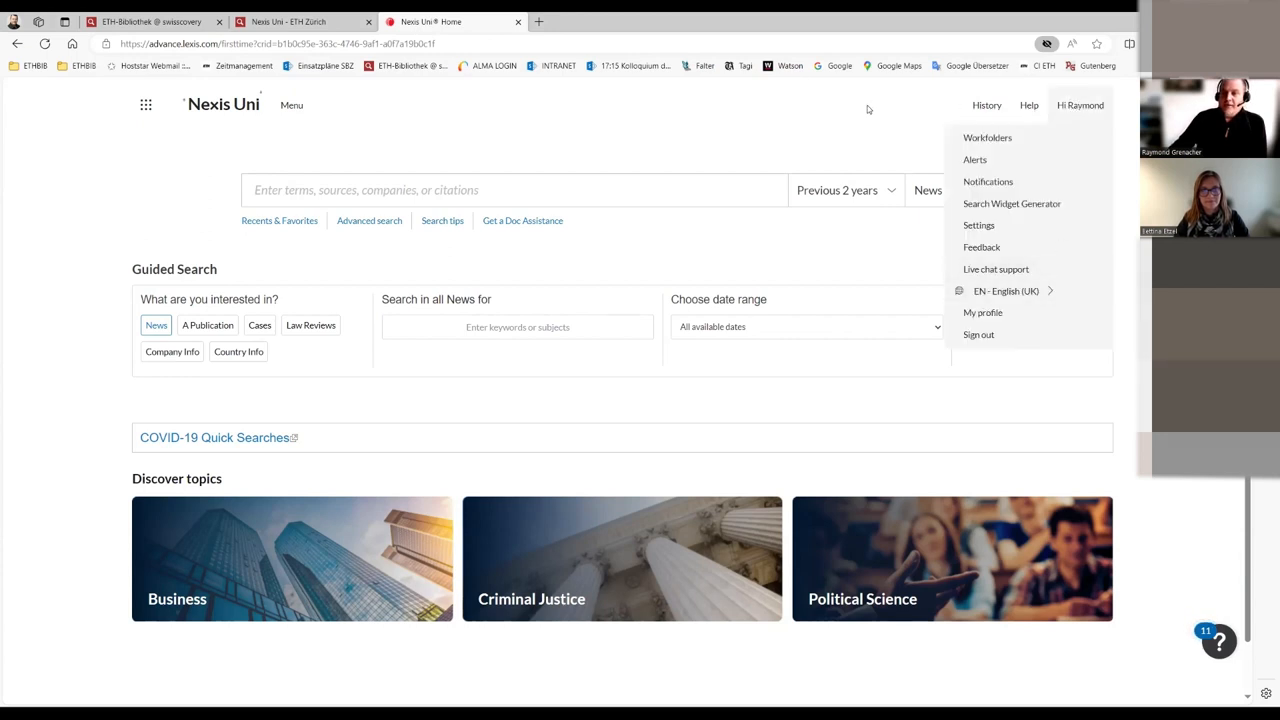
mouse_move(852, 124)
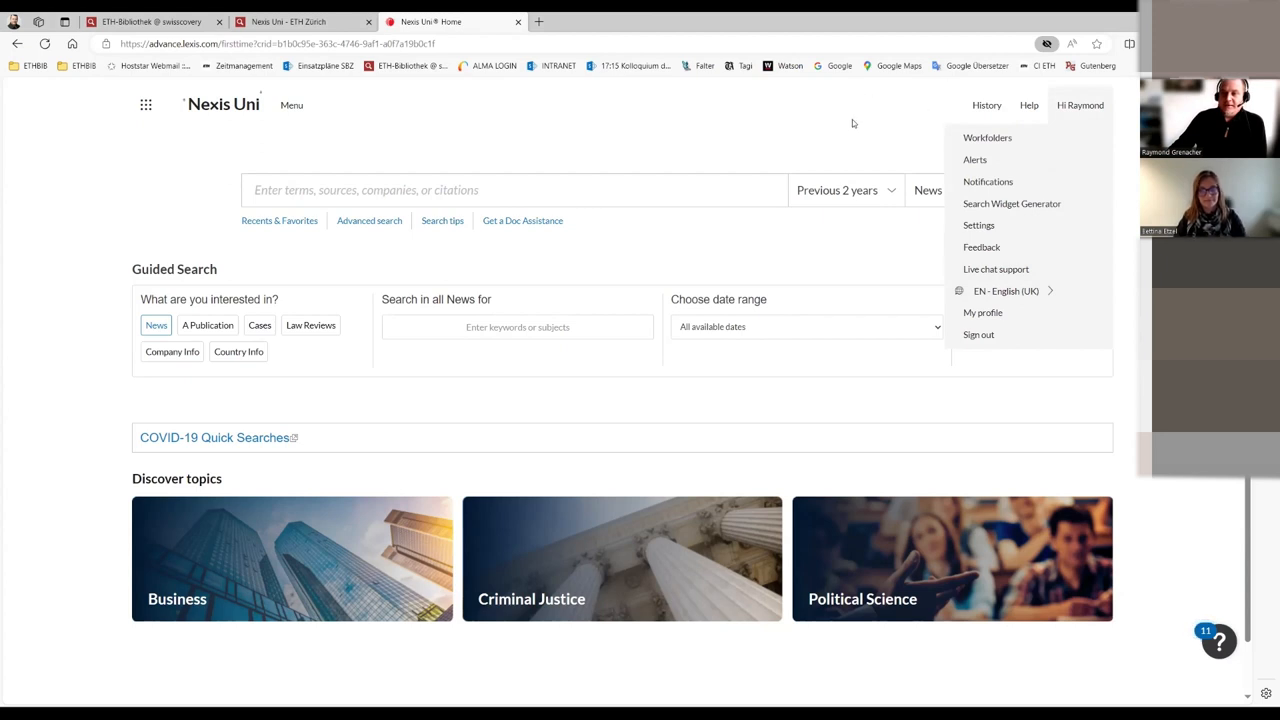
mouse_move(490, 136)
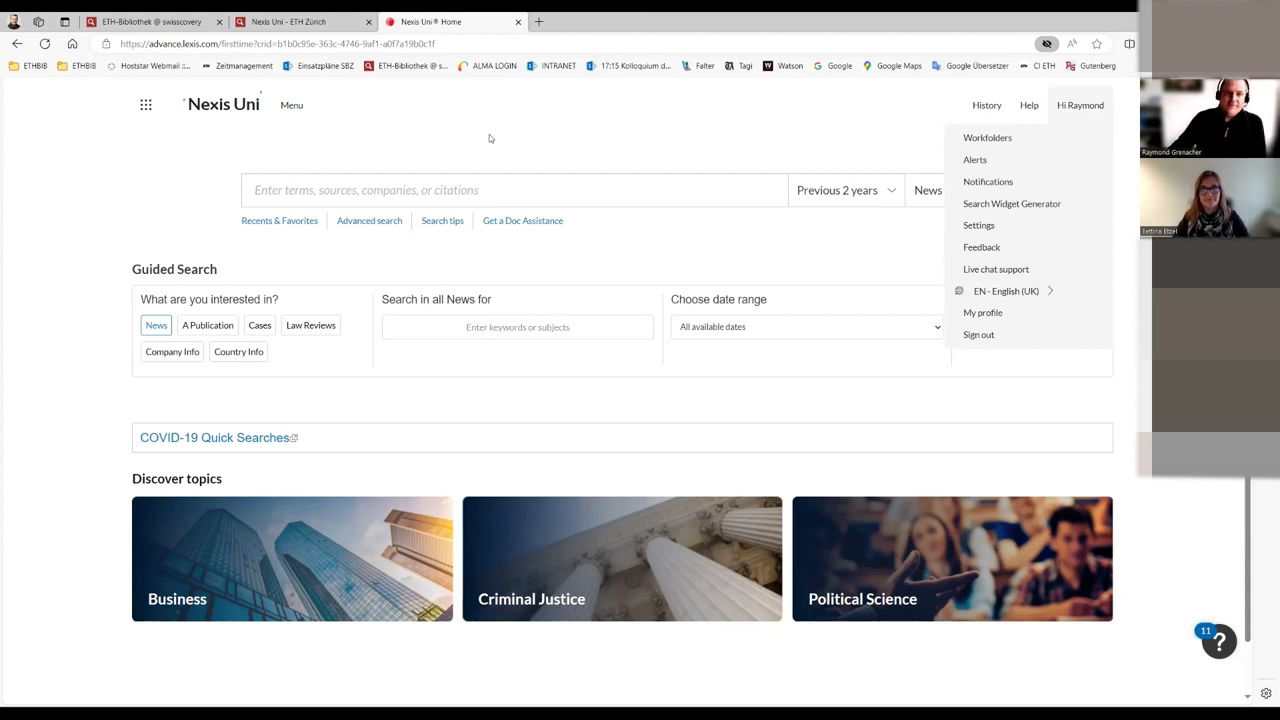
click(516, 190)
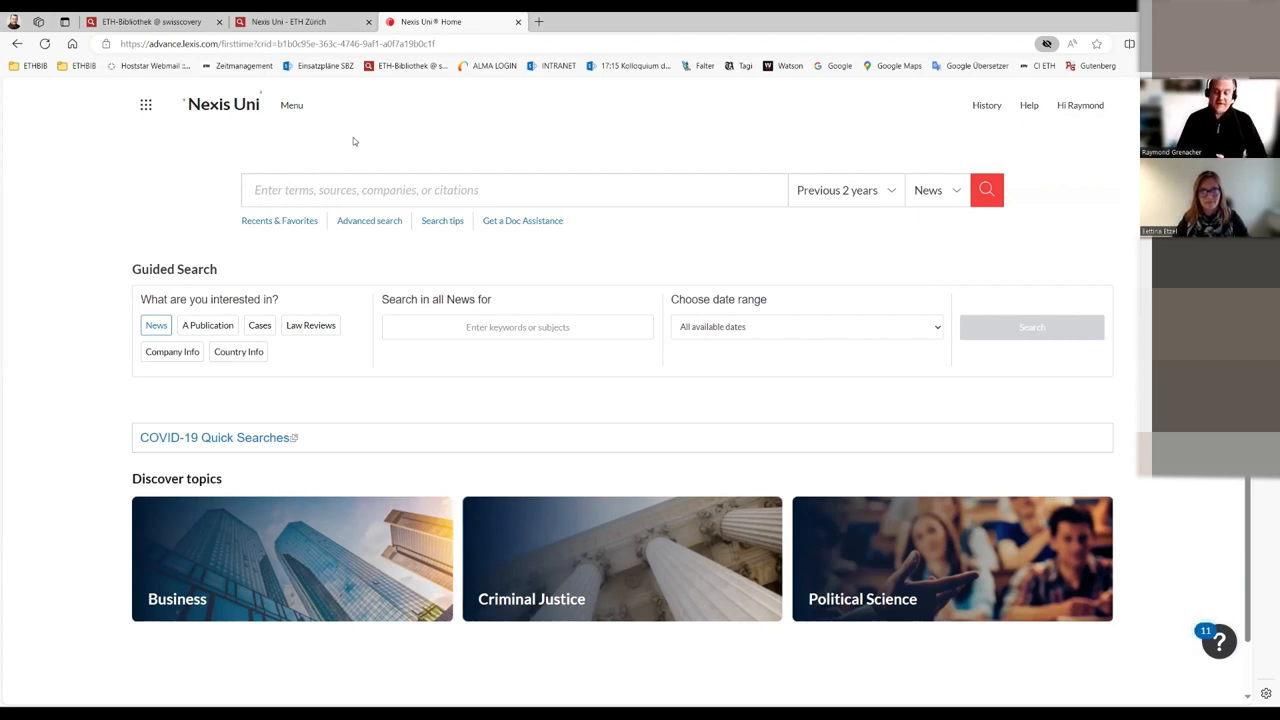
mouse_move(316, 100)
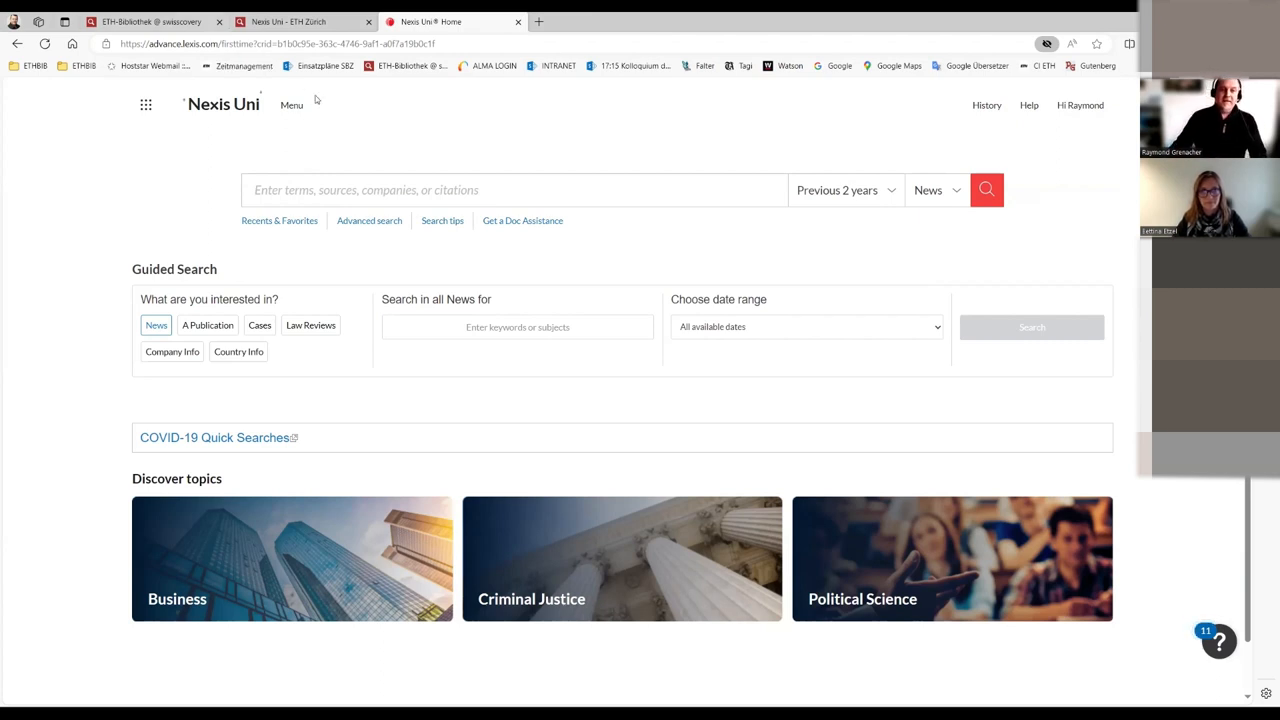
Step: Rerun the recent news search "north korea" and test* from the search box
click(516, 190)
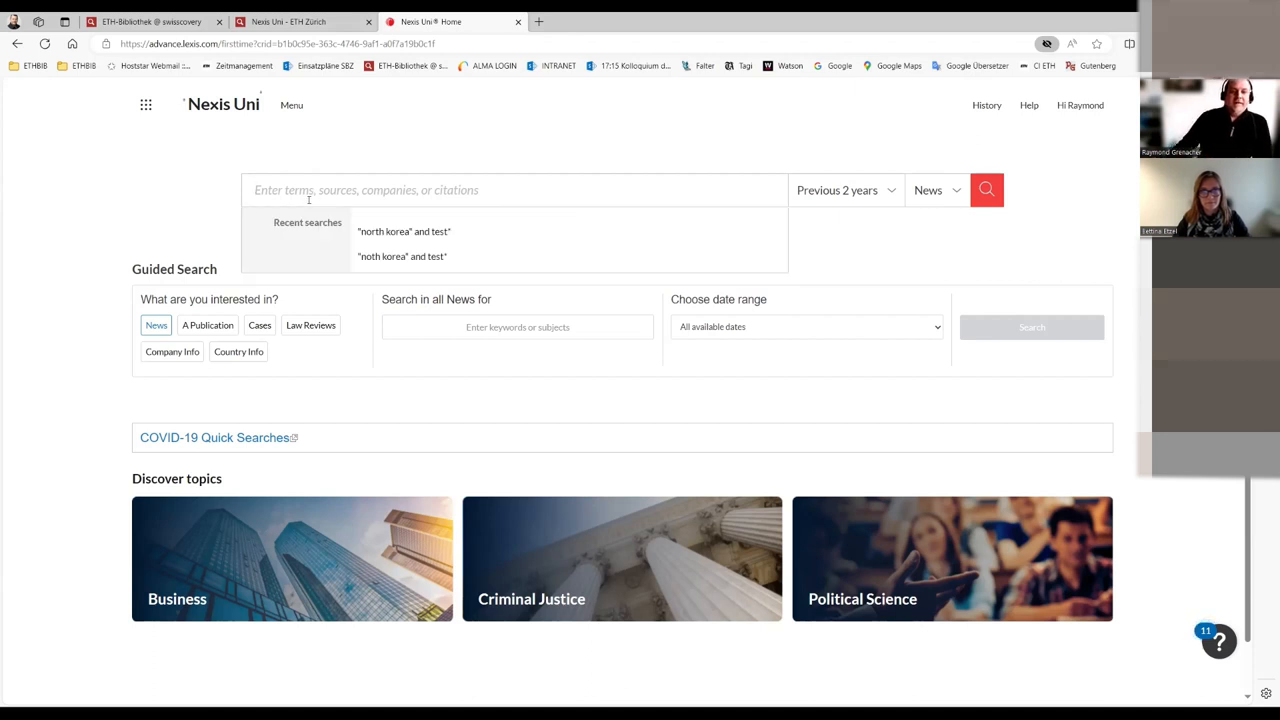
click(404, 232)
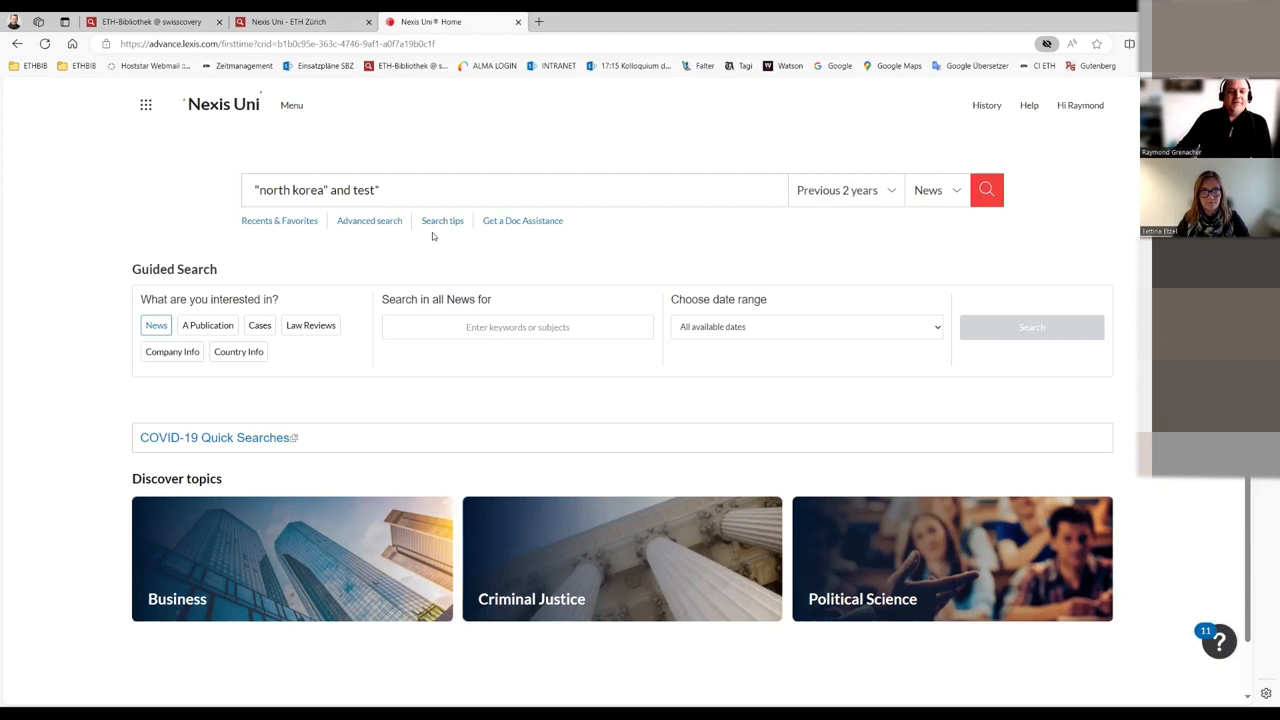
mouse_move(276, 210)
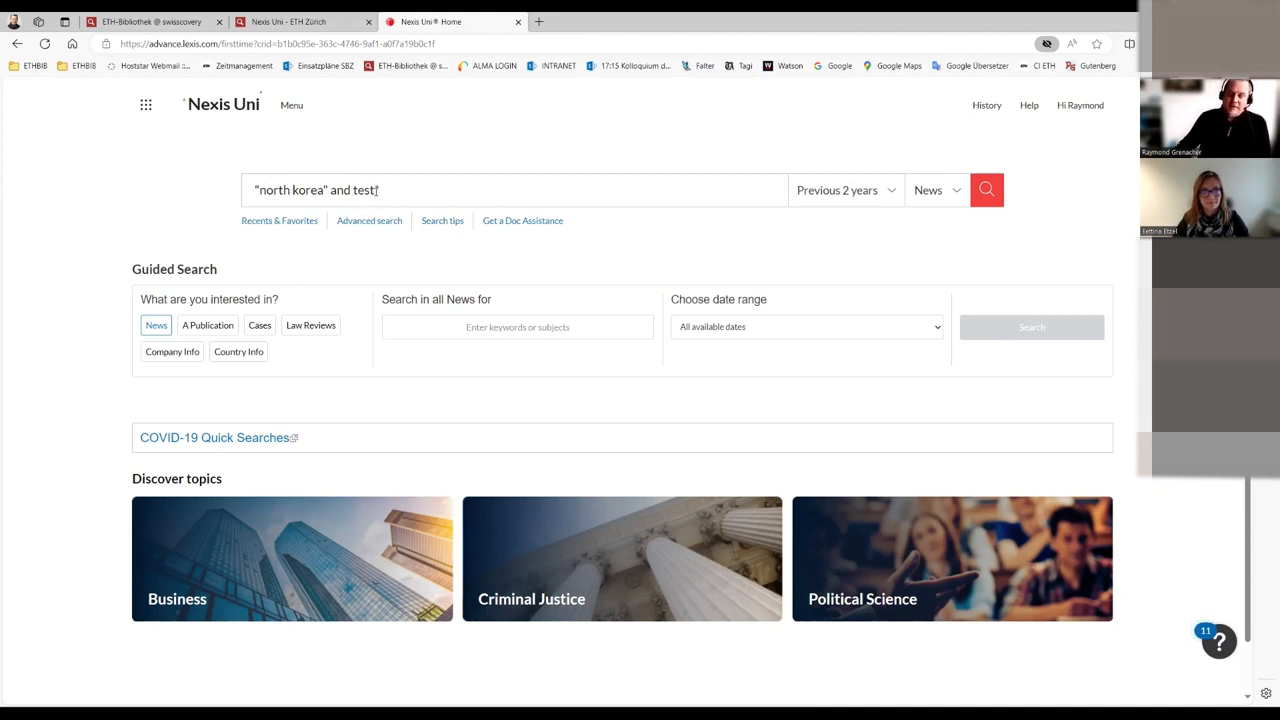
text(")
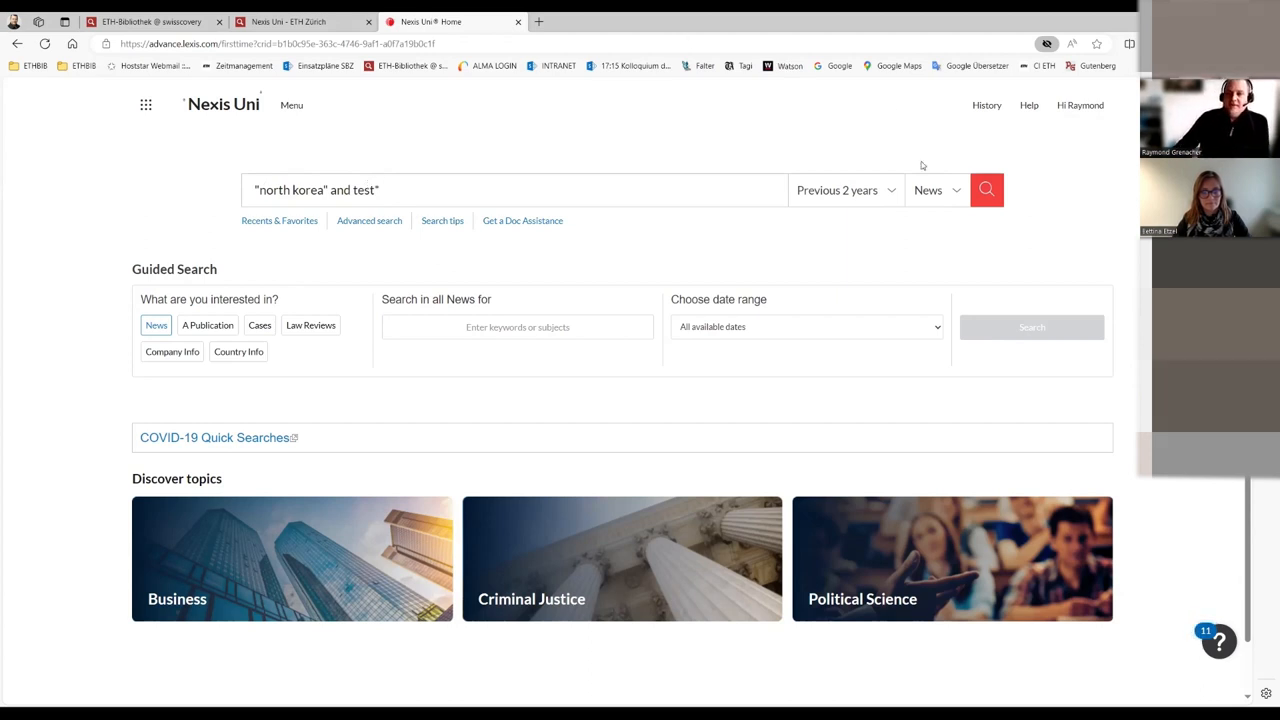
click(986, 188)
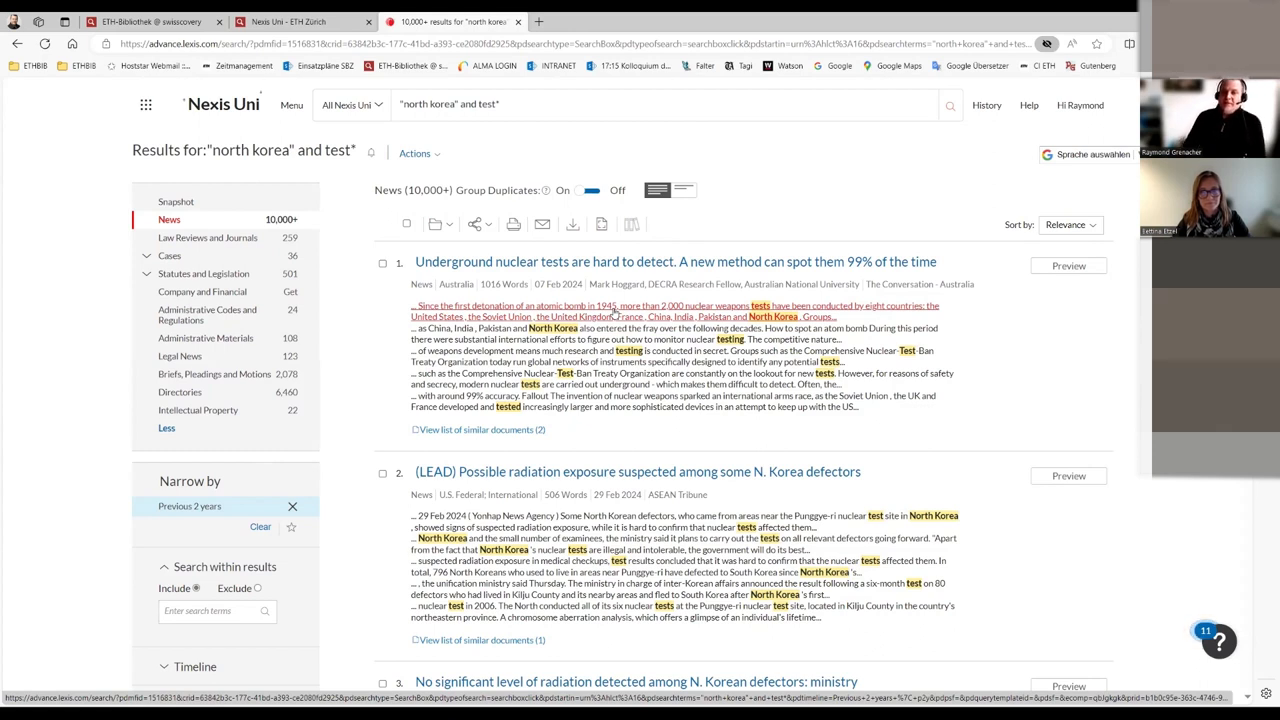
mouse_move(60, 552)
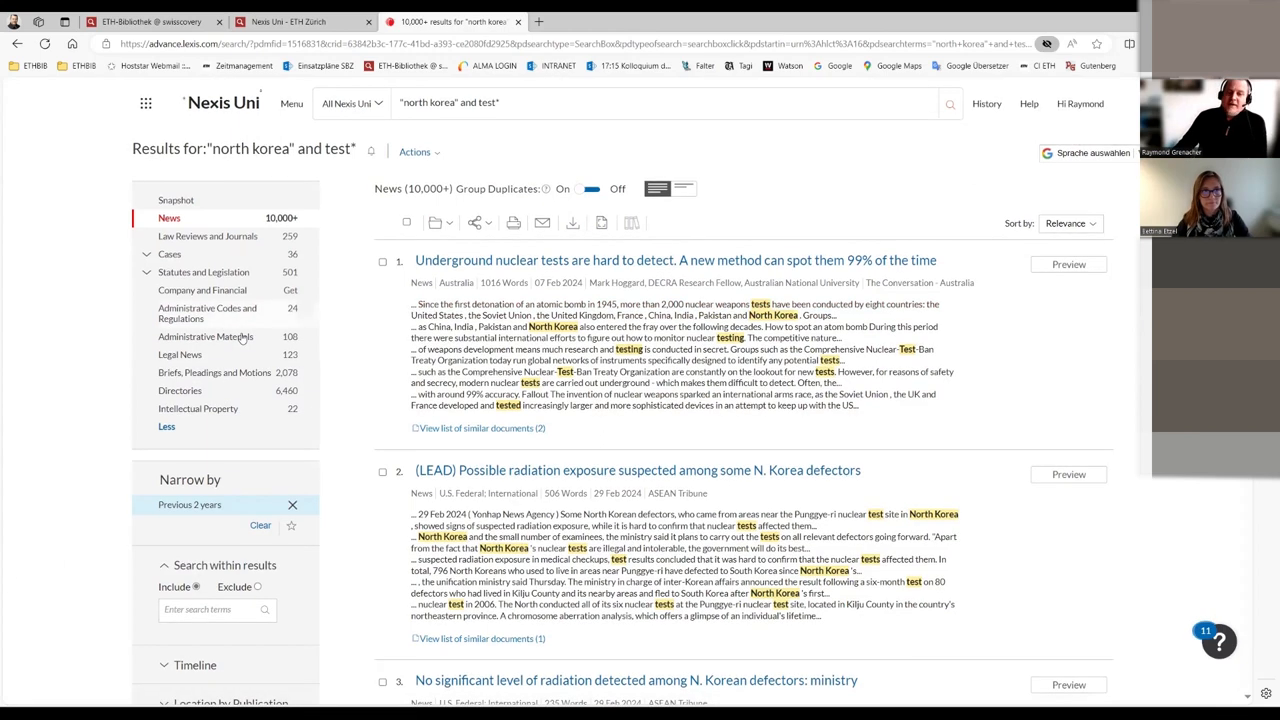
Step: Scroll through the first results and narrowing categories, then back to the top
scroll(down, 3)
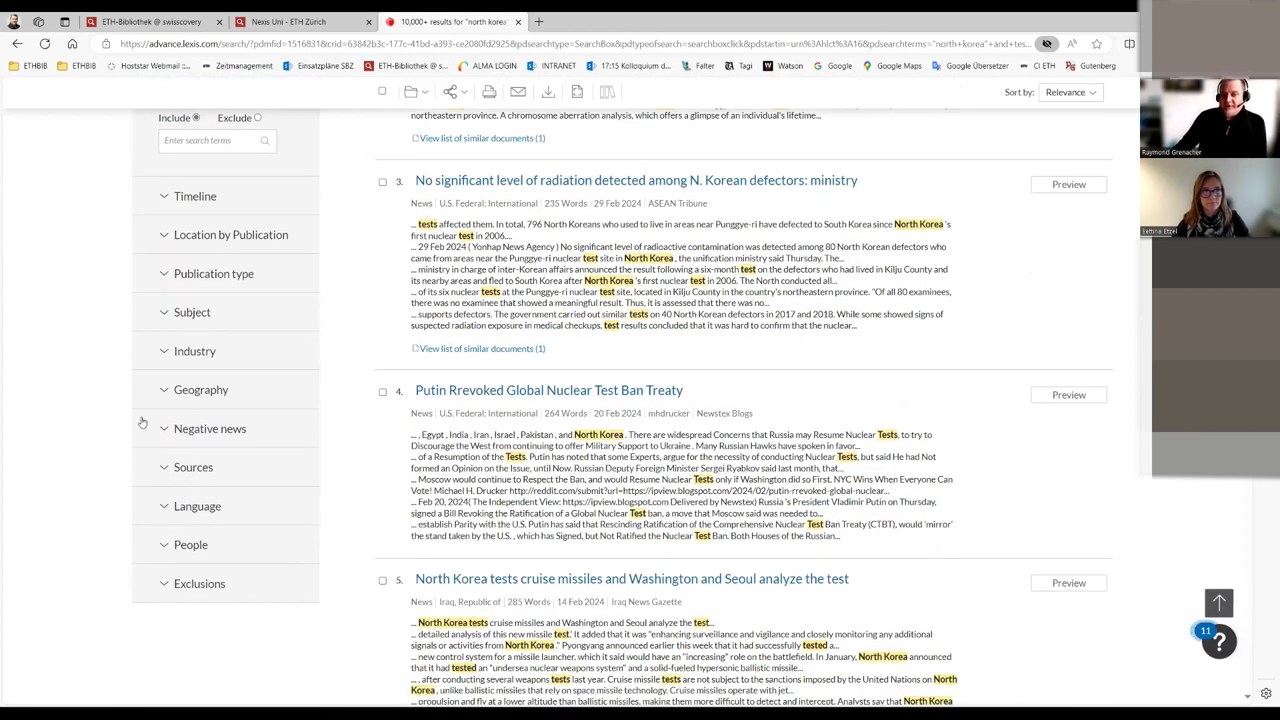
scroll(up, 3)
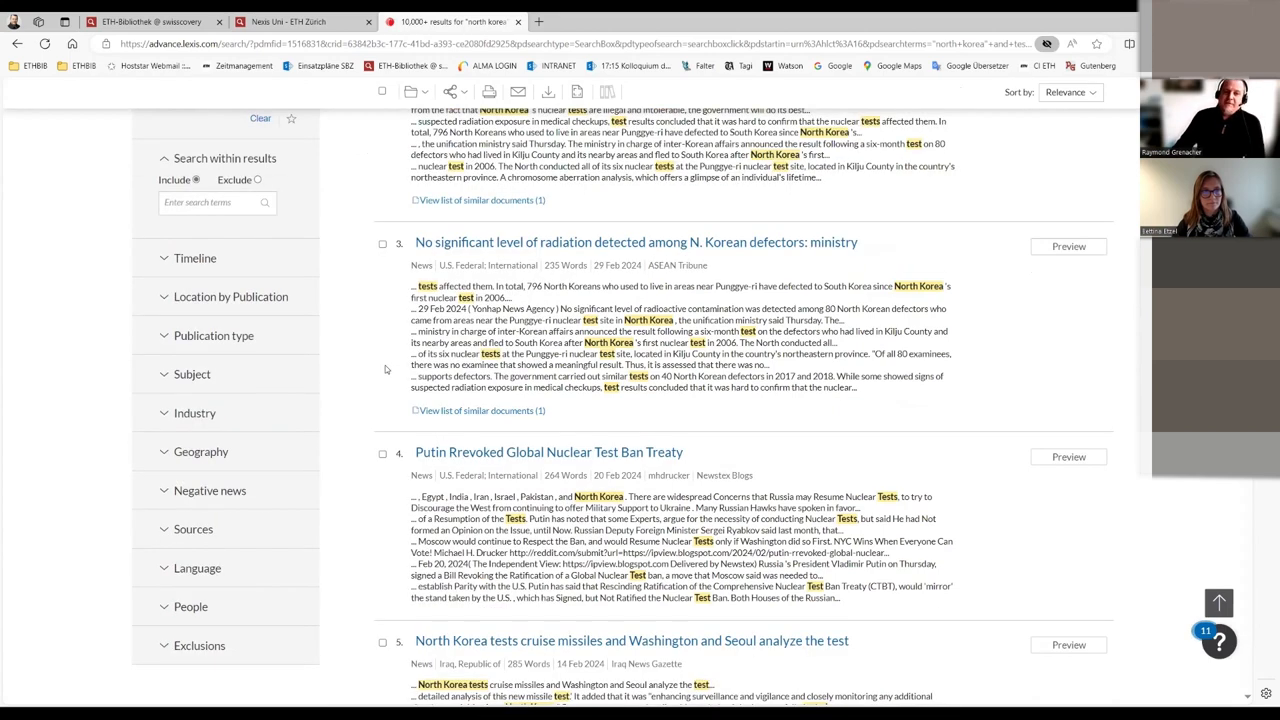
scroll(up, 3)
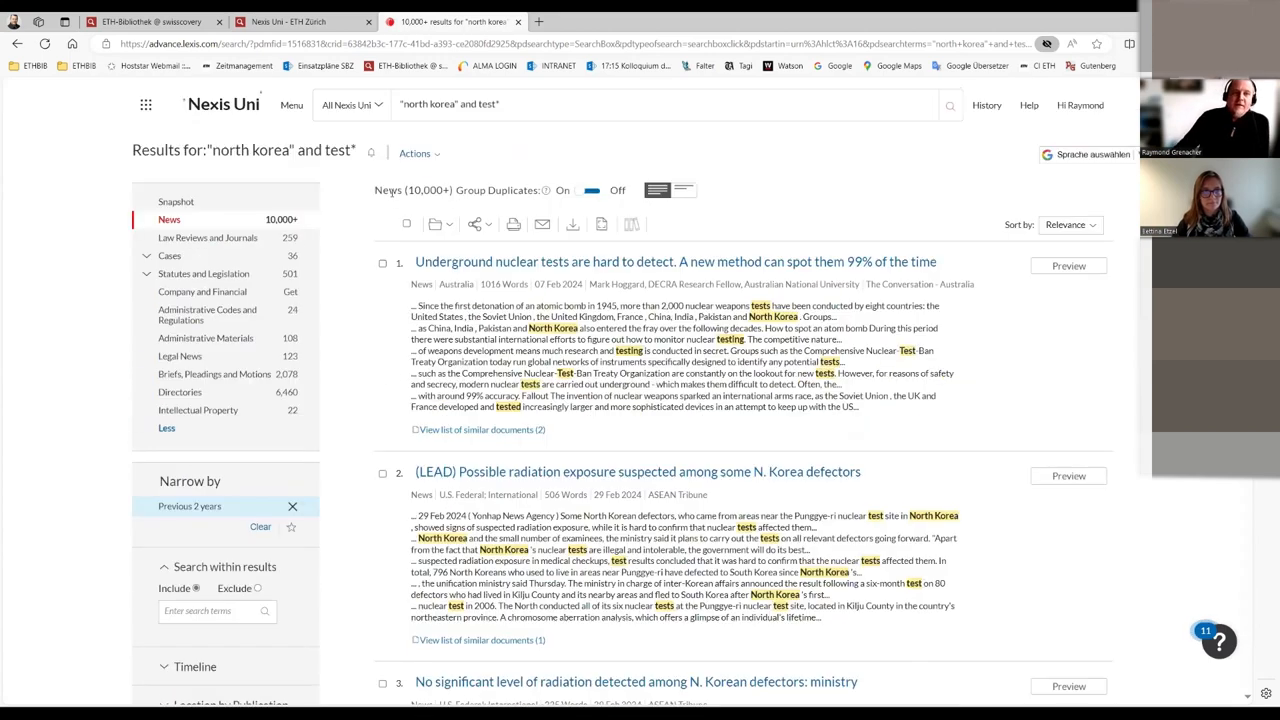
mouse_move(372, 206)
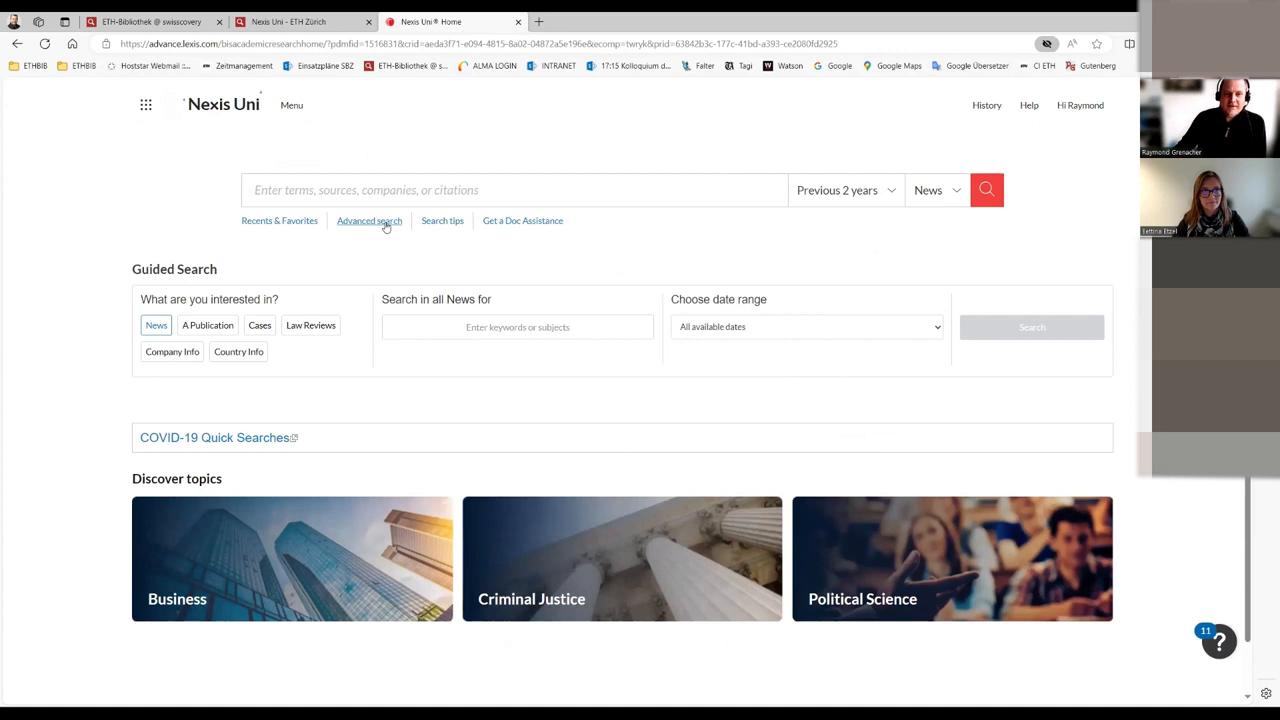
Step: Open Advanced Search and restrict it to News
click(368, 220)
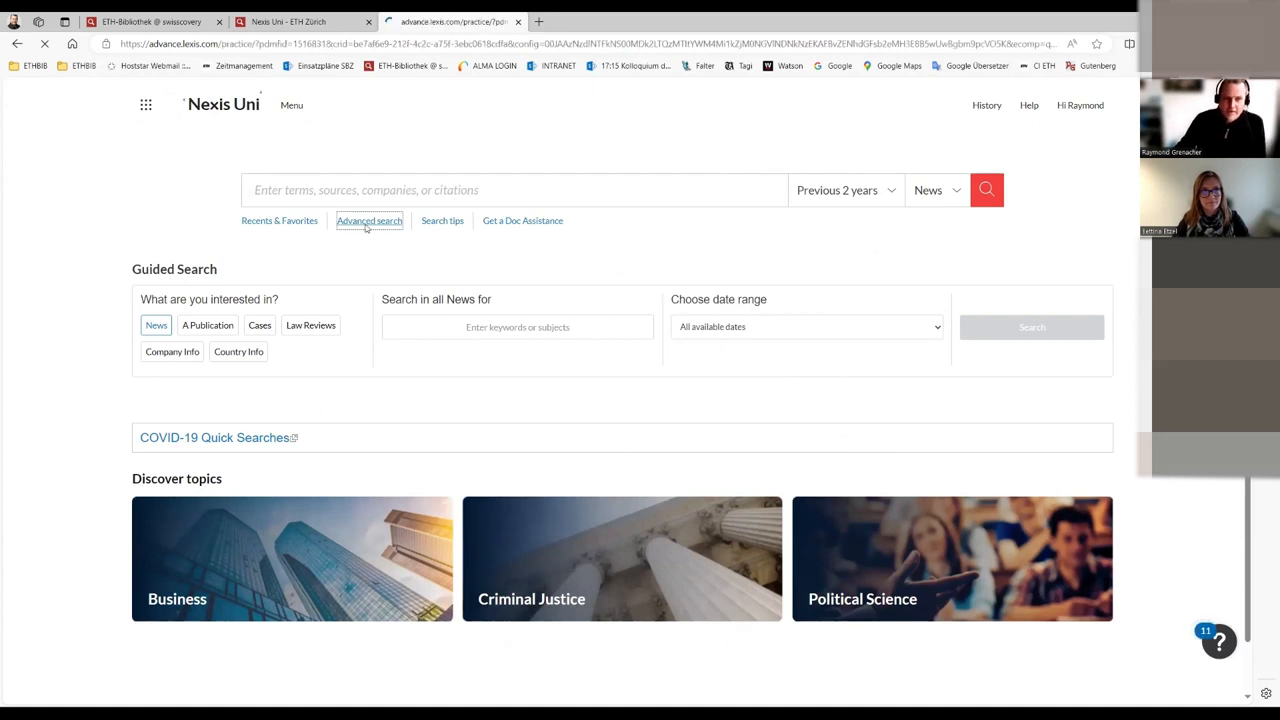
click(368, 220)
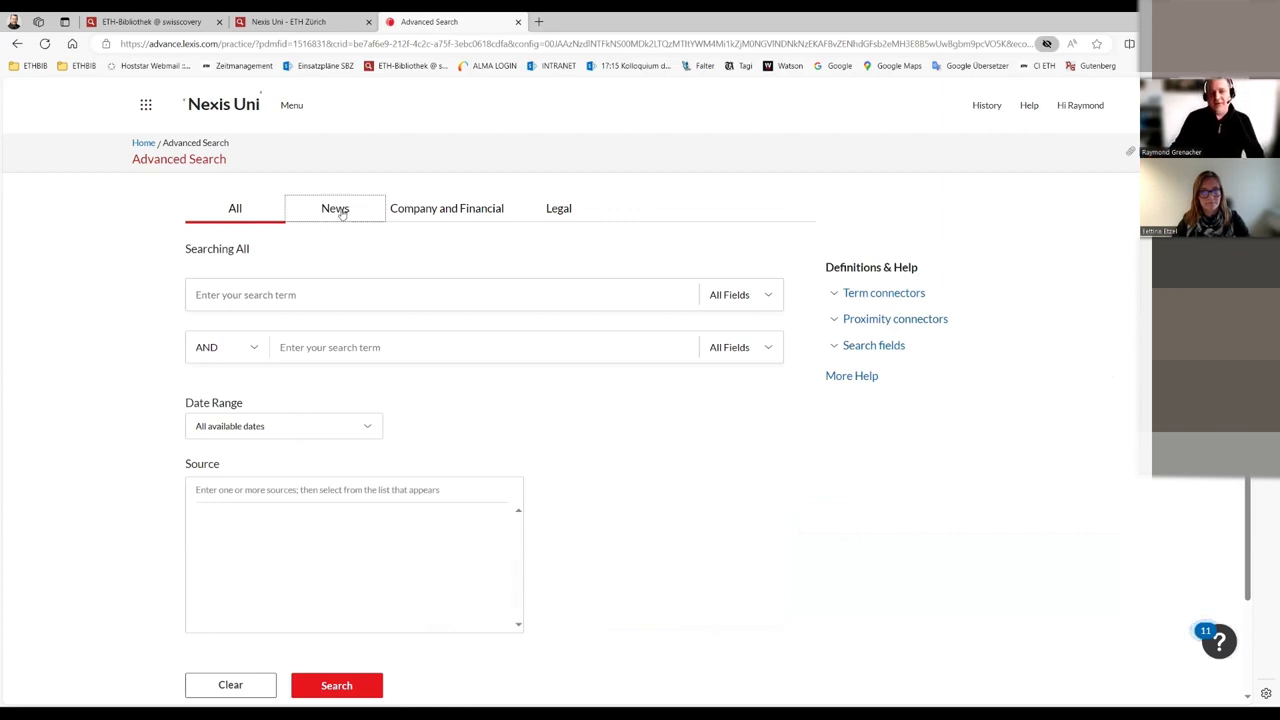
click(334, 208)
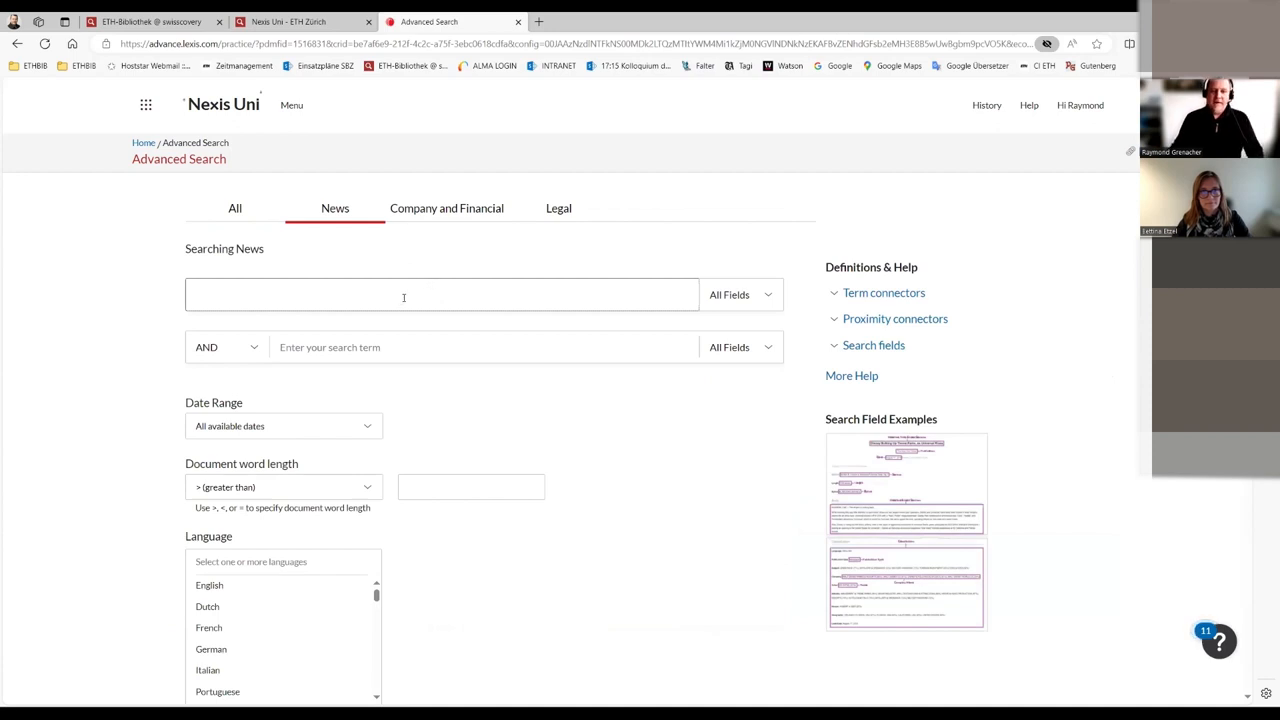
Step: Enter "north korea" in the first field and test* in the AND field
text(1)
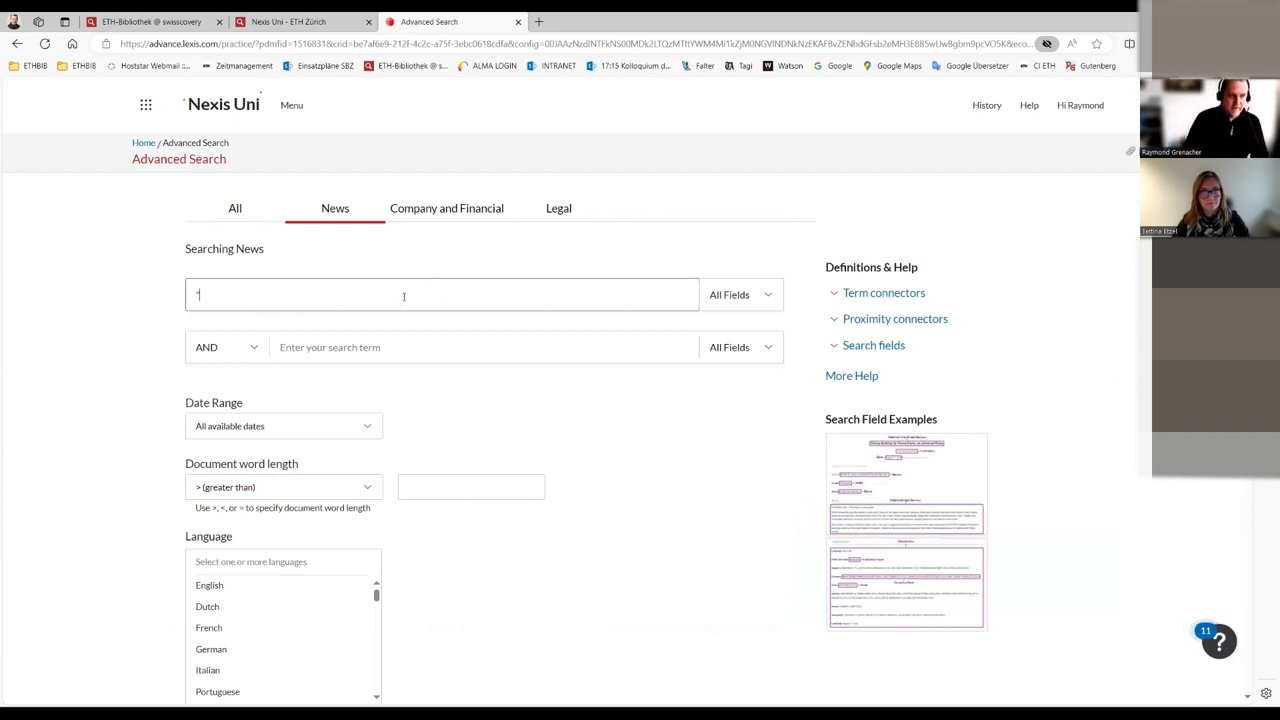
text(north)
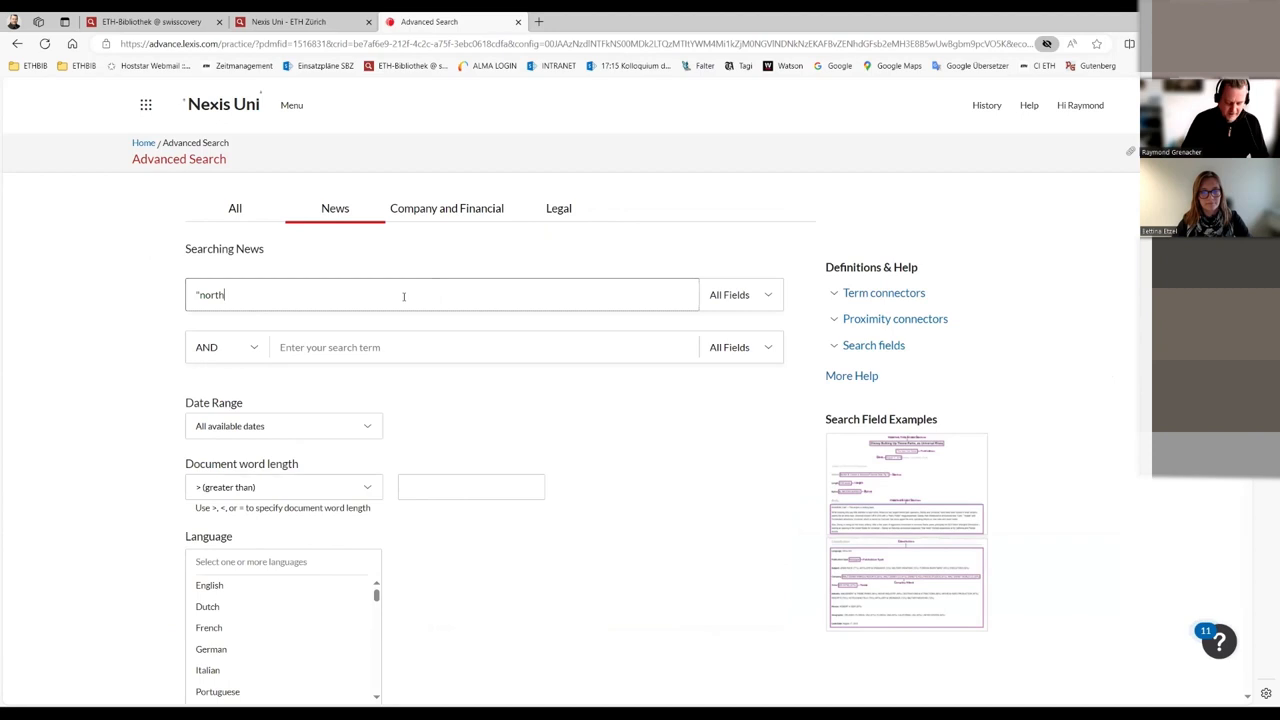
text(korea)
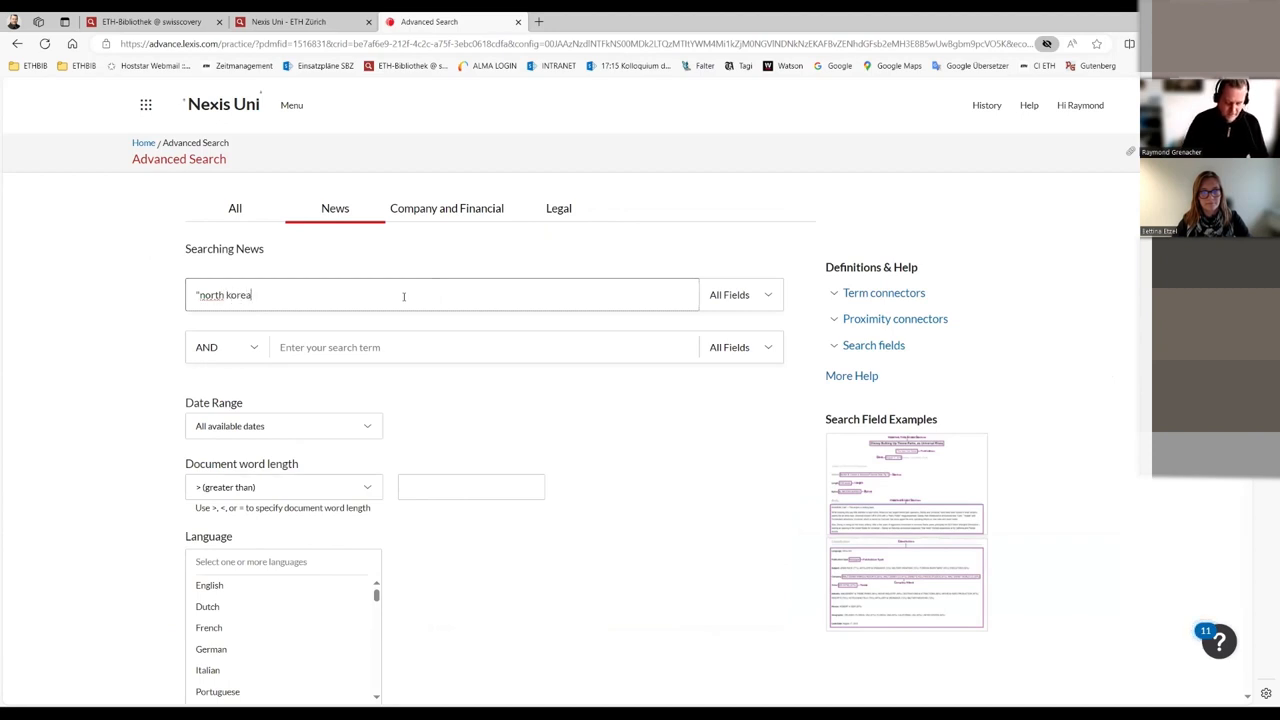
text(")
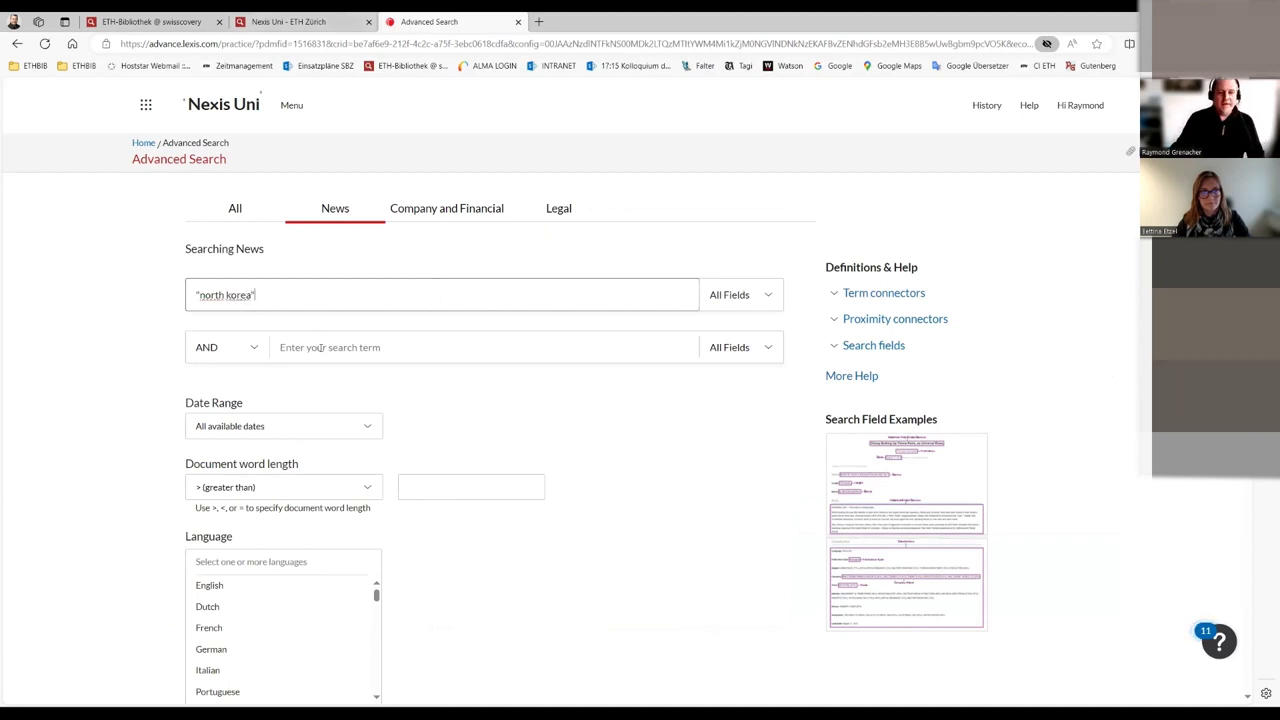
text(te)
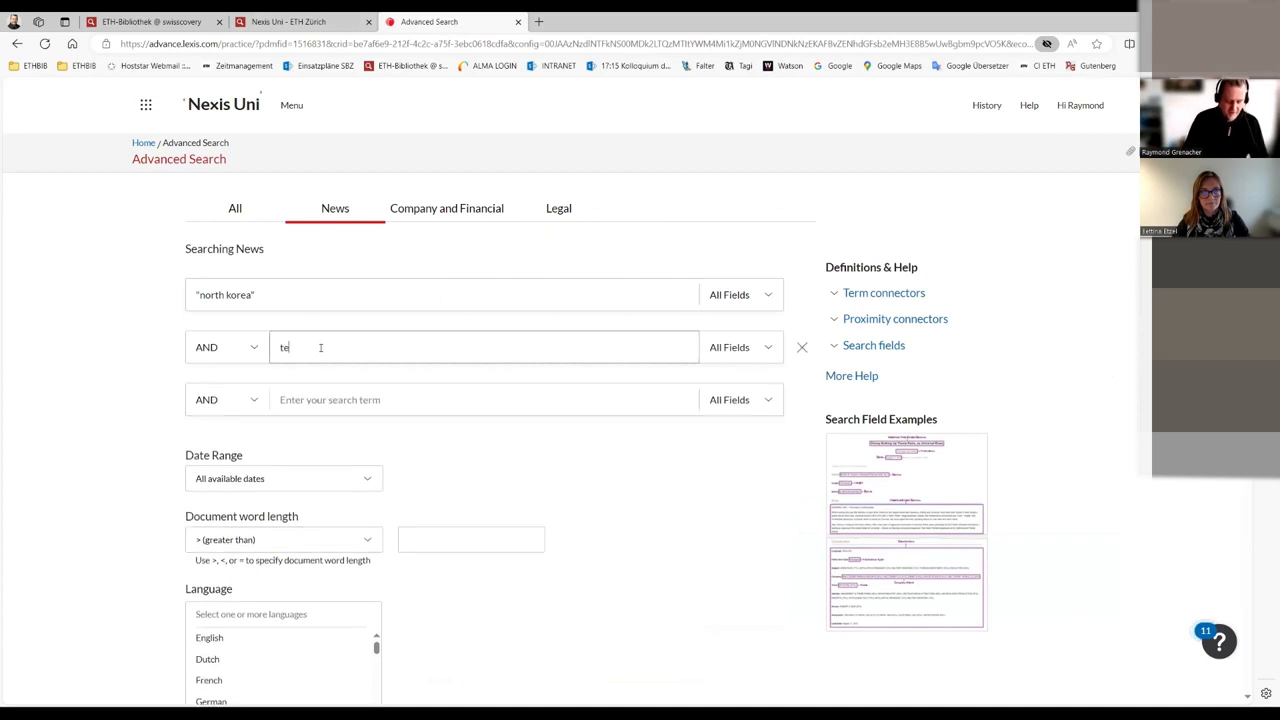
text(st*)
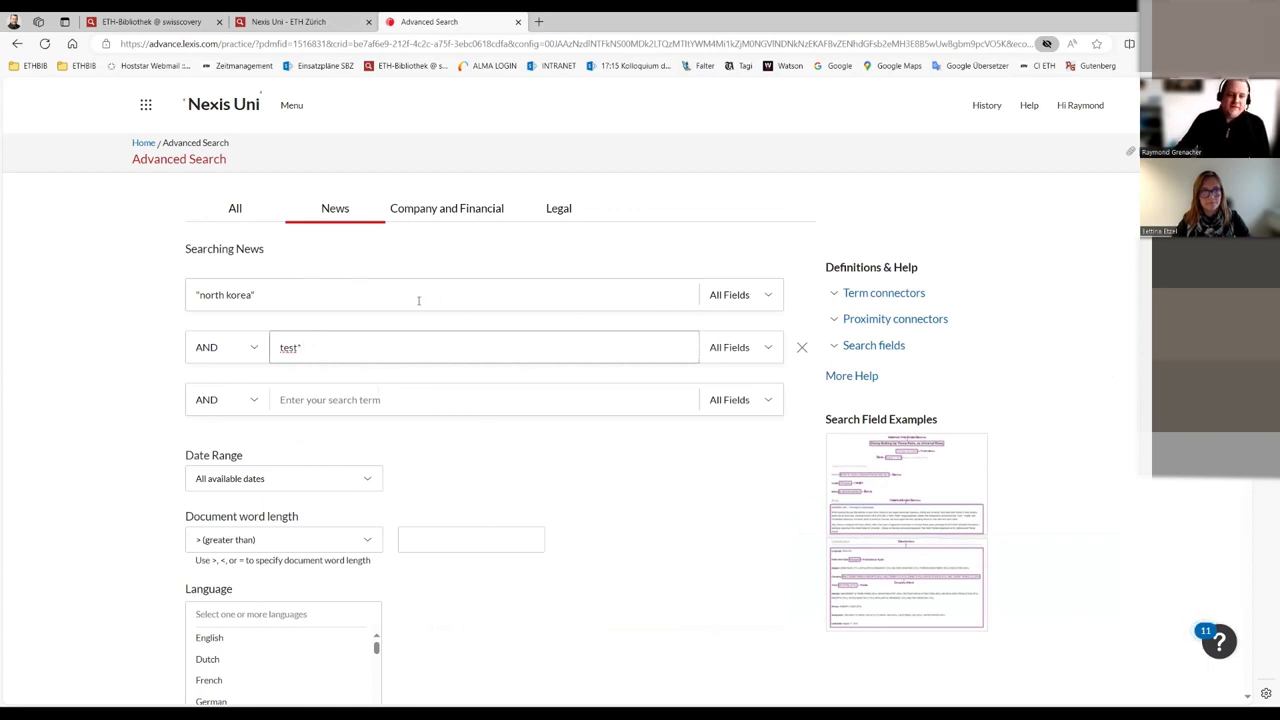
Step: Add Chicago Daily Herald as a source in the Advanced Search form
scroll(down, 3)
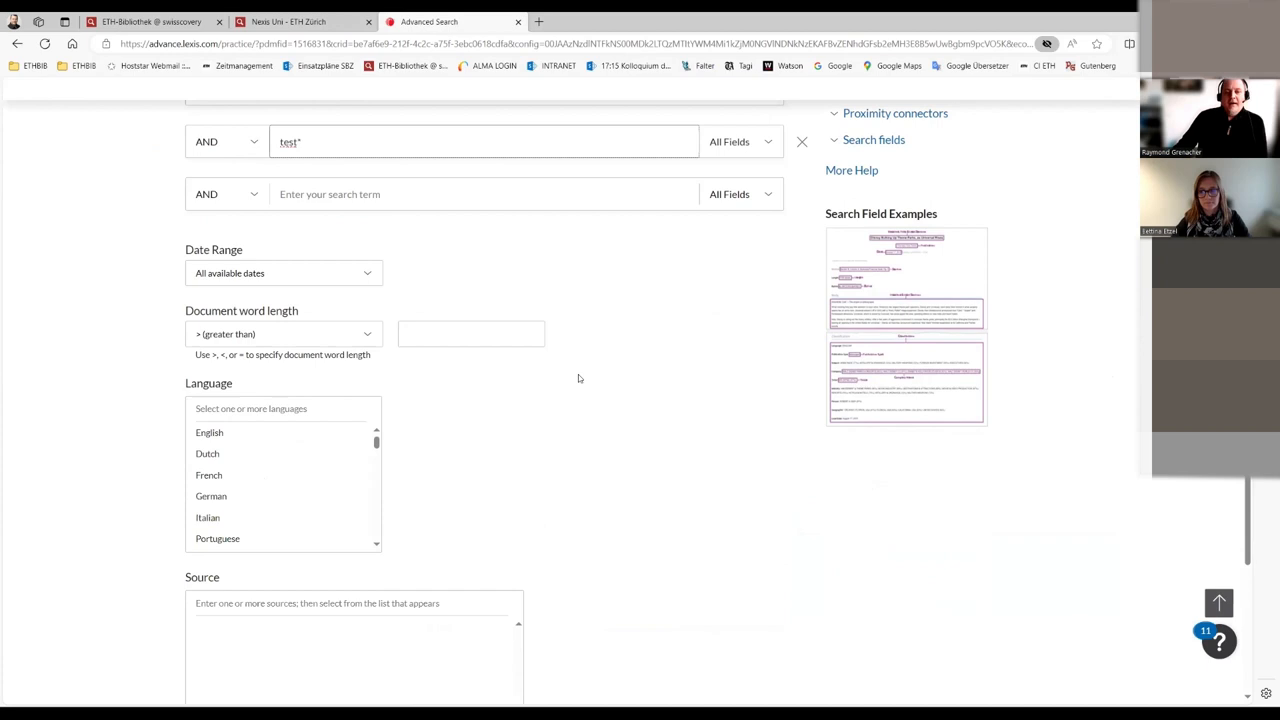
scroll(down, 3)
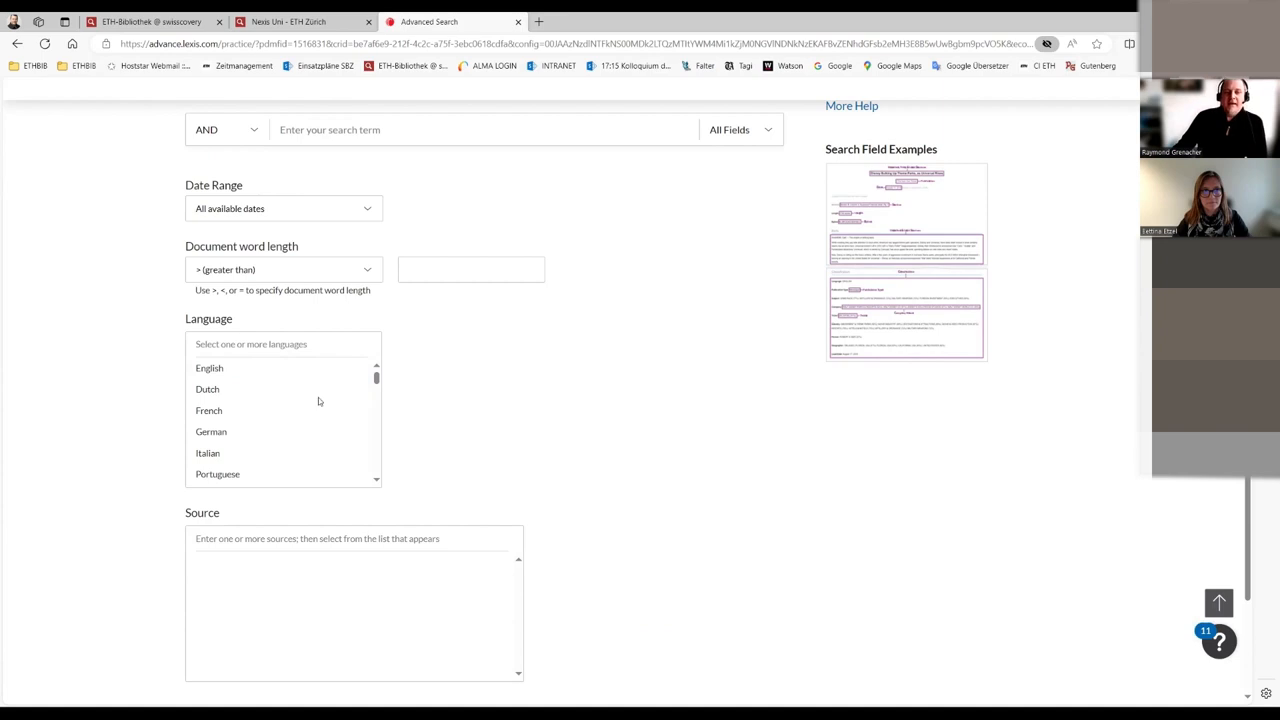
scroll(down, 3)
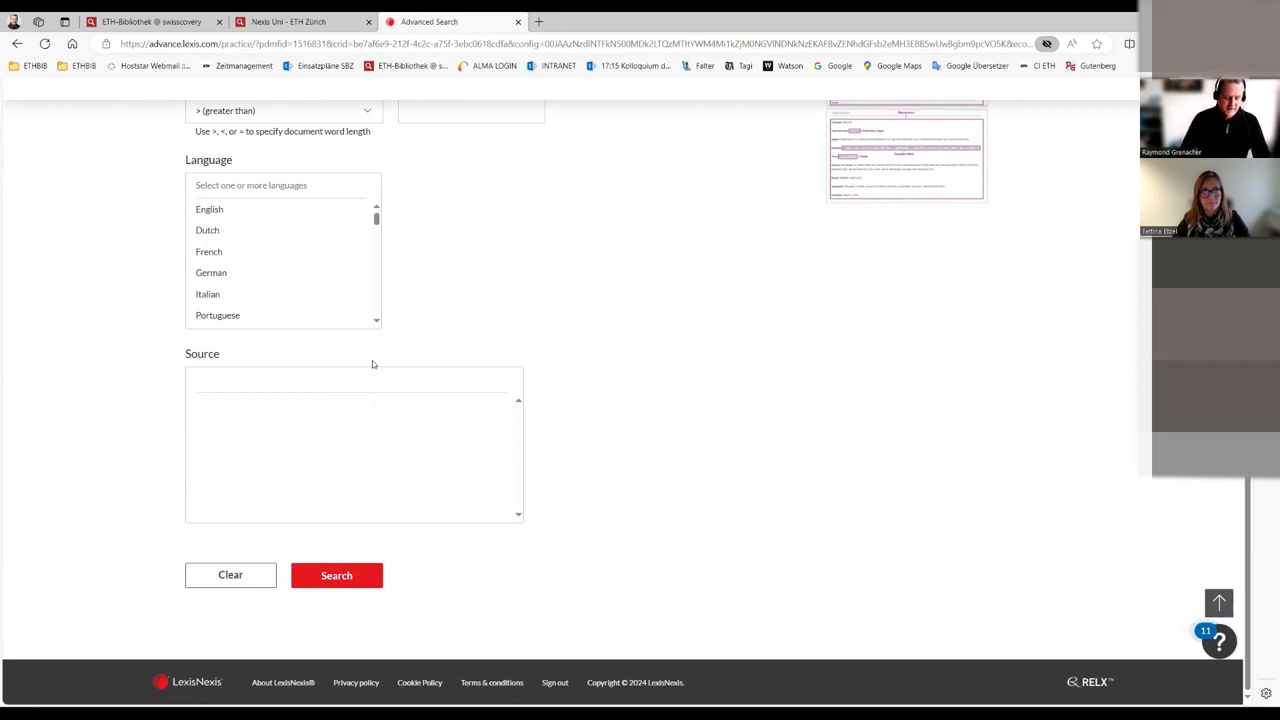
text(chi)
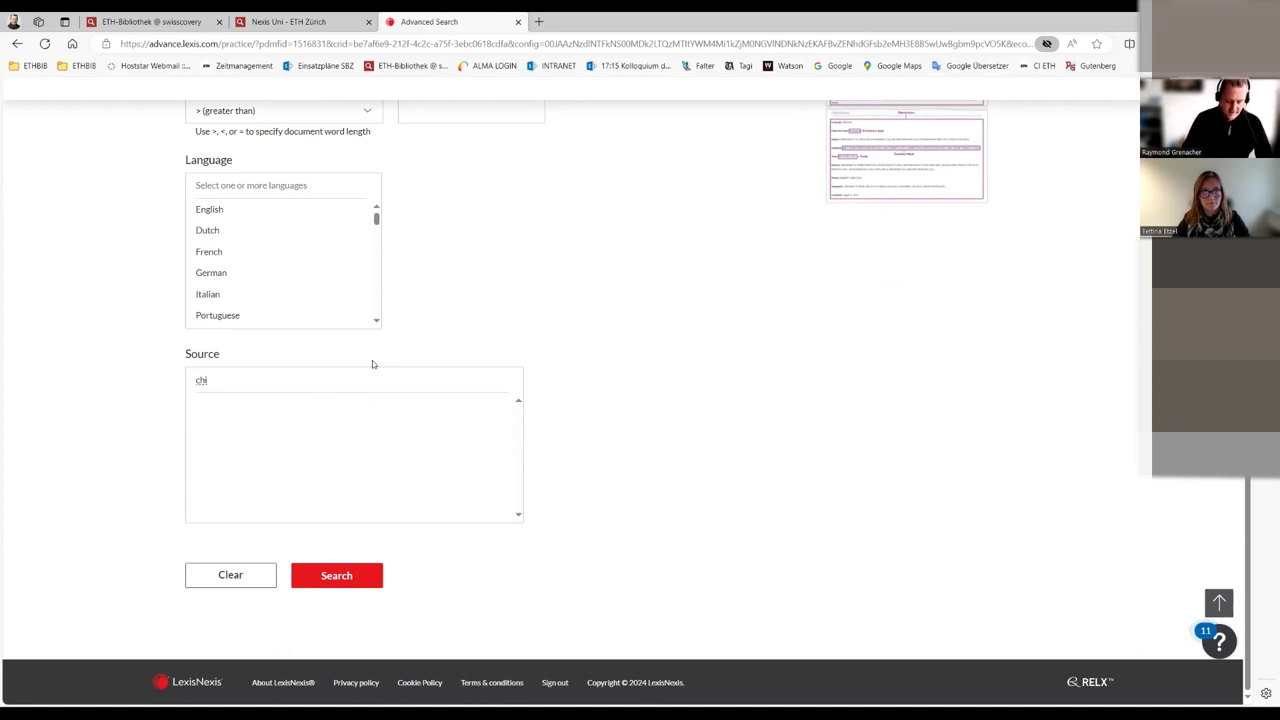
text(ca)
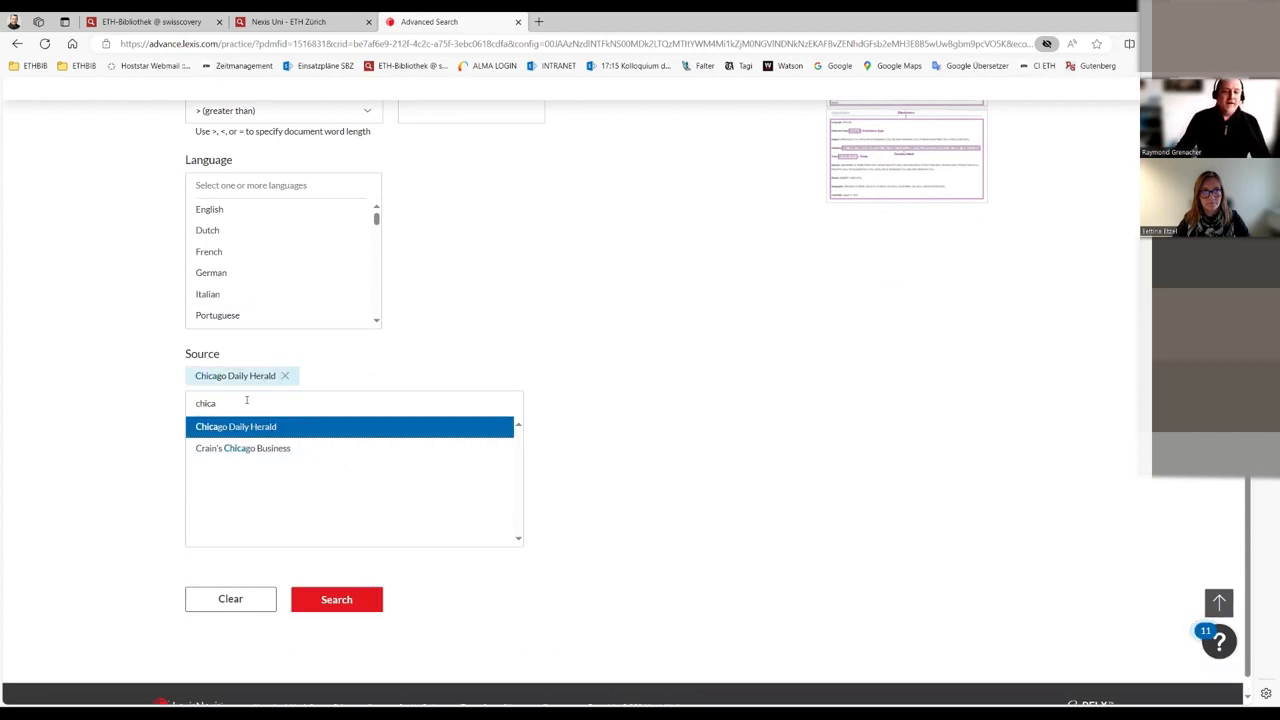
Step: Add USA Today as a second source alongside Chicago Daily Herald
text(USA)
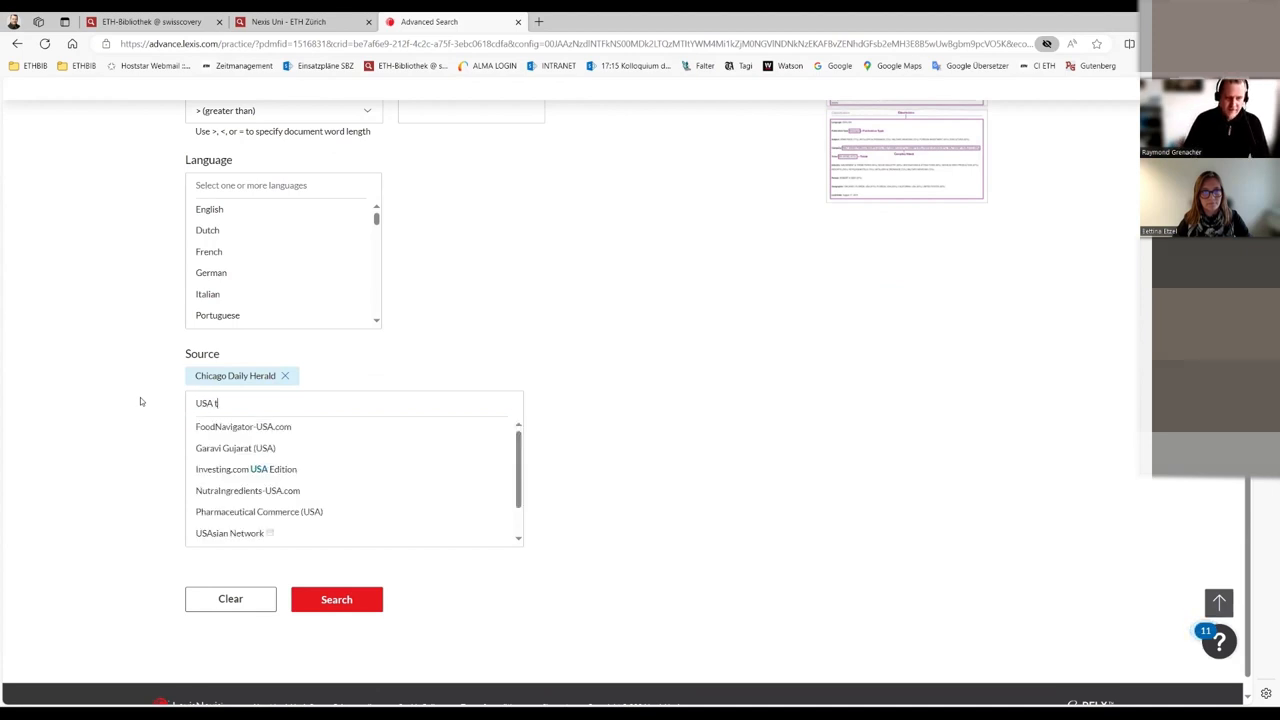
text(t)
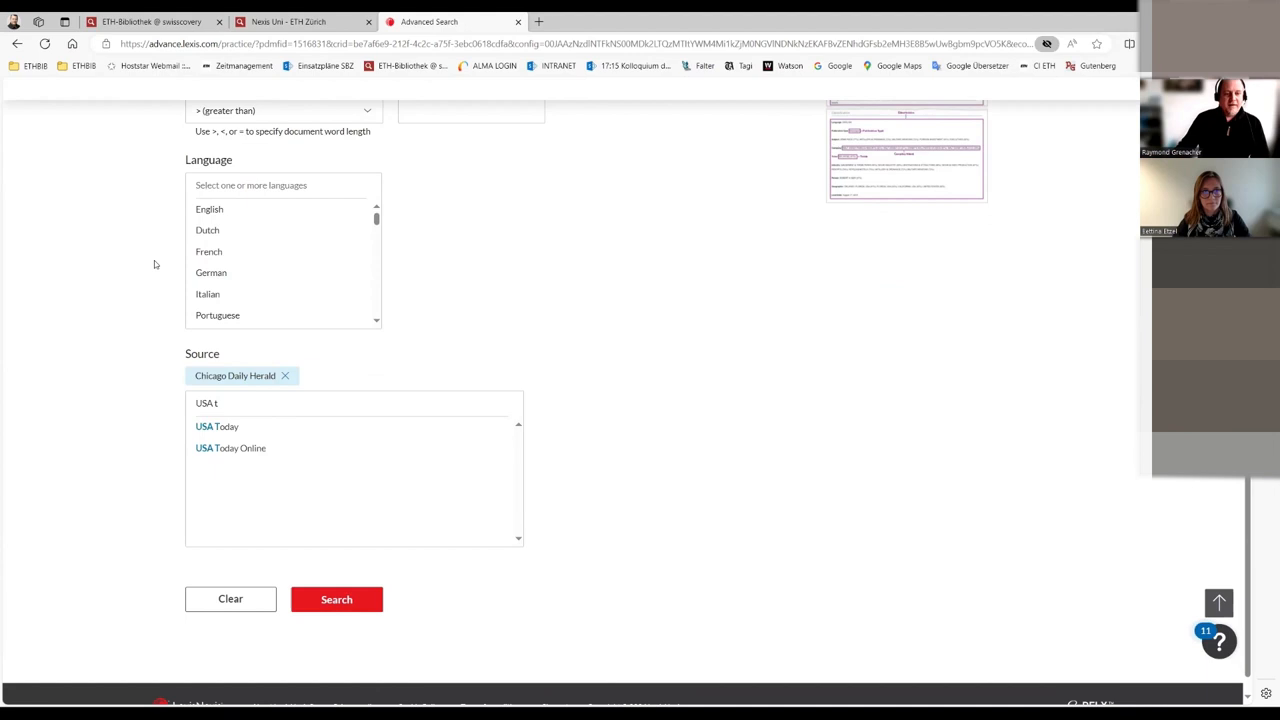
click(216, 426)
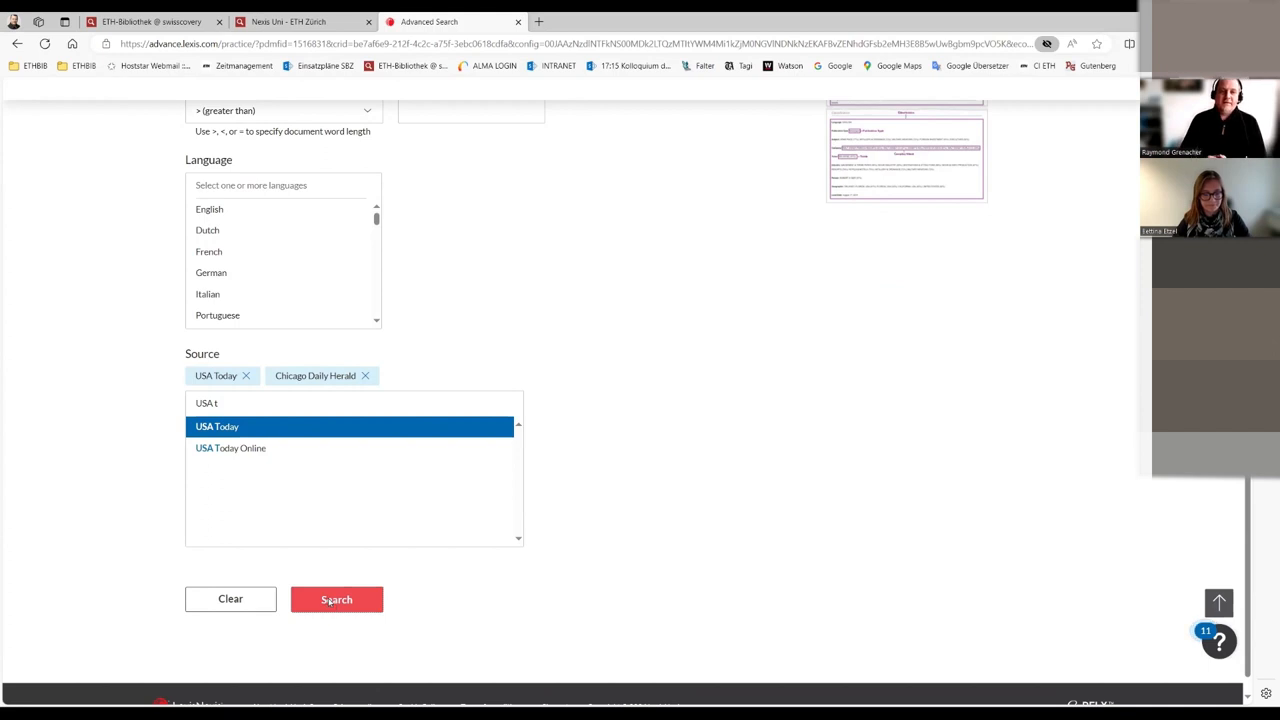
Step: Run the advanced search, returning 1,751 news results from USA Today or Chicago Daily Herald
click(336, 600)
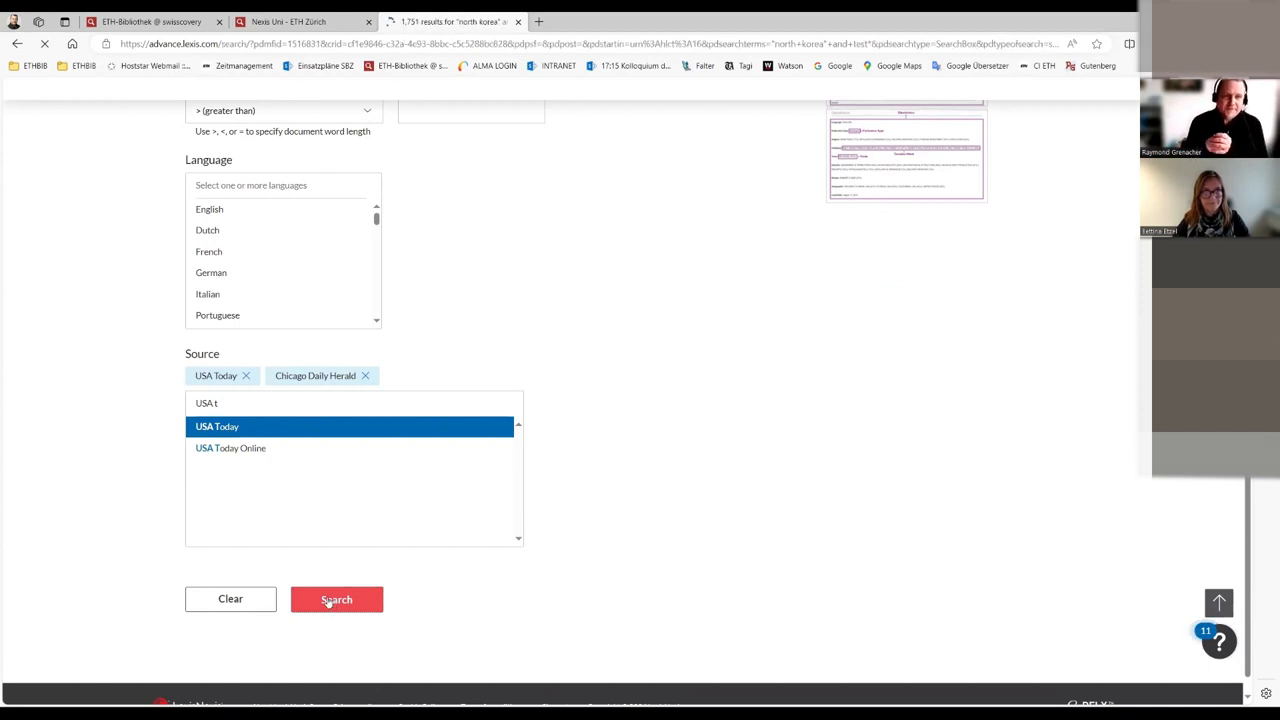
click(336, 600)
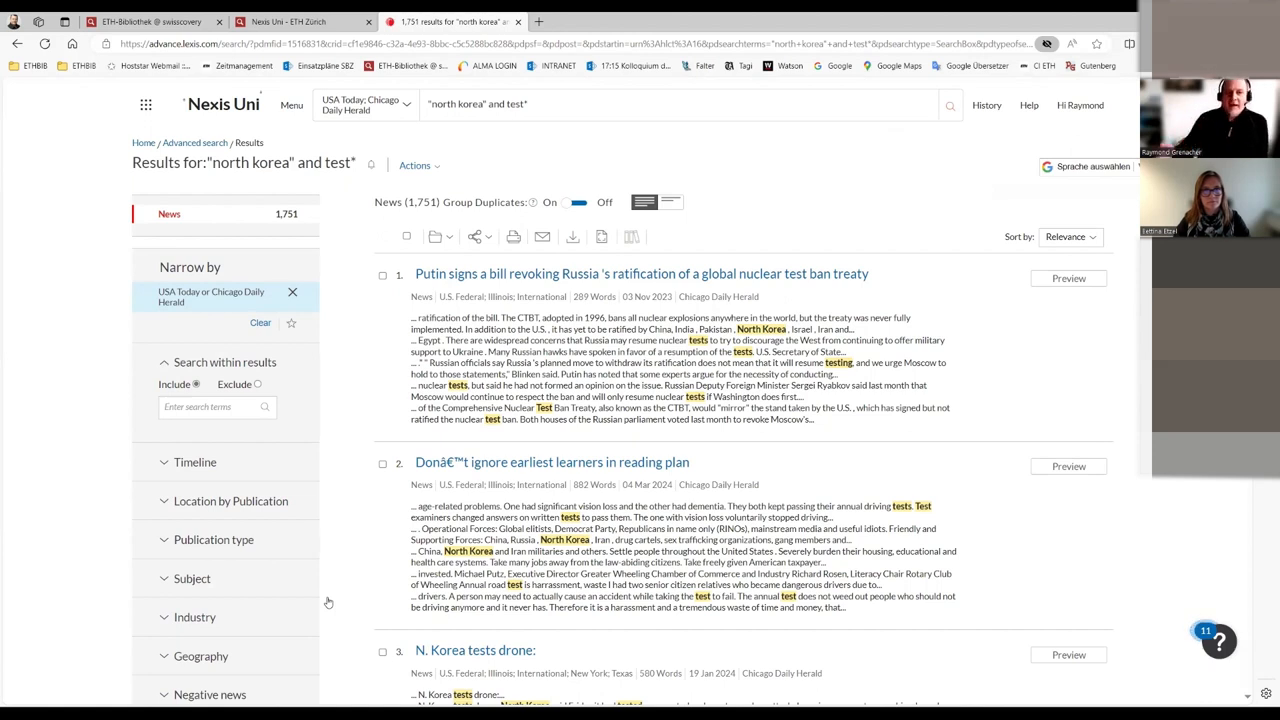
mouse_move(332, 92)
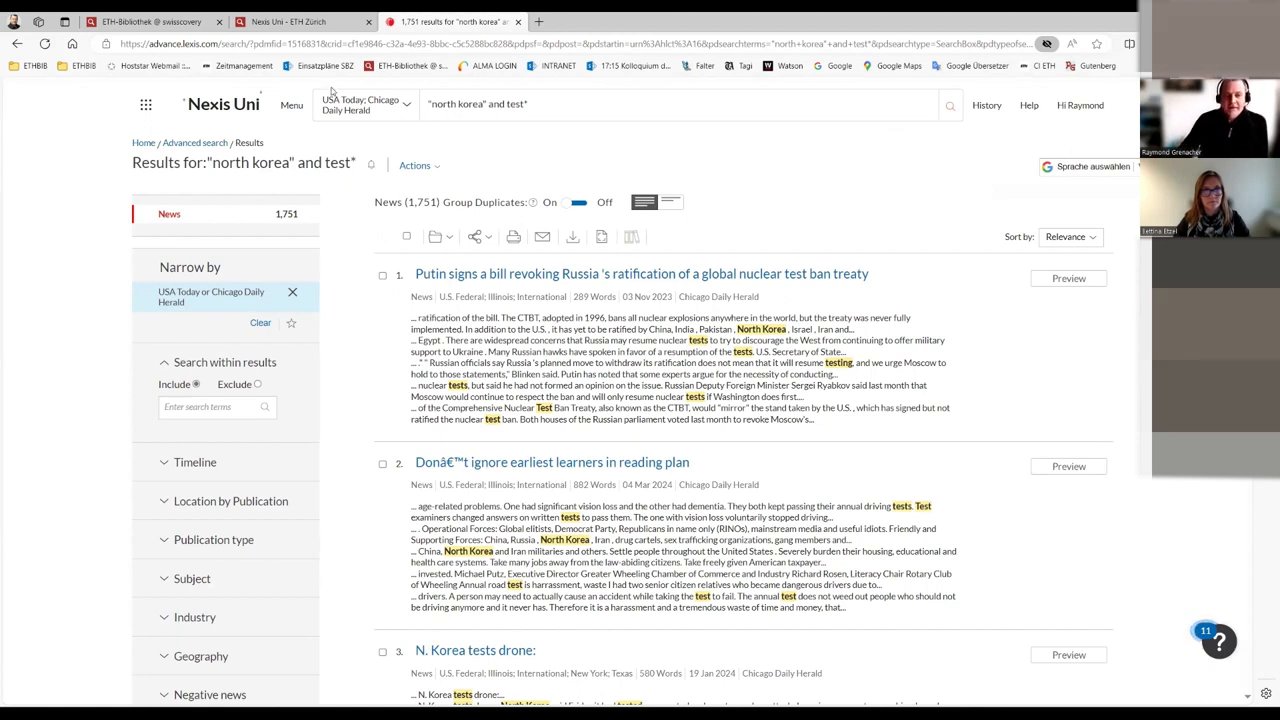
mouse_move(372, 164)
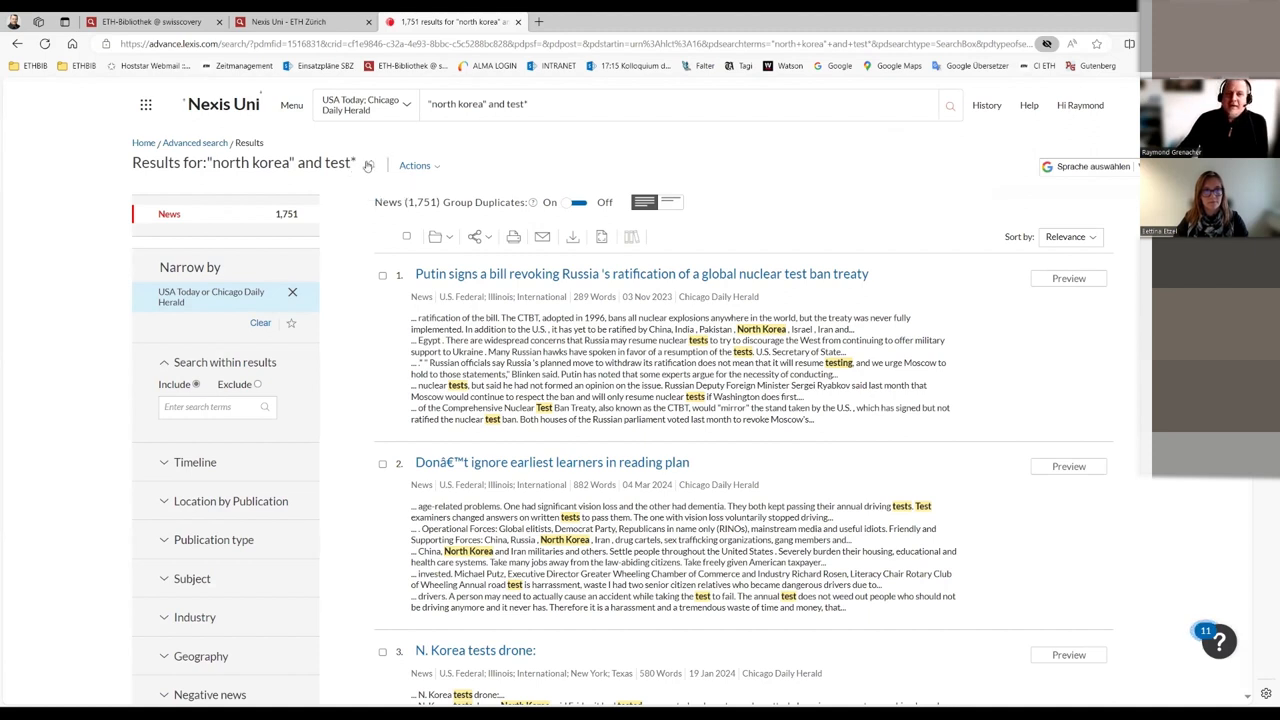
mouse_move(368, 164)
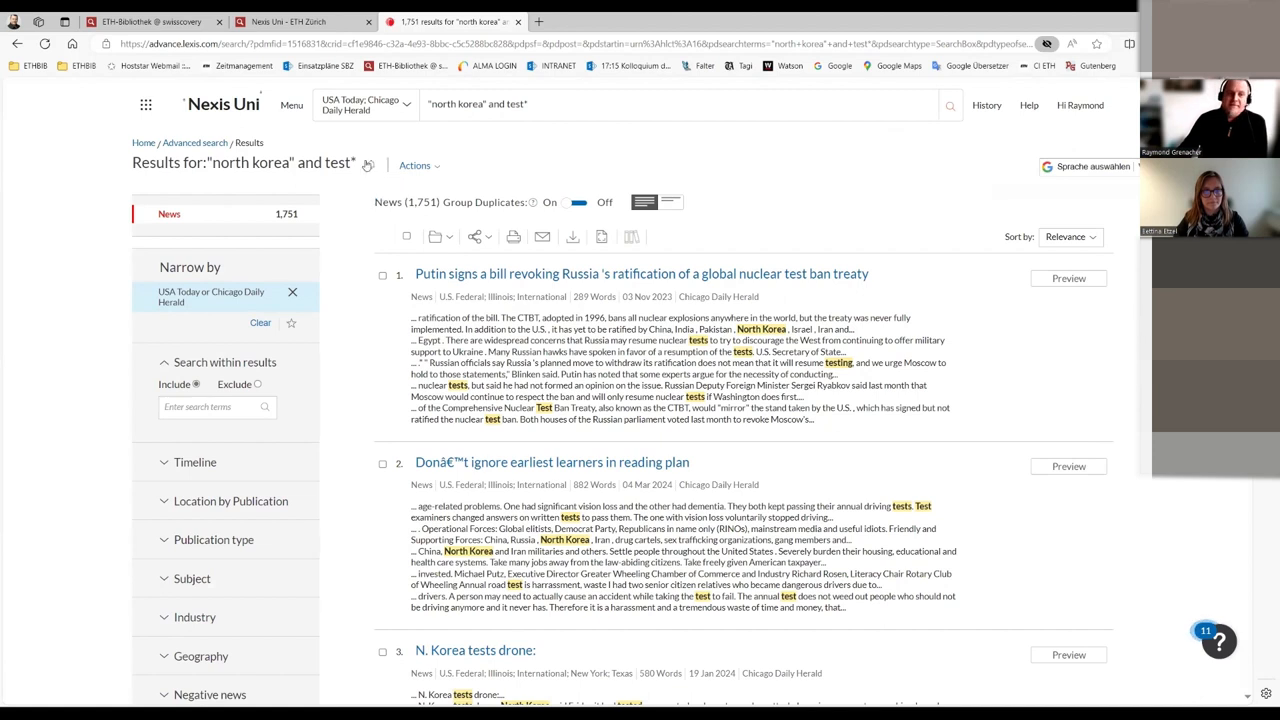
mouse_move(368, 164)
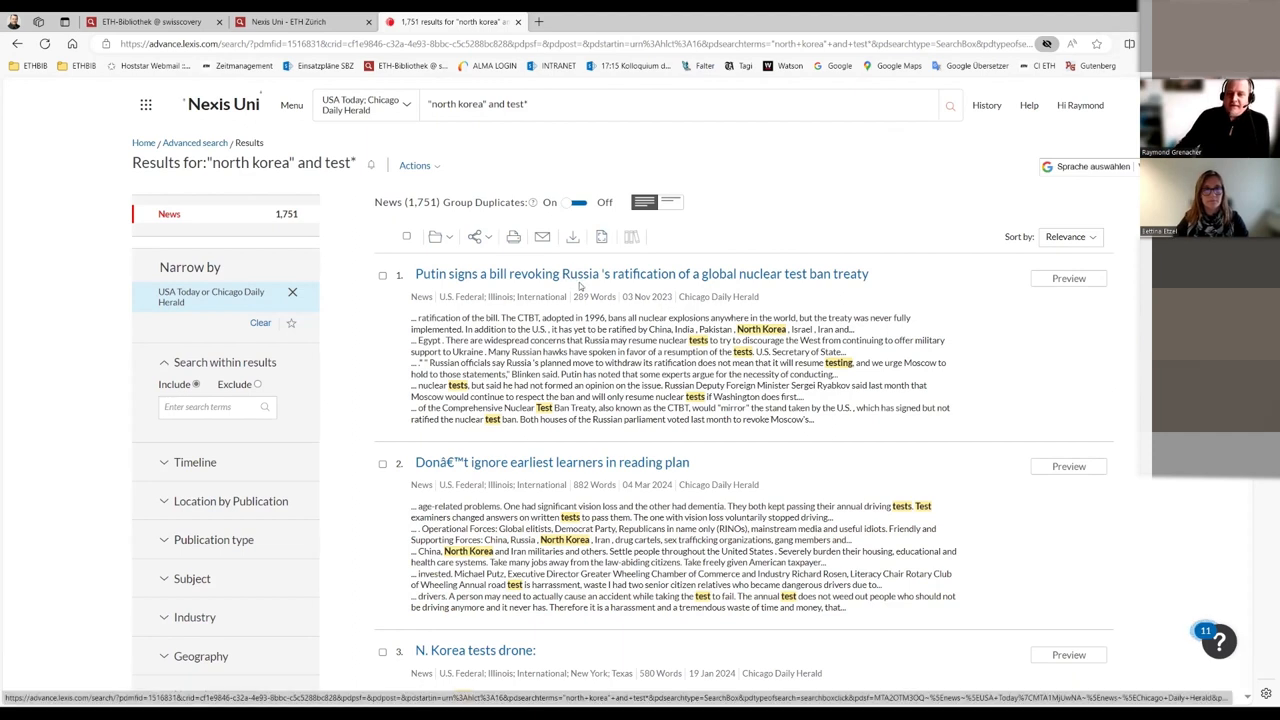
mouse_move(440, 236)
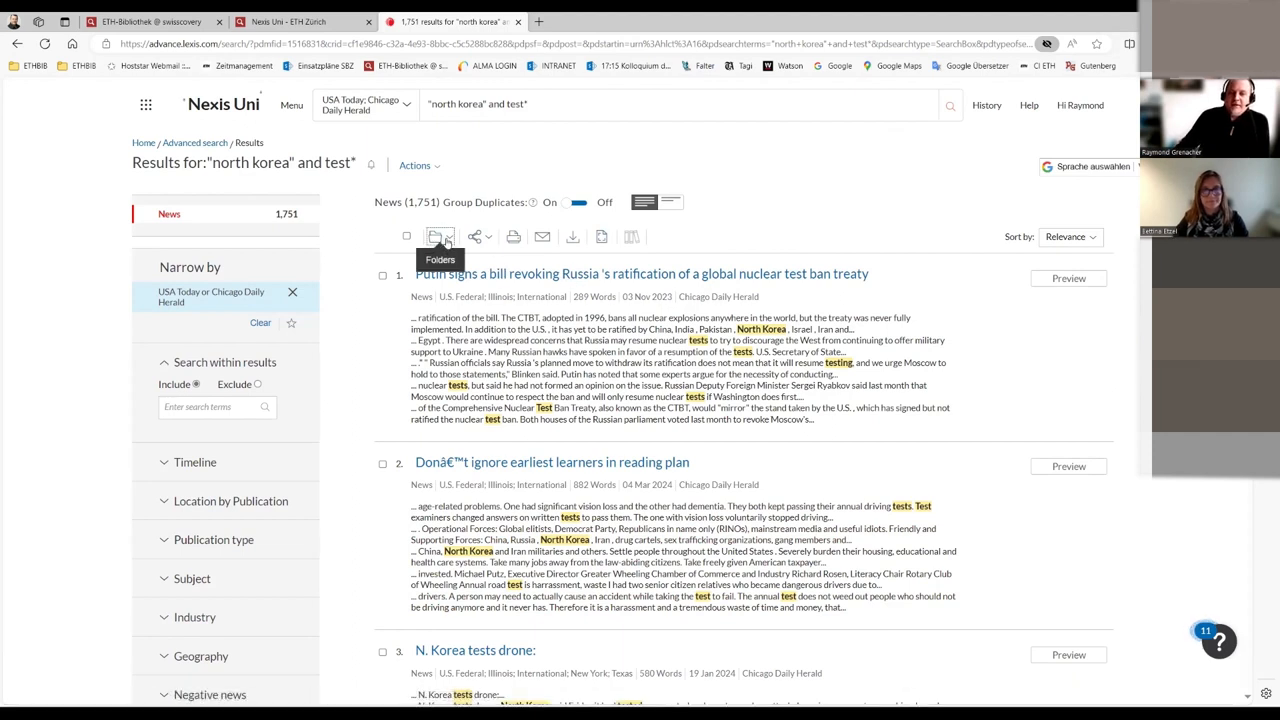
click(436, 236)
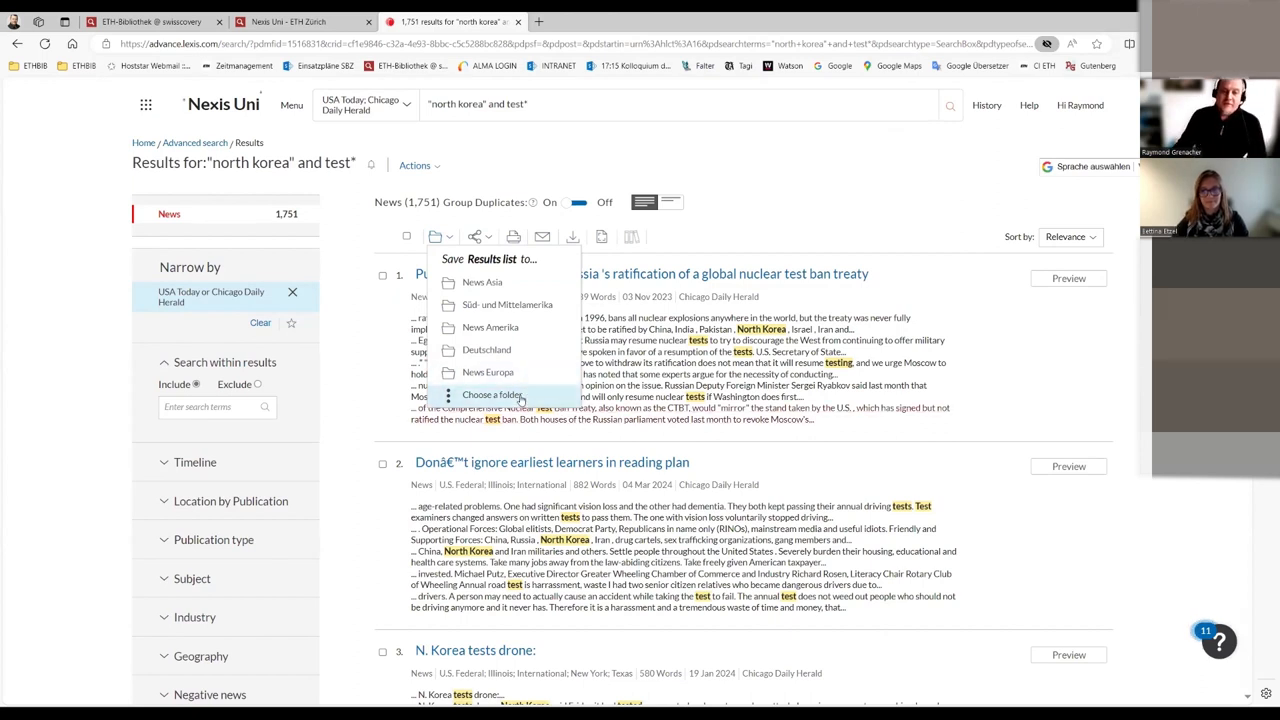
mouse_move(516, 284)
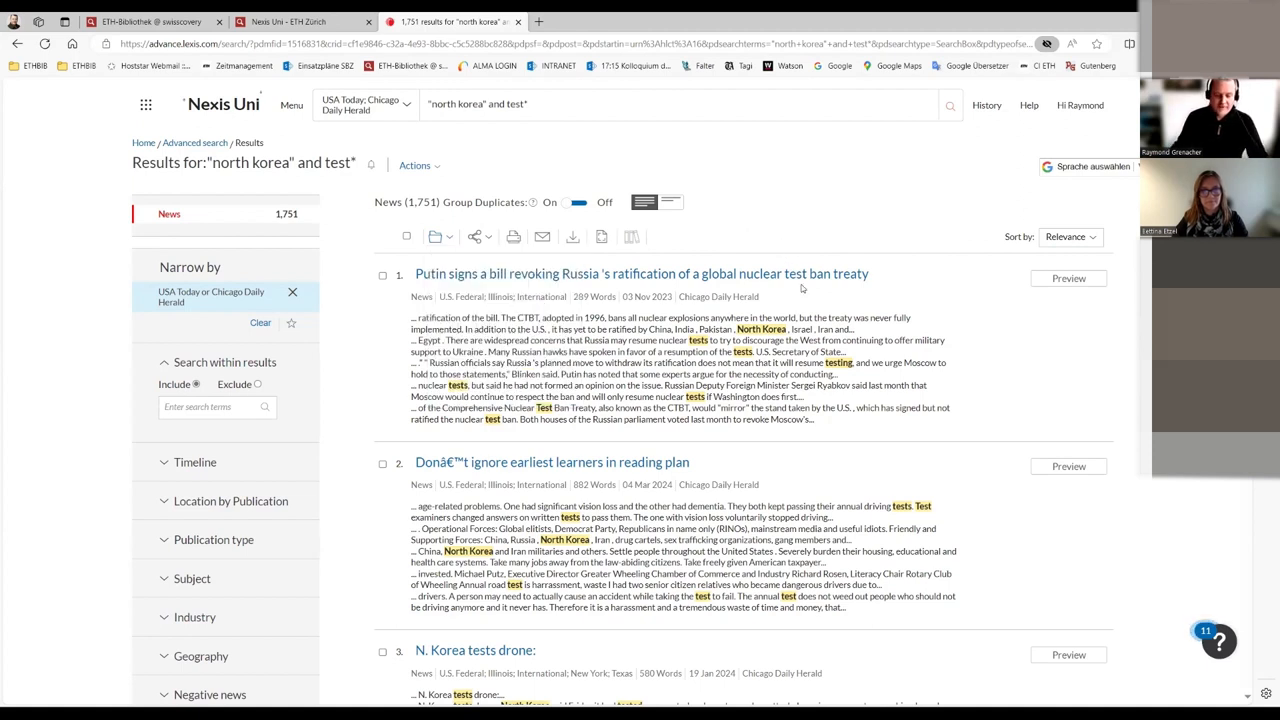
mouse_move(800, 240)
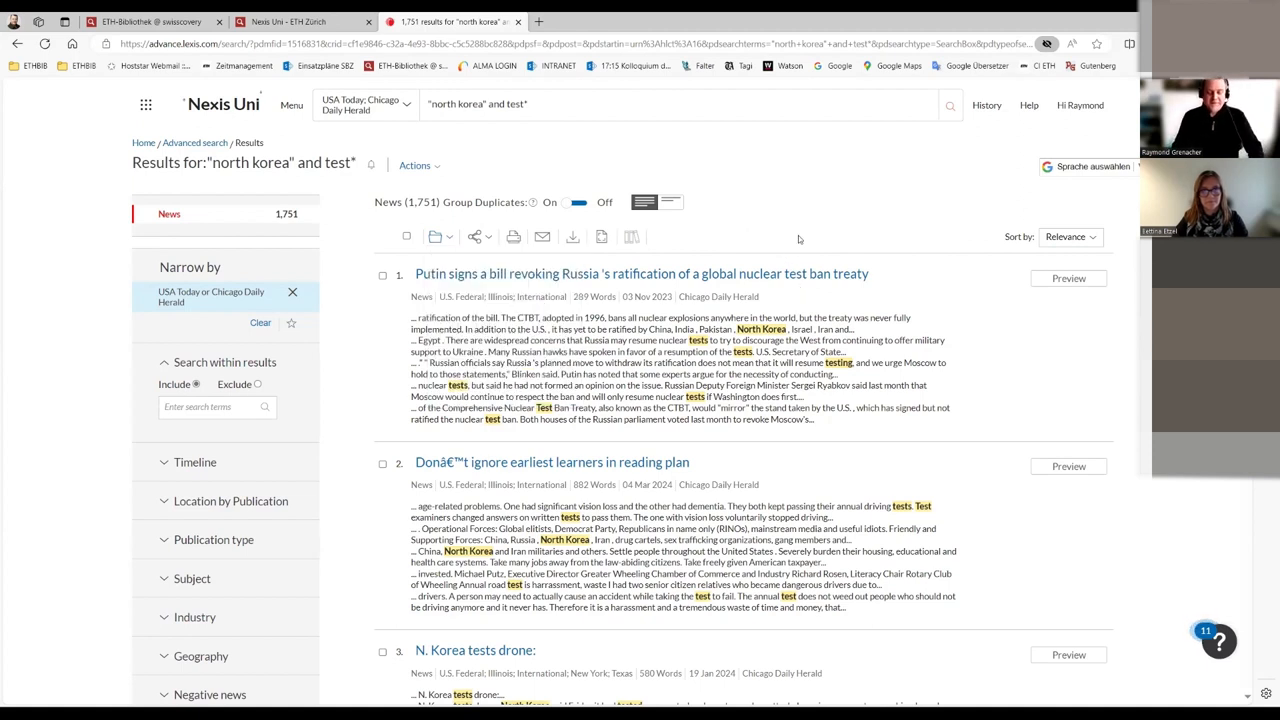
mouse_move(790, 140)
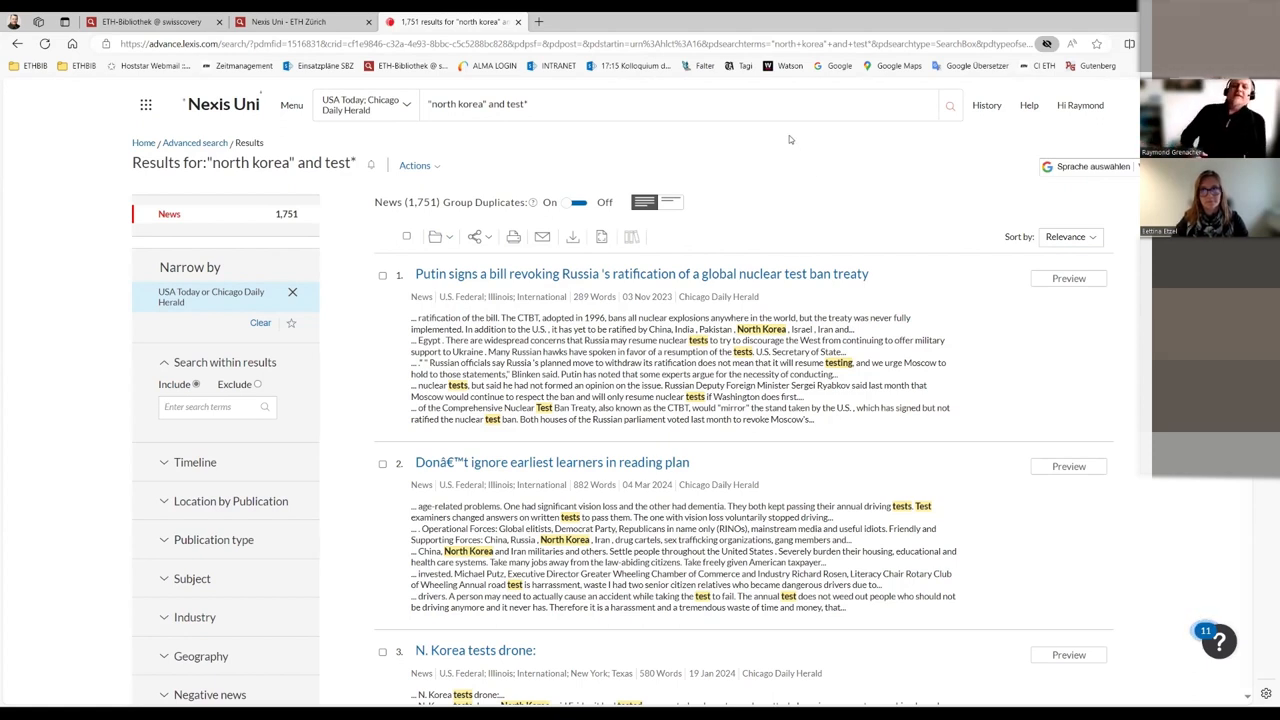
mouse_move(612, 16)
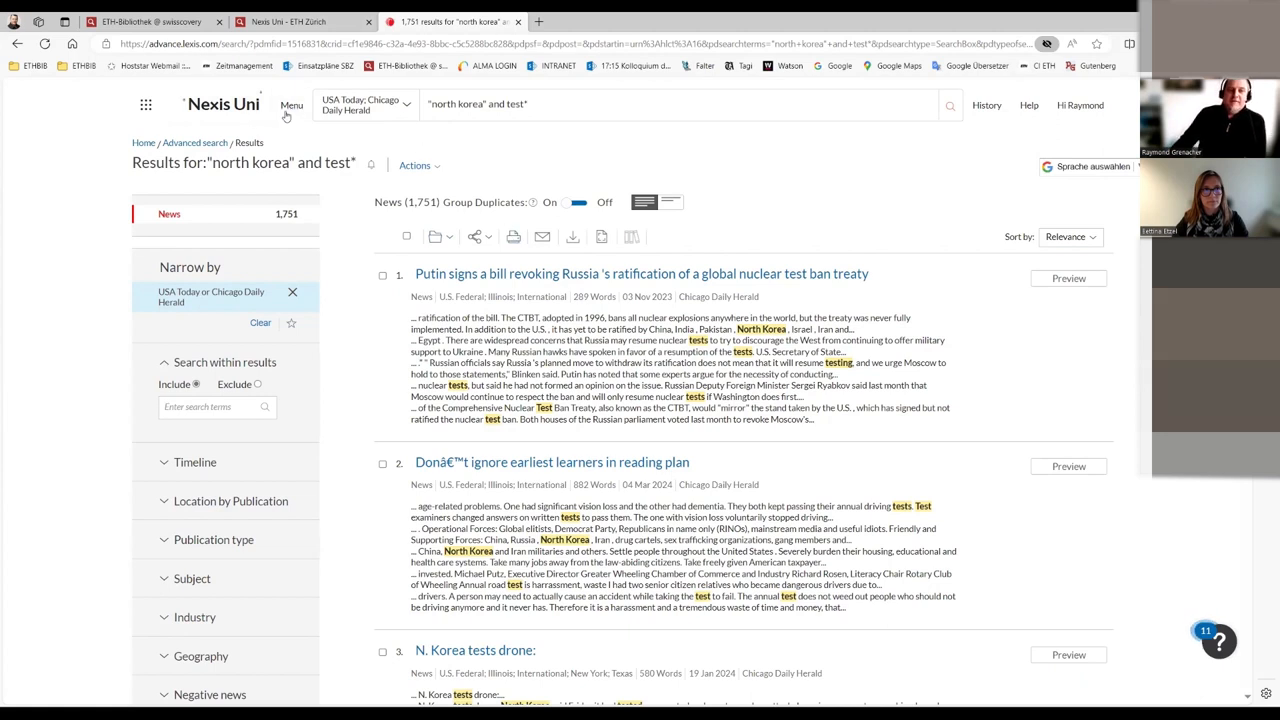
Step: Reach the All Sources directory from the site menu, ready to search within sources
click(292, 104)
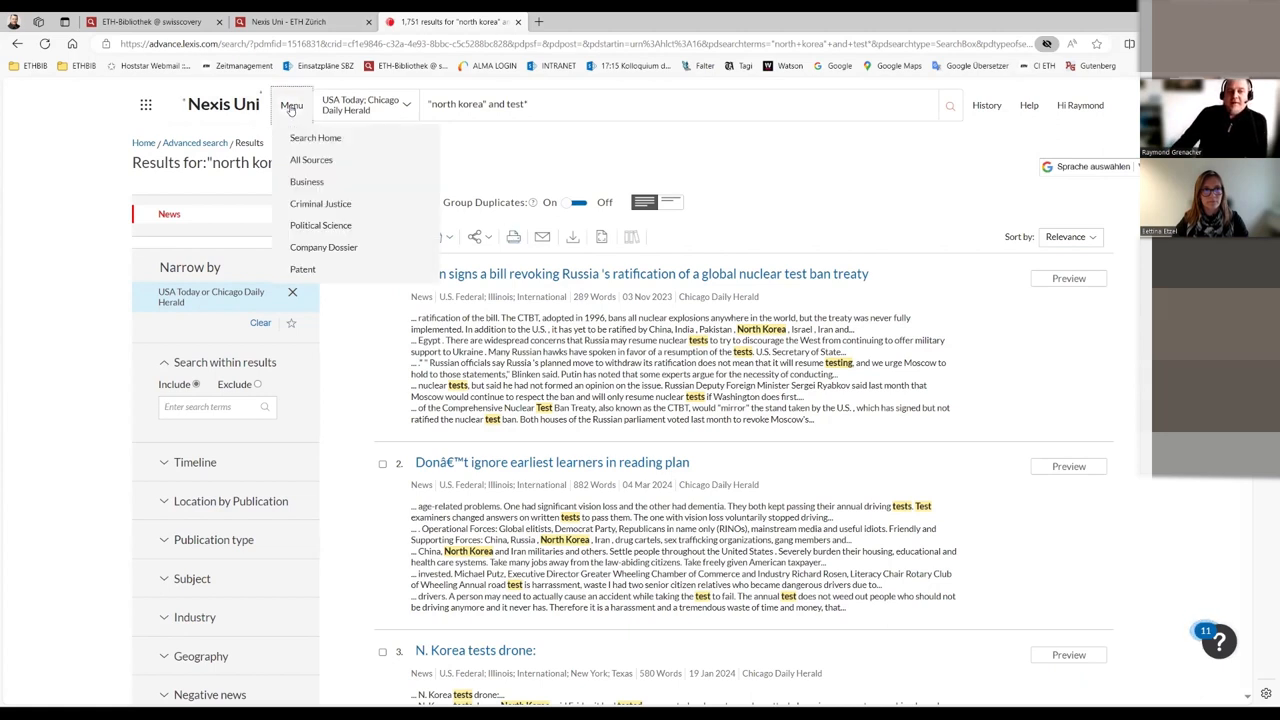
mouse_move(312, 160)
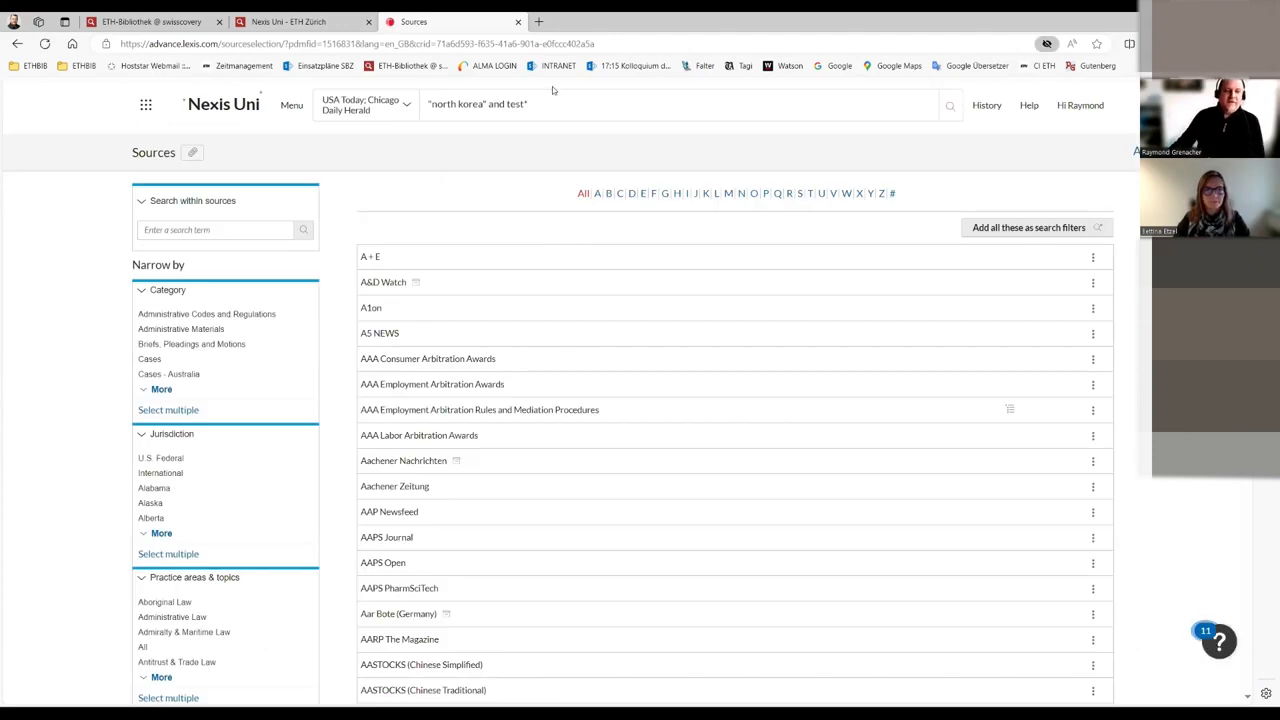
scroll(down, 3)
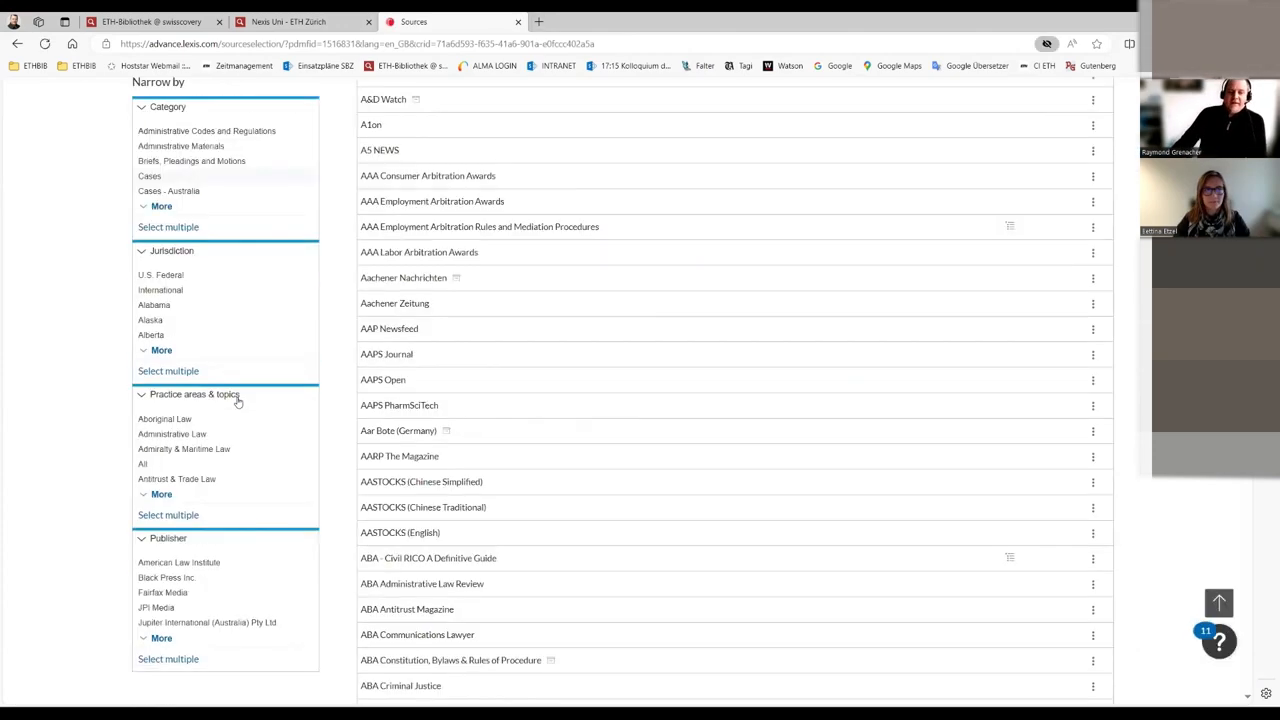
scroll(up, 3)
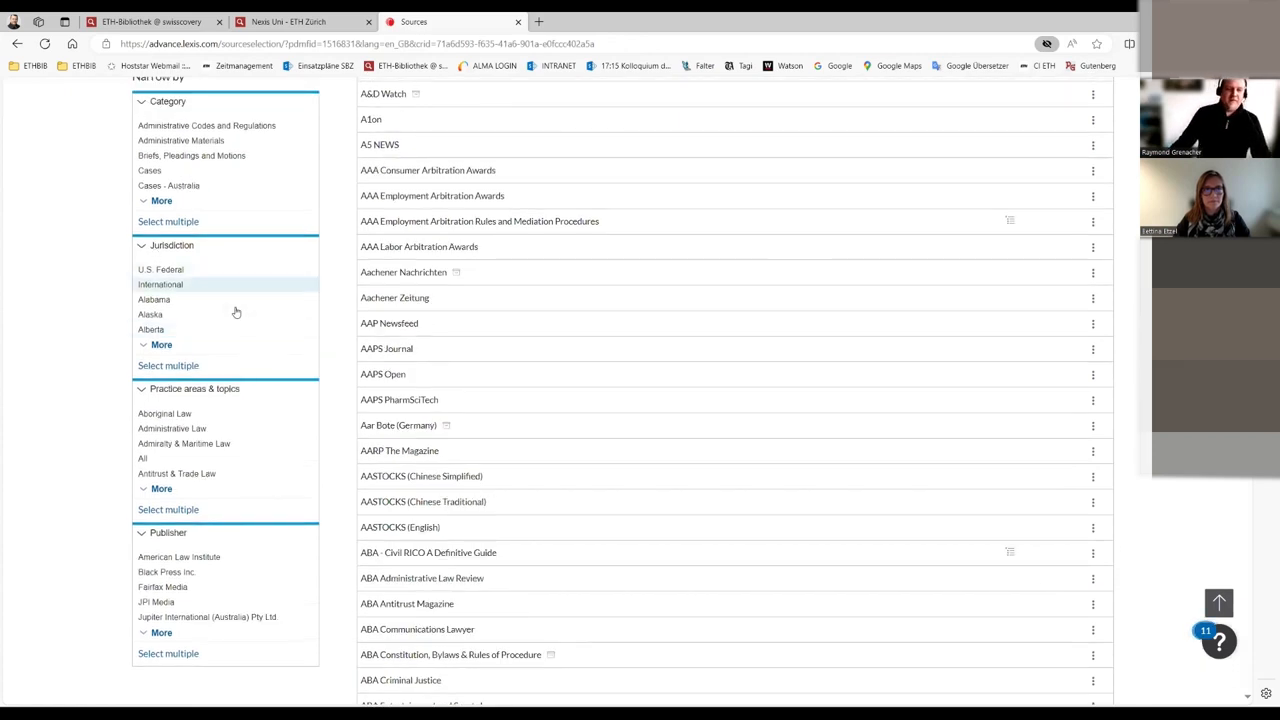
mouse_move(260, 464)
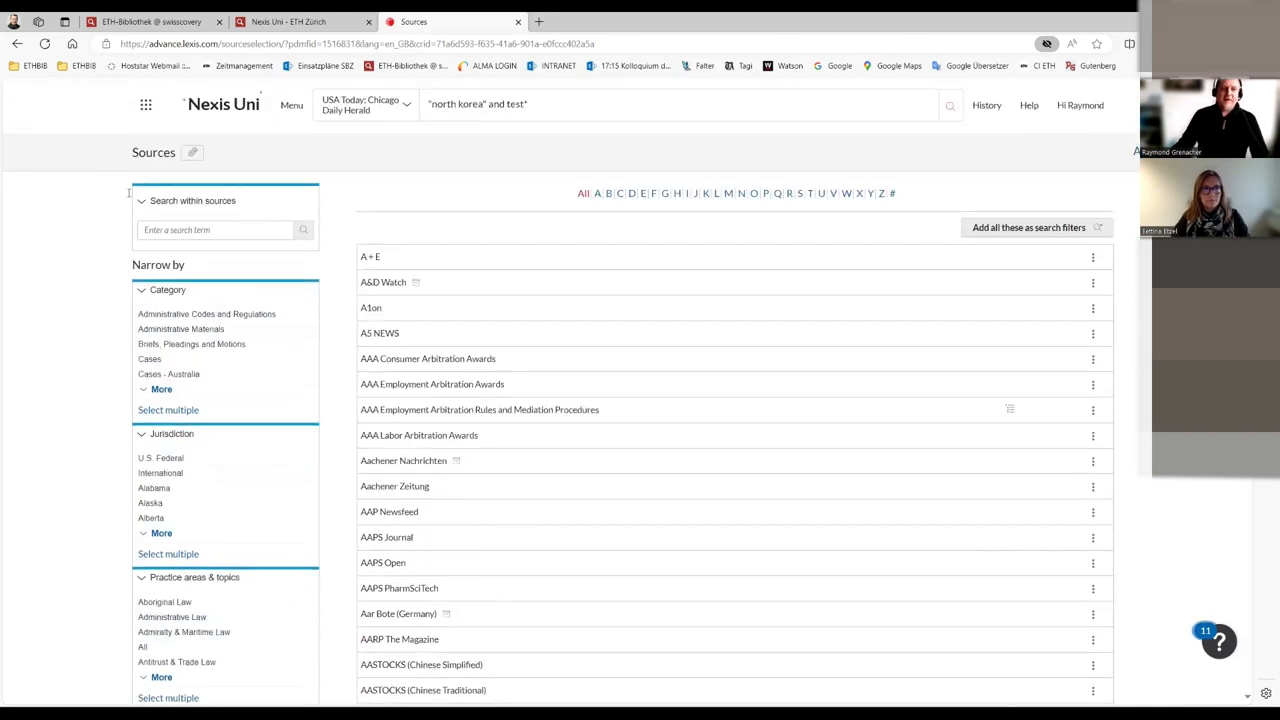
click(214, 230)
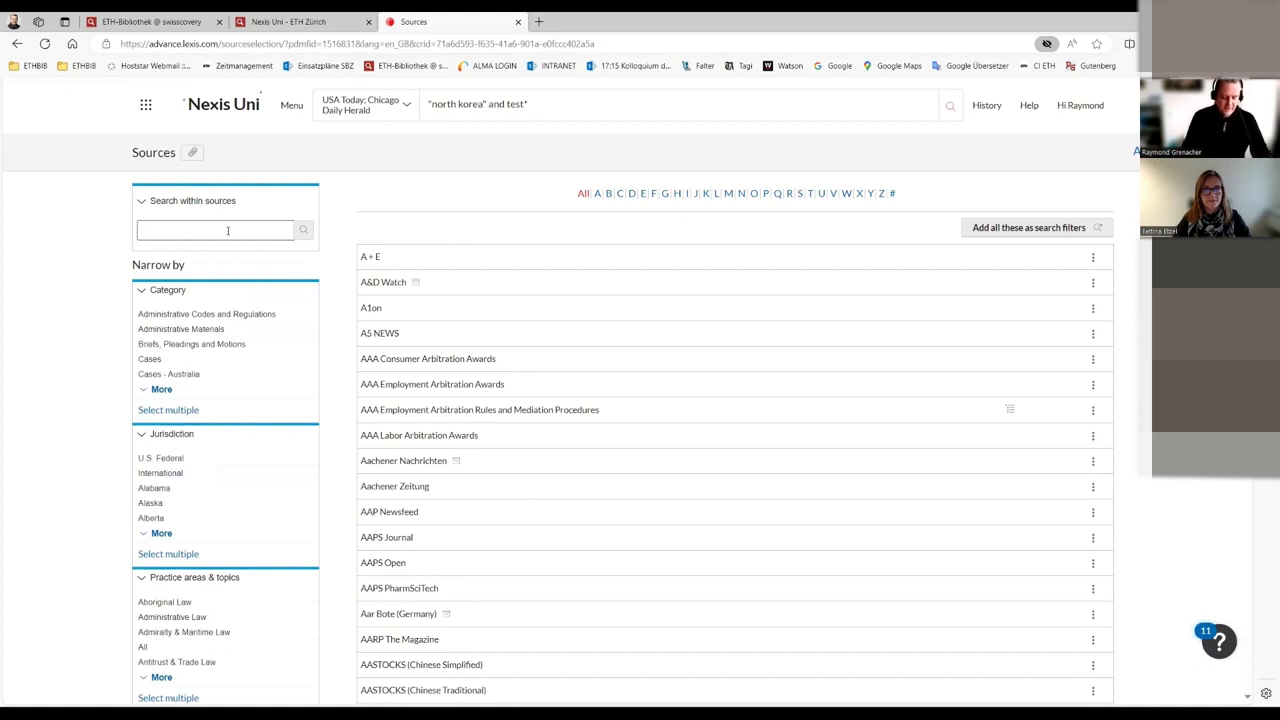
Step: Search the sources directory for USA Today, listing the 5 matching sources
text(usa)
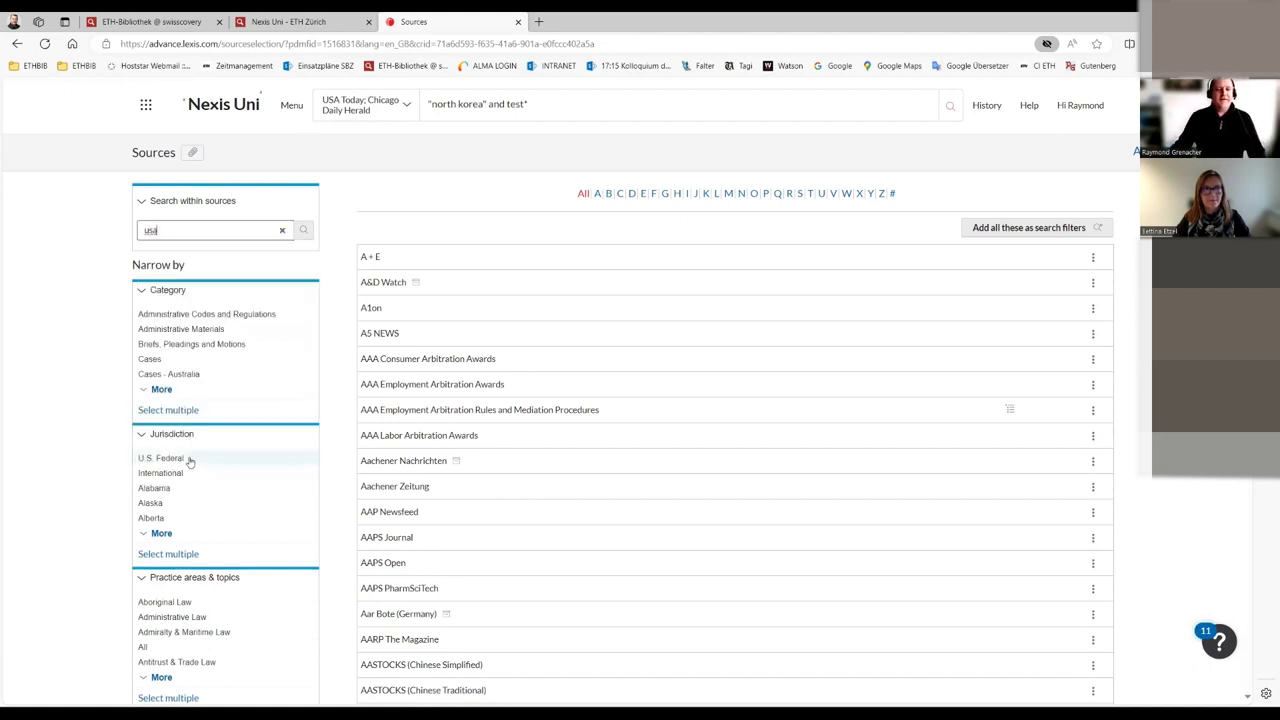
click(160, 458)
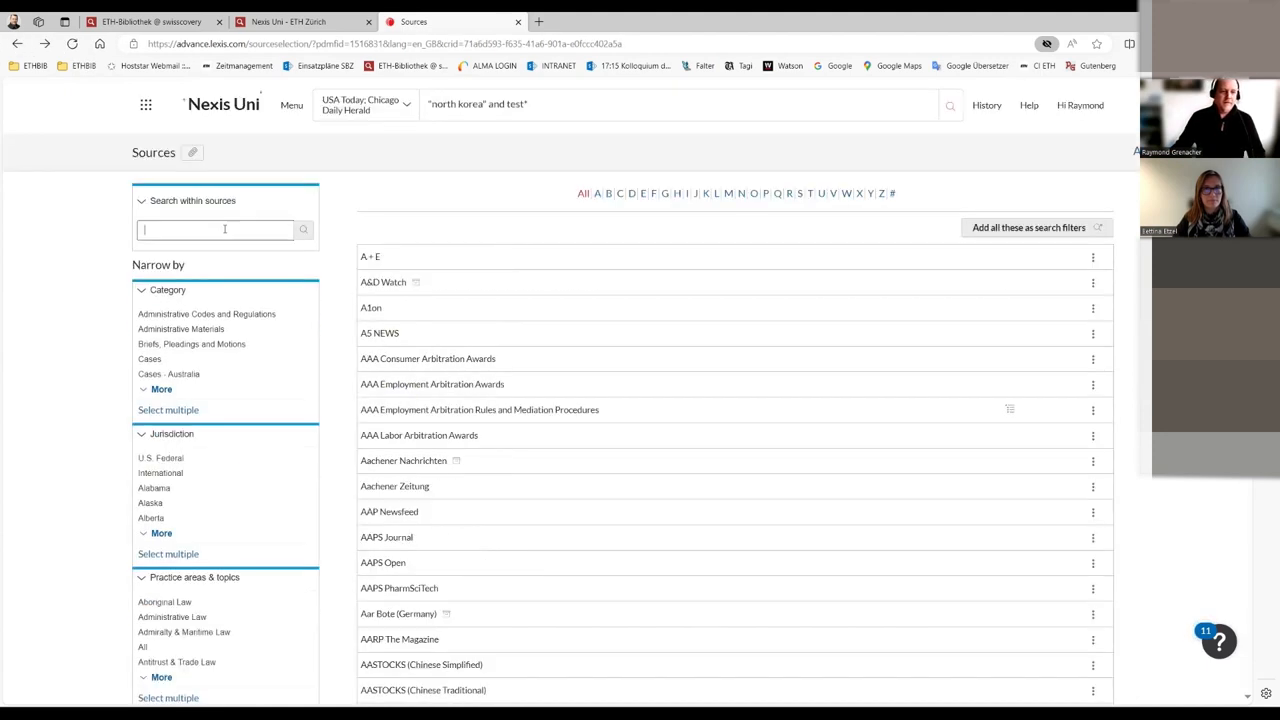
text(usa)
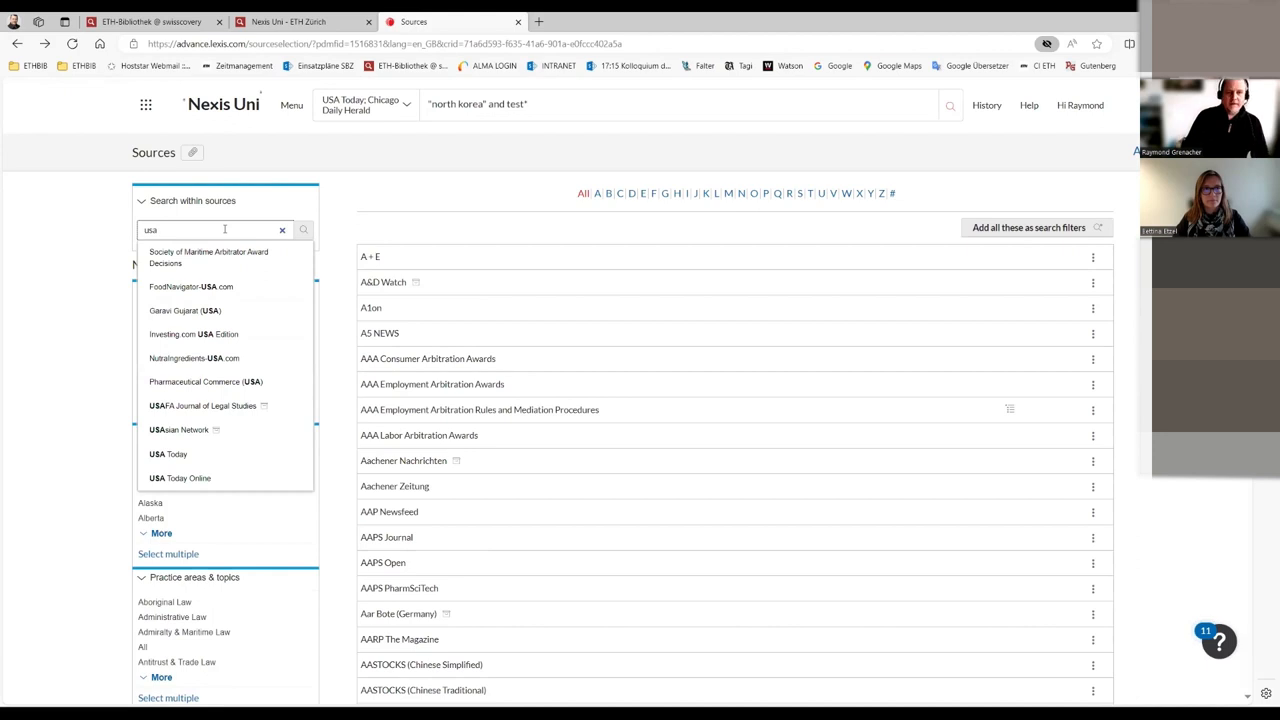
text(today)
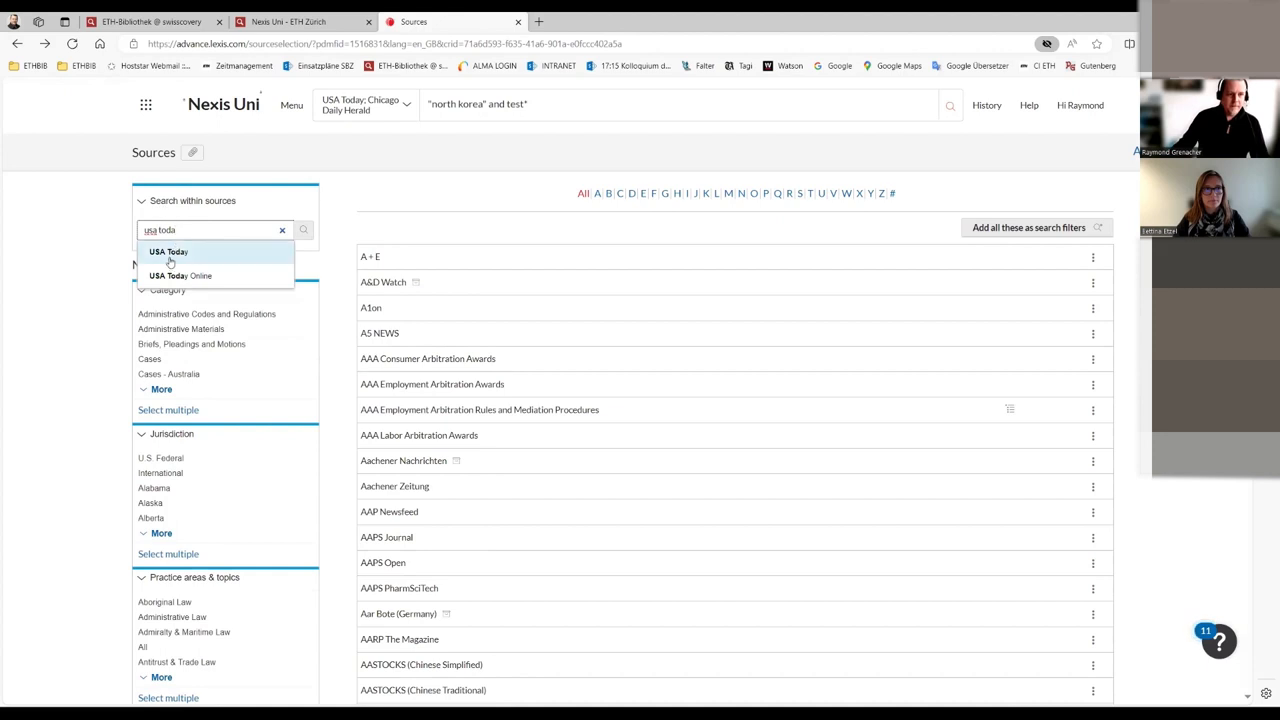
click(168, 252)
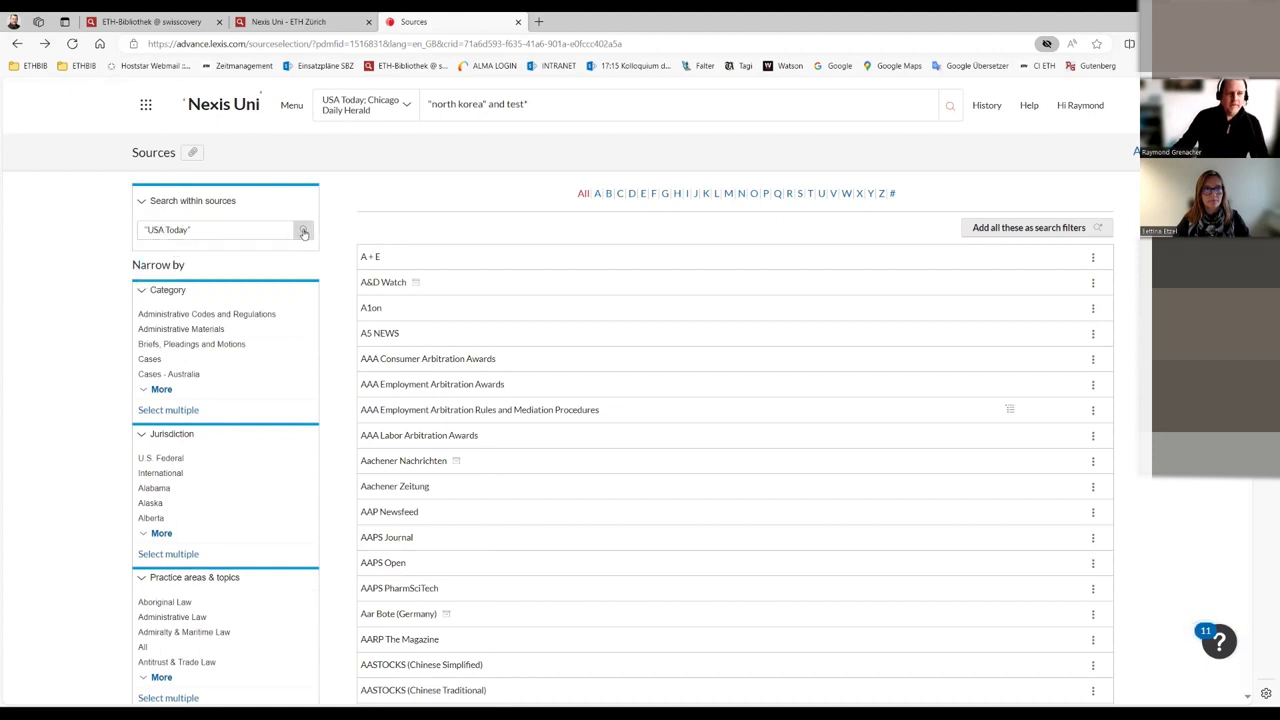
click(304, 230)
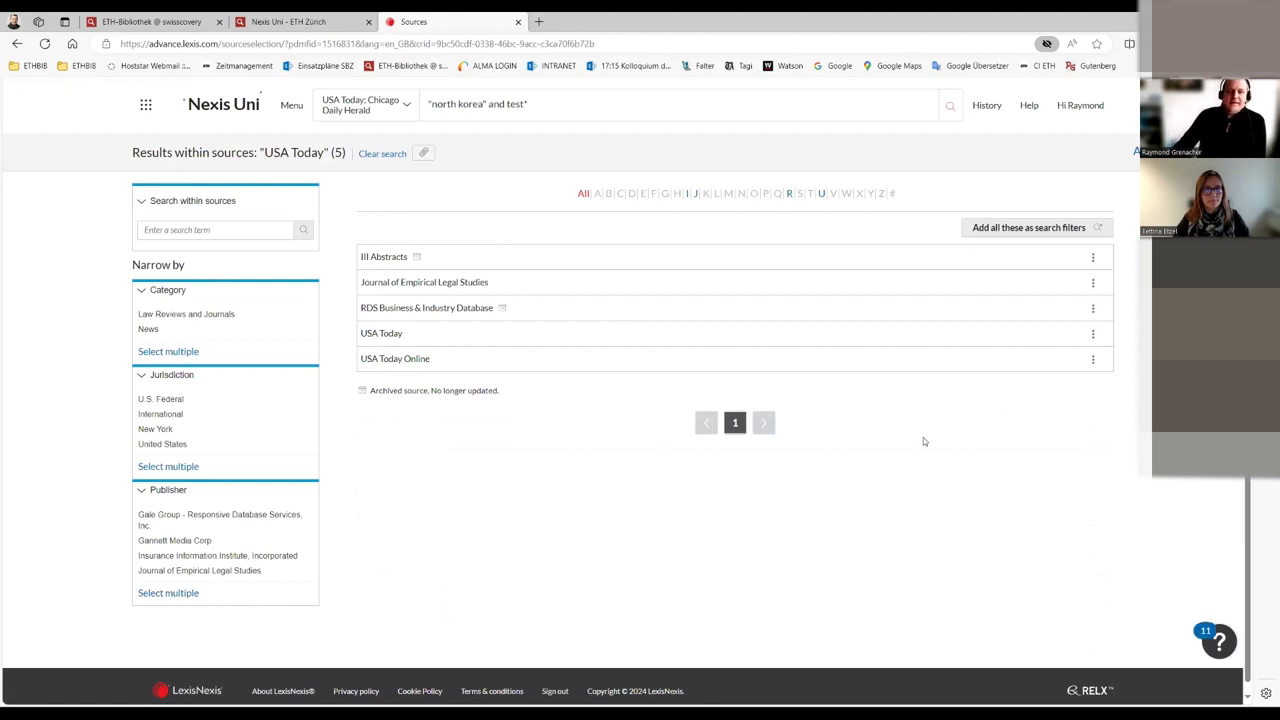
mouse_move(1096, 340)
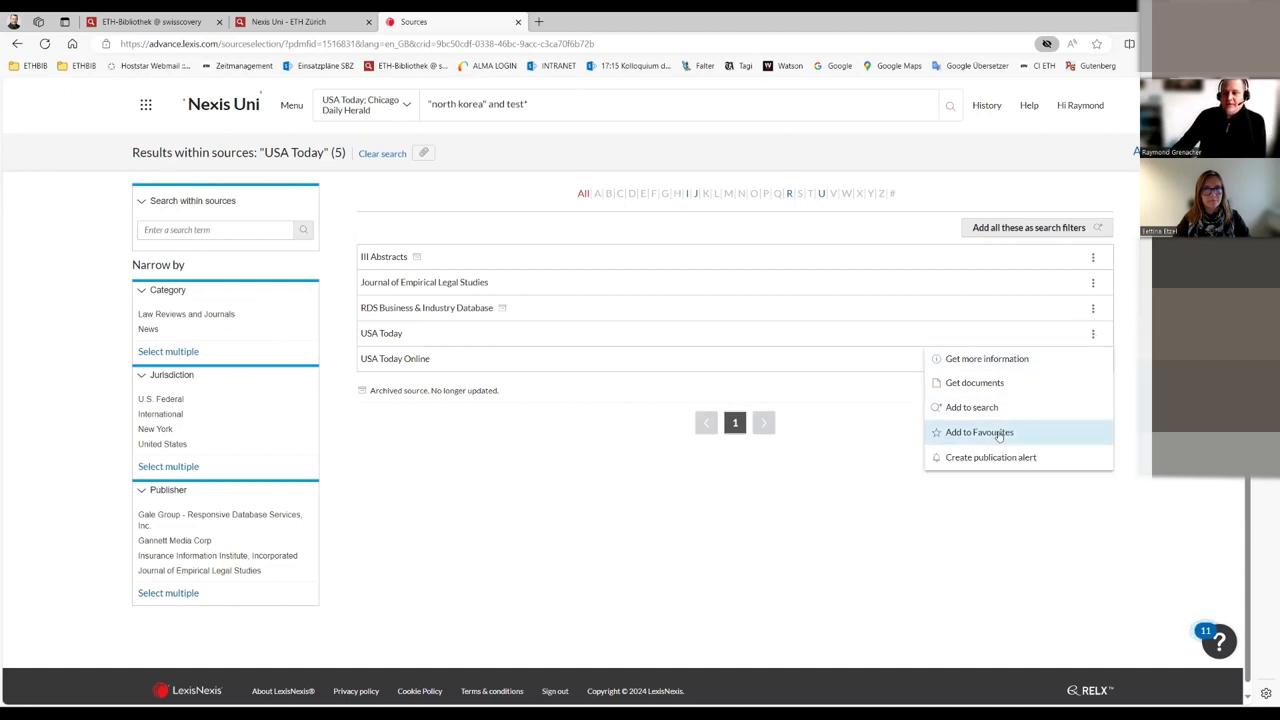
mouse_move(1024, 440)
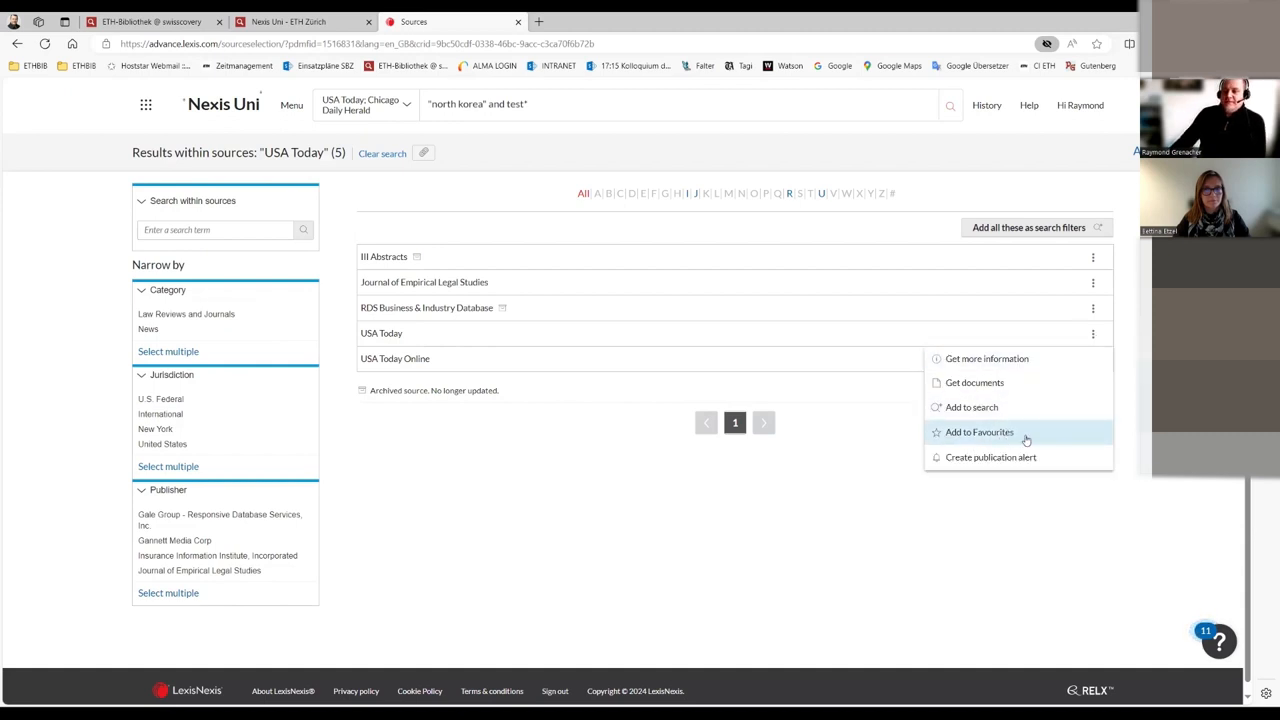
Step: Add USA Today to favourite sources and dismiss the confirmation banner
click(980, 432)
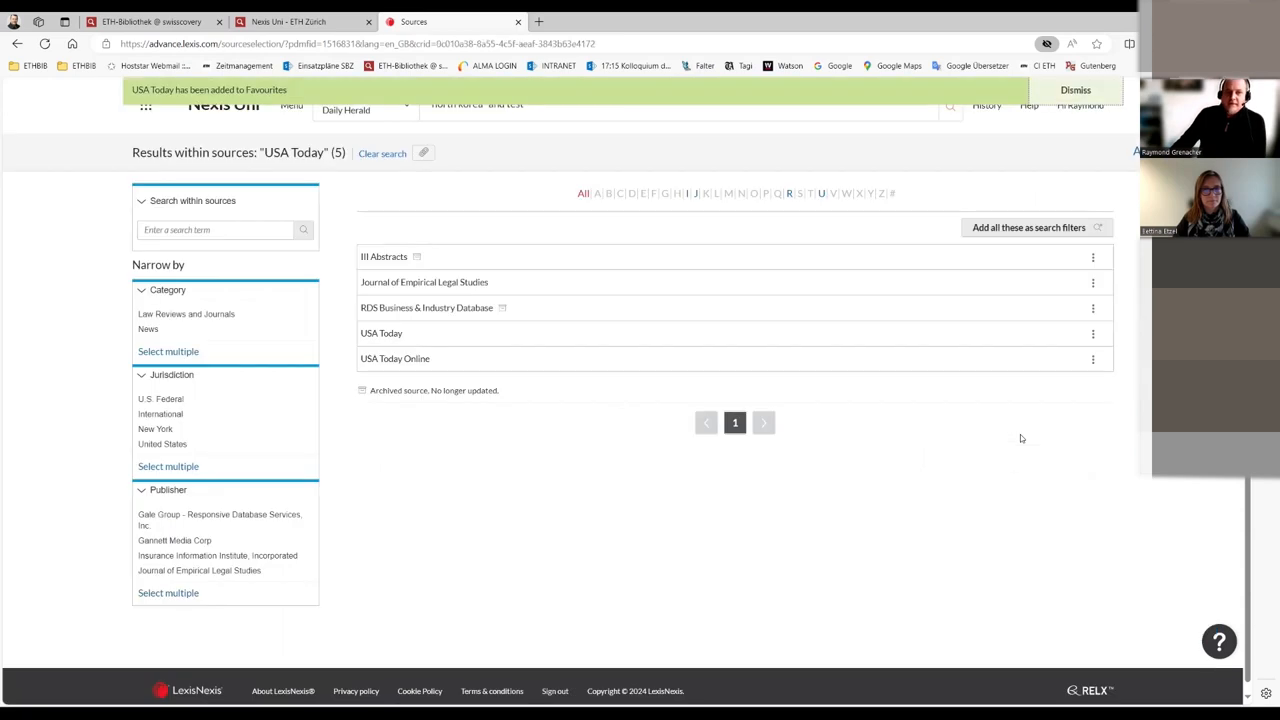
mouse_move(258, 168)
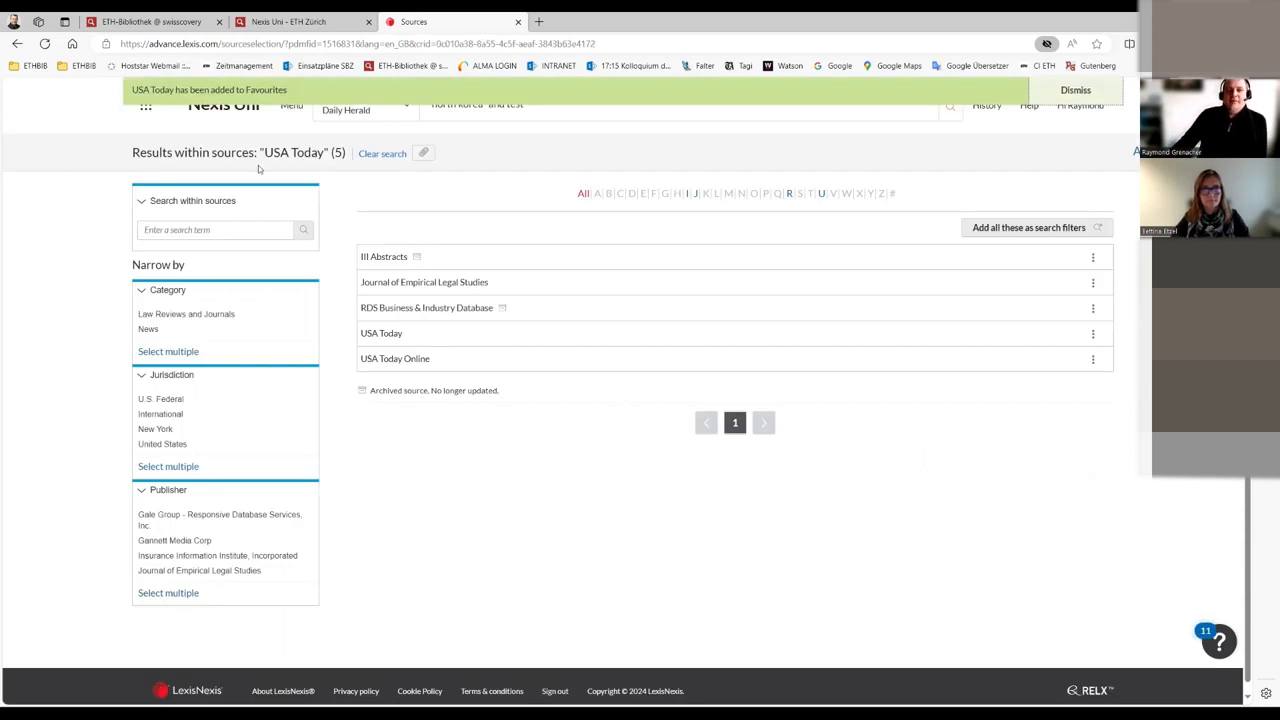
click(1076, 90)
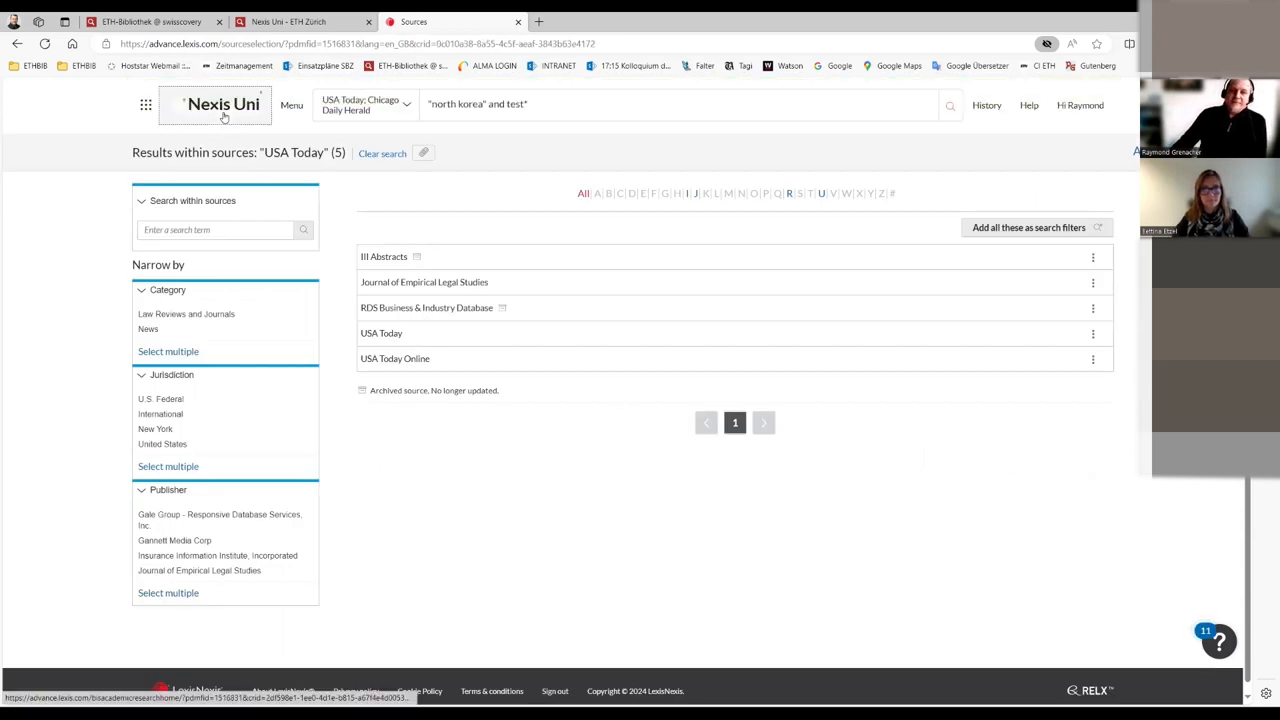
Step: Return to the home page and apply USA Today from Recents & Favorites, replacing existing filters
click(224, 104)
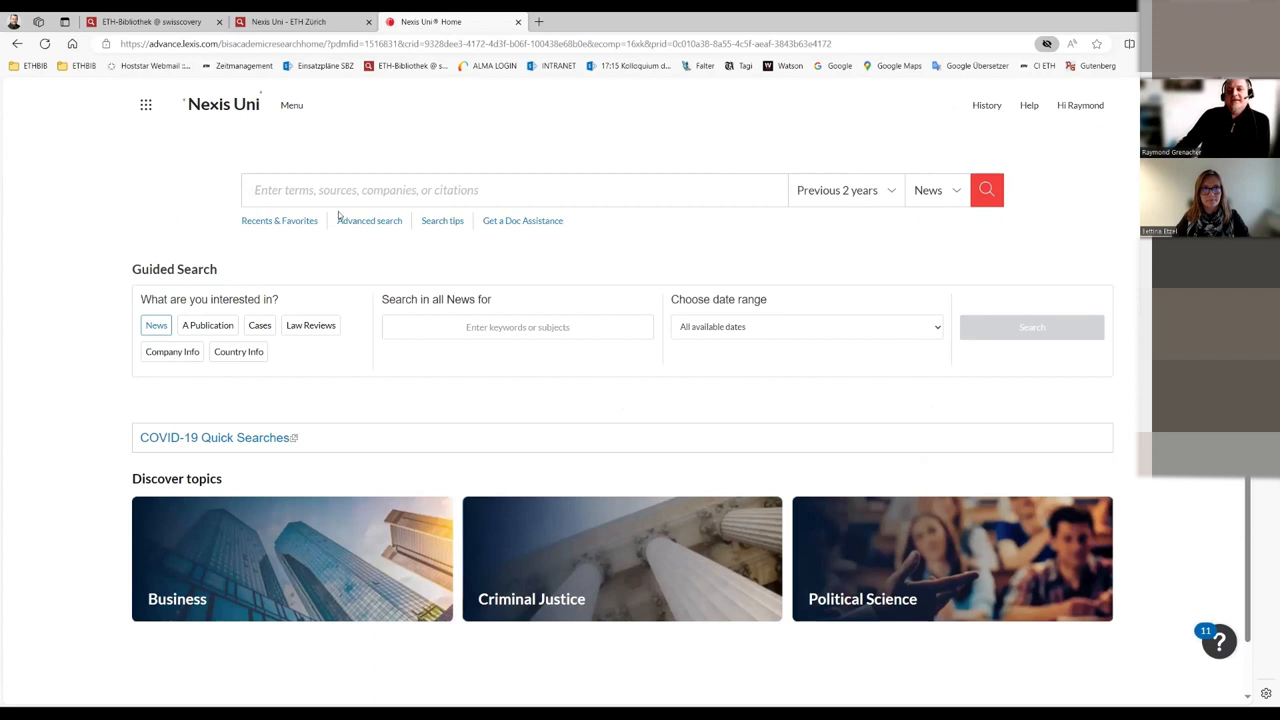
click(280, 220)
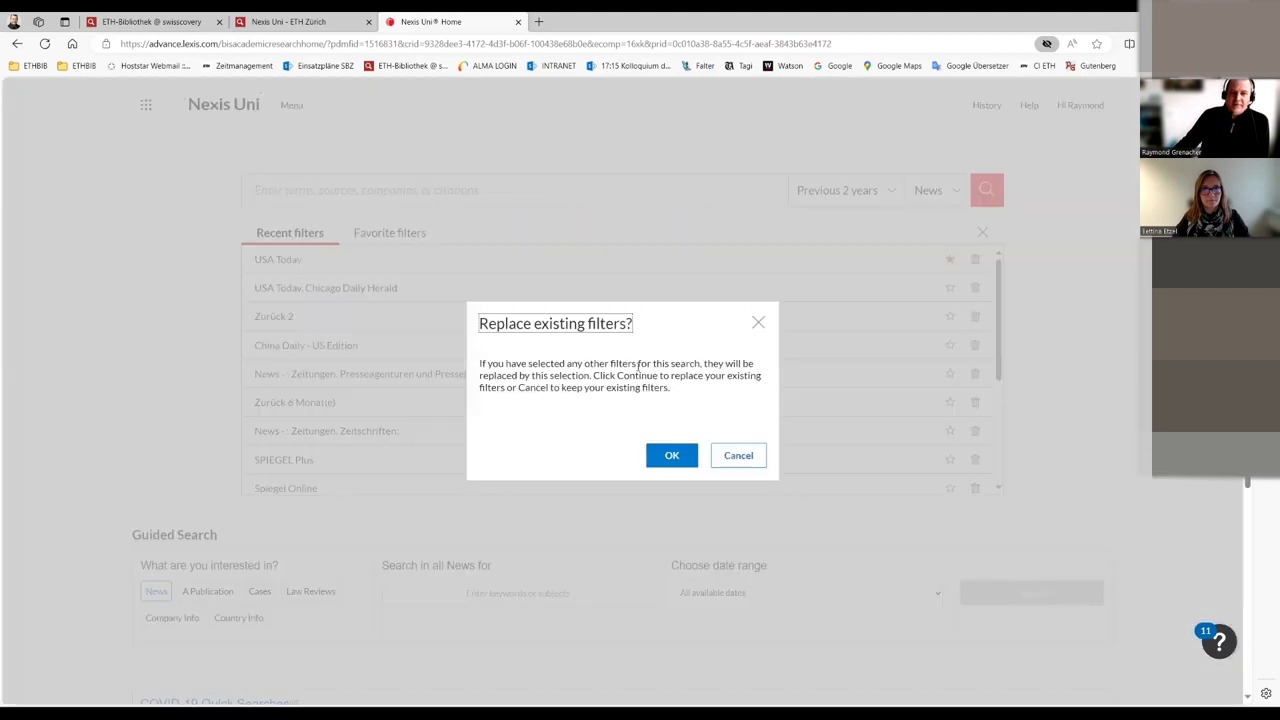
click(672, 456)
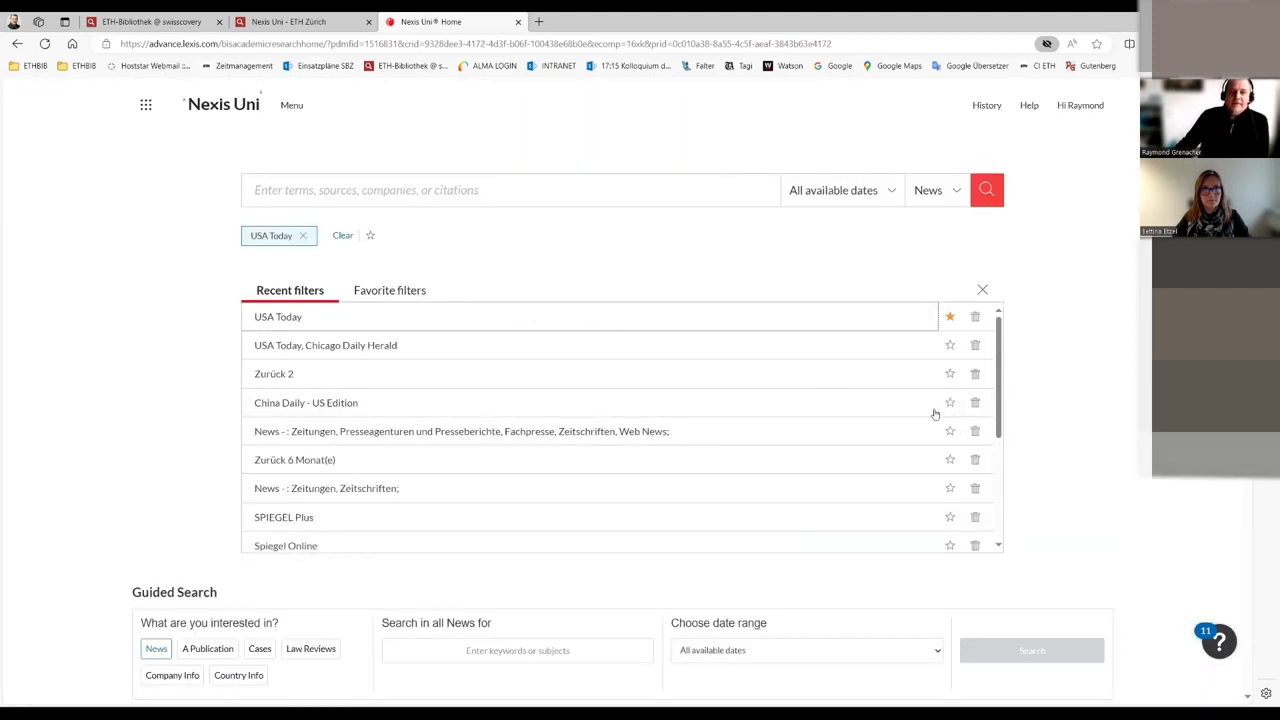
mouse_move(692, 300)
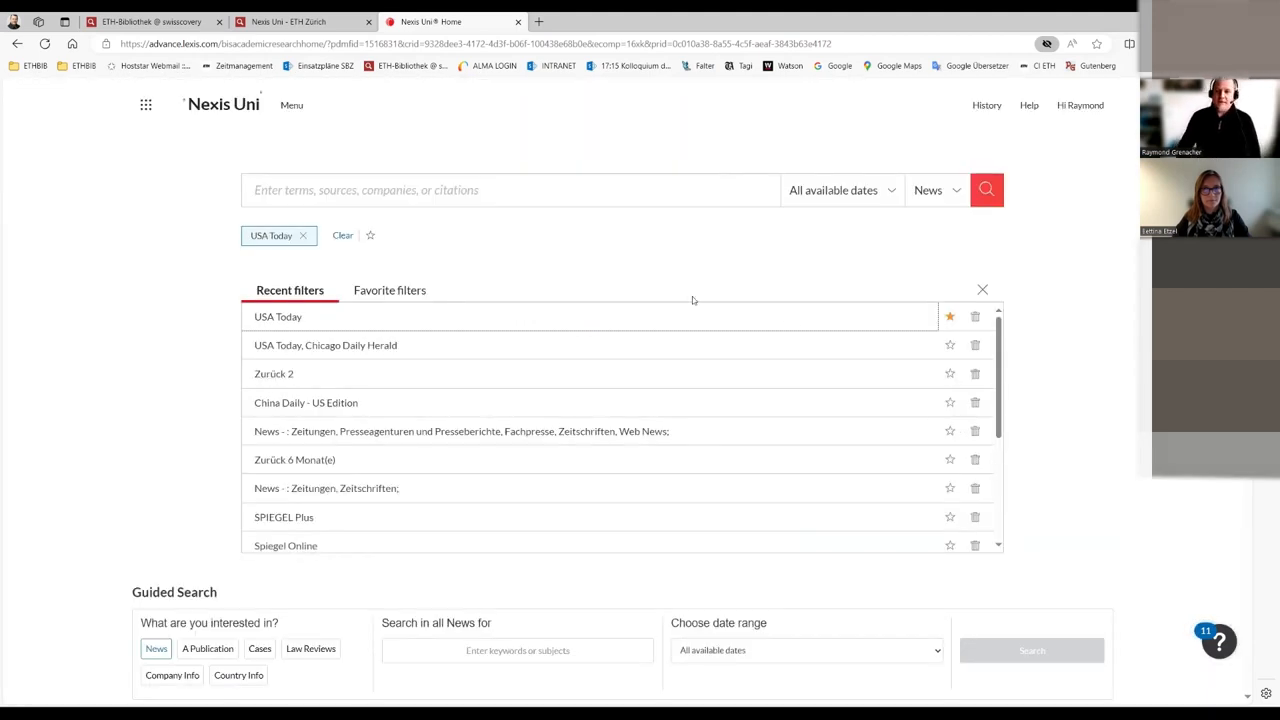
mouse_move(600, 174)
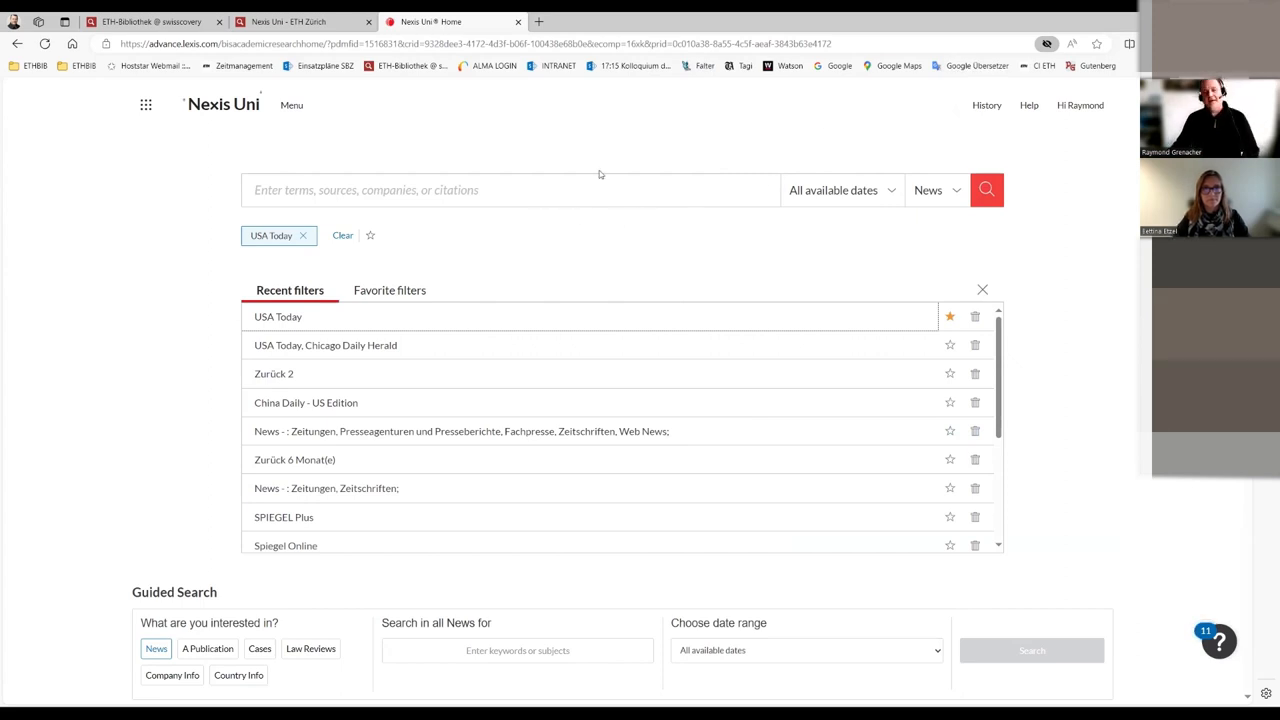